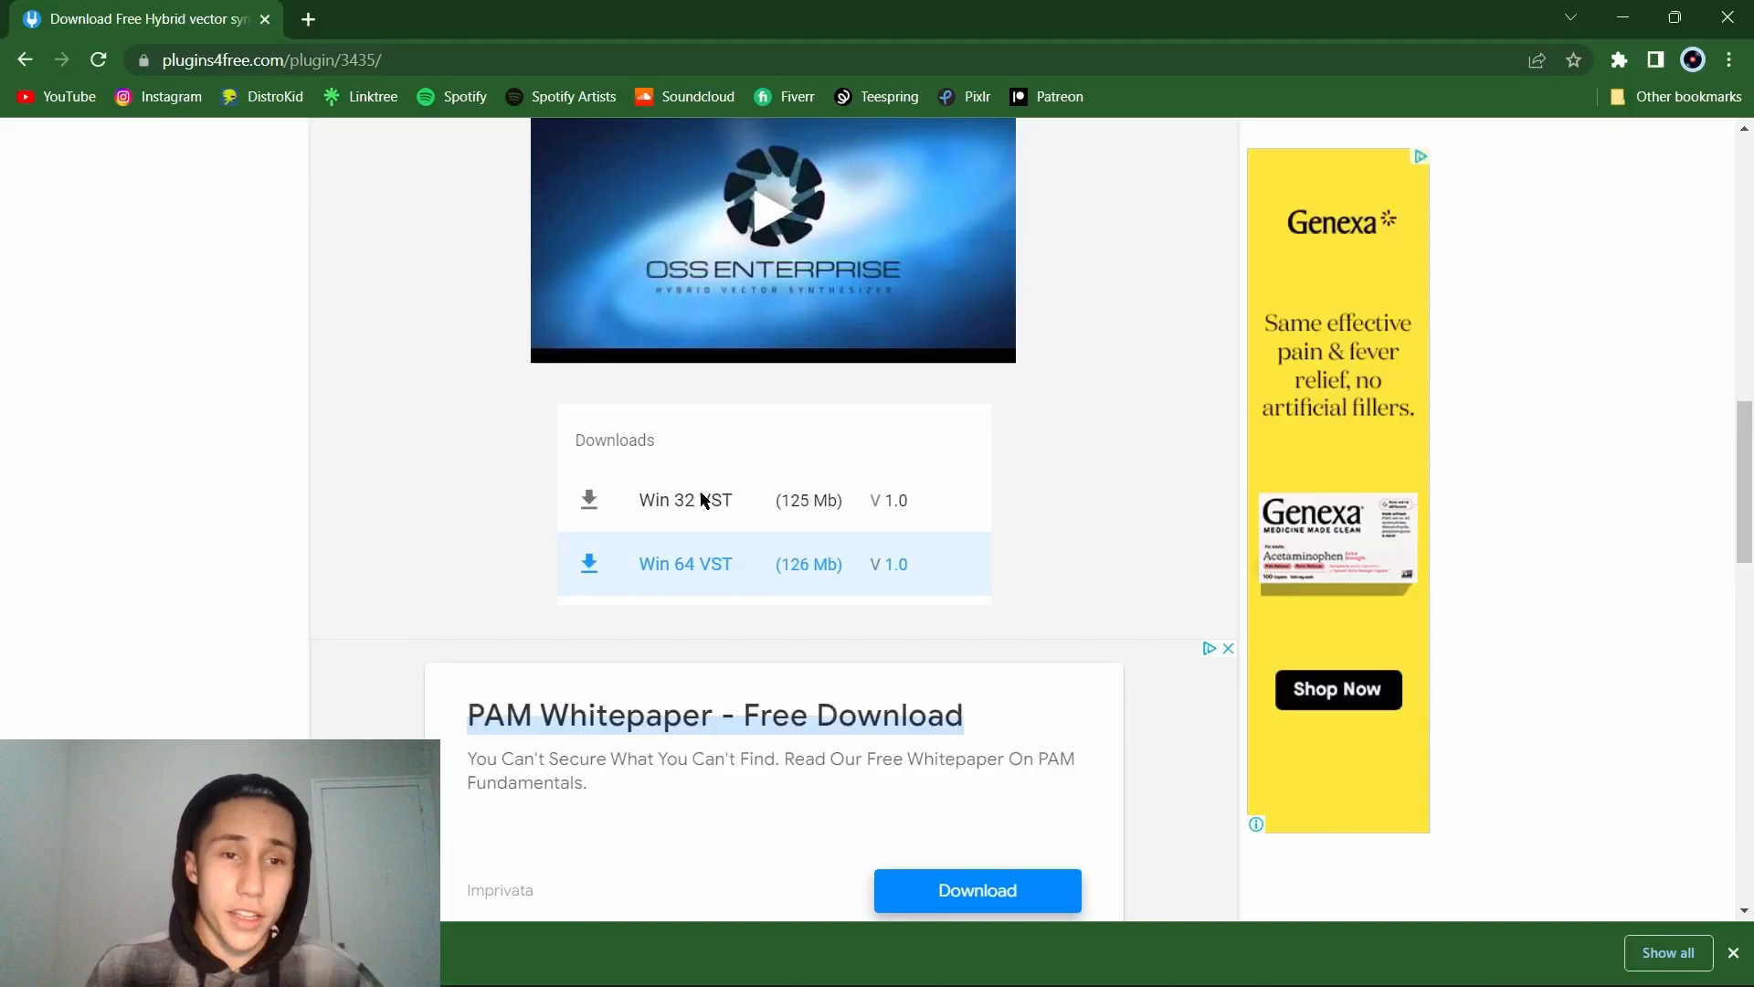
Extract the downloaded OSS-Enterprise_x64 zip to the Desktop, revealing the installer, DLC zips and Serial file.
scroll(up, 3)
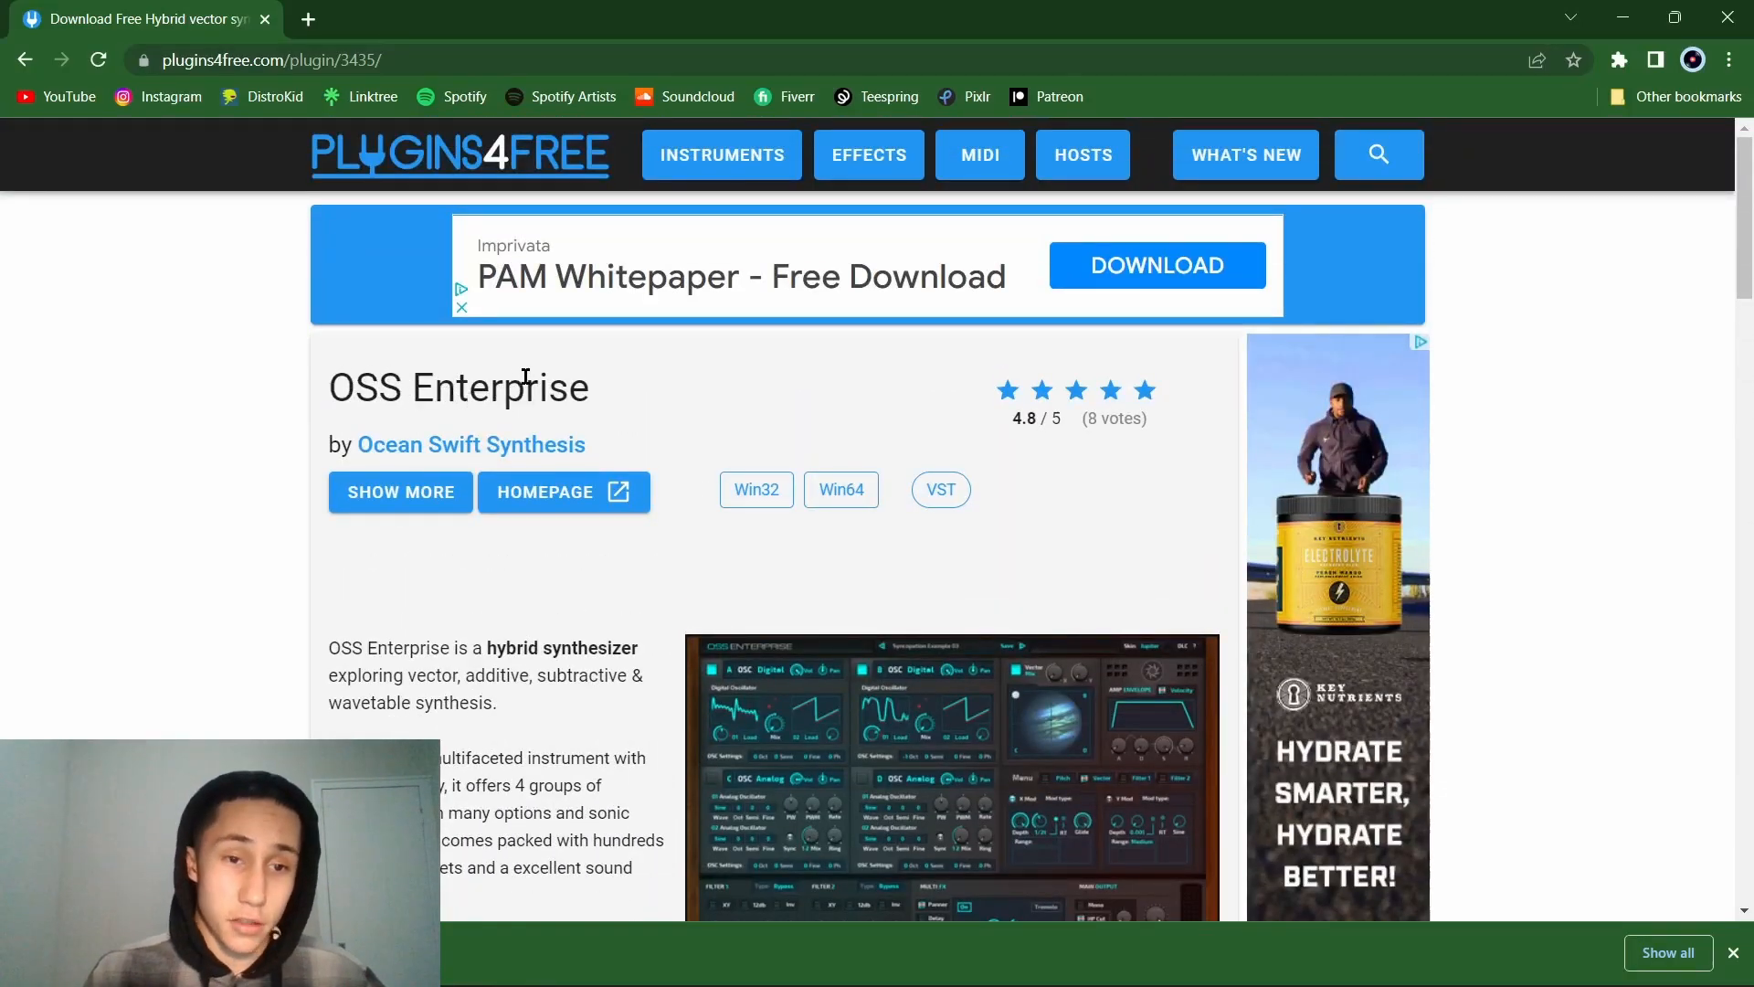
scroll(down, 3)
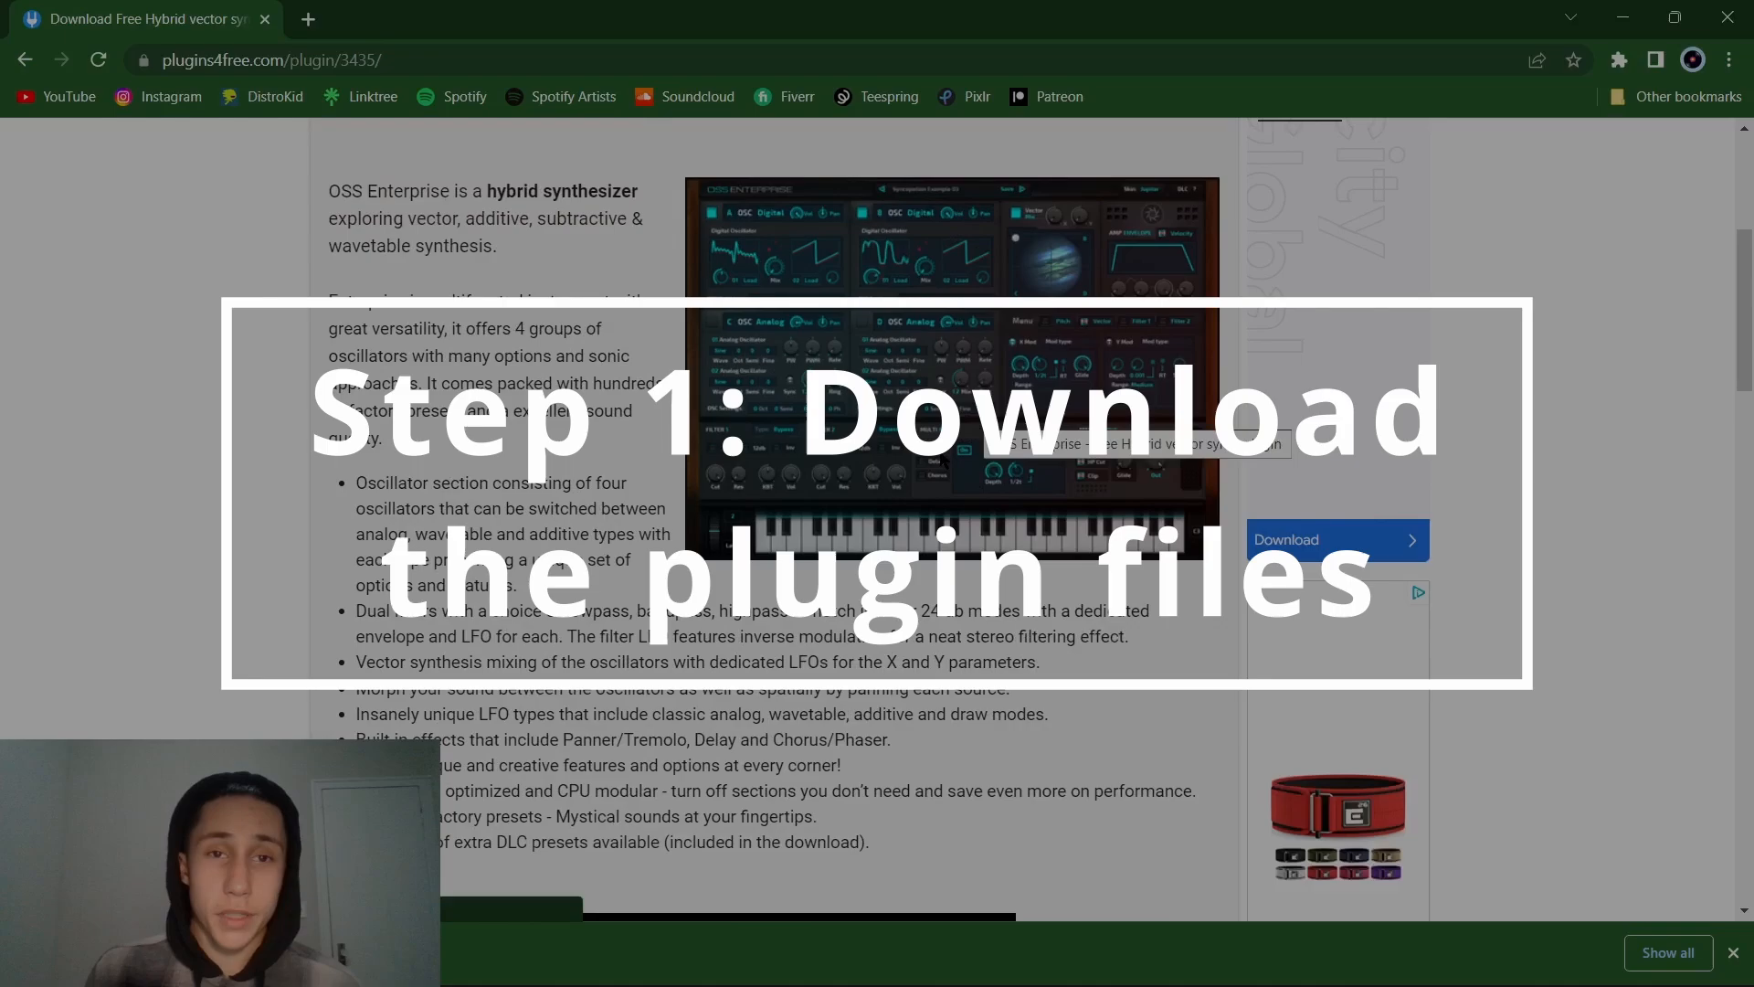
scroll(down, 3)
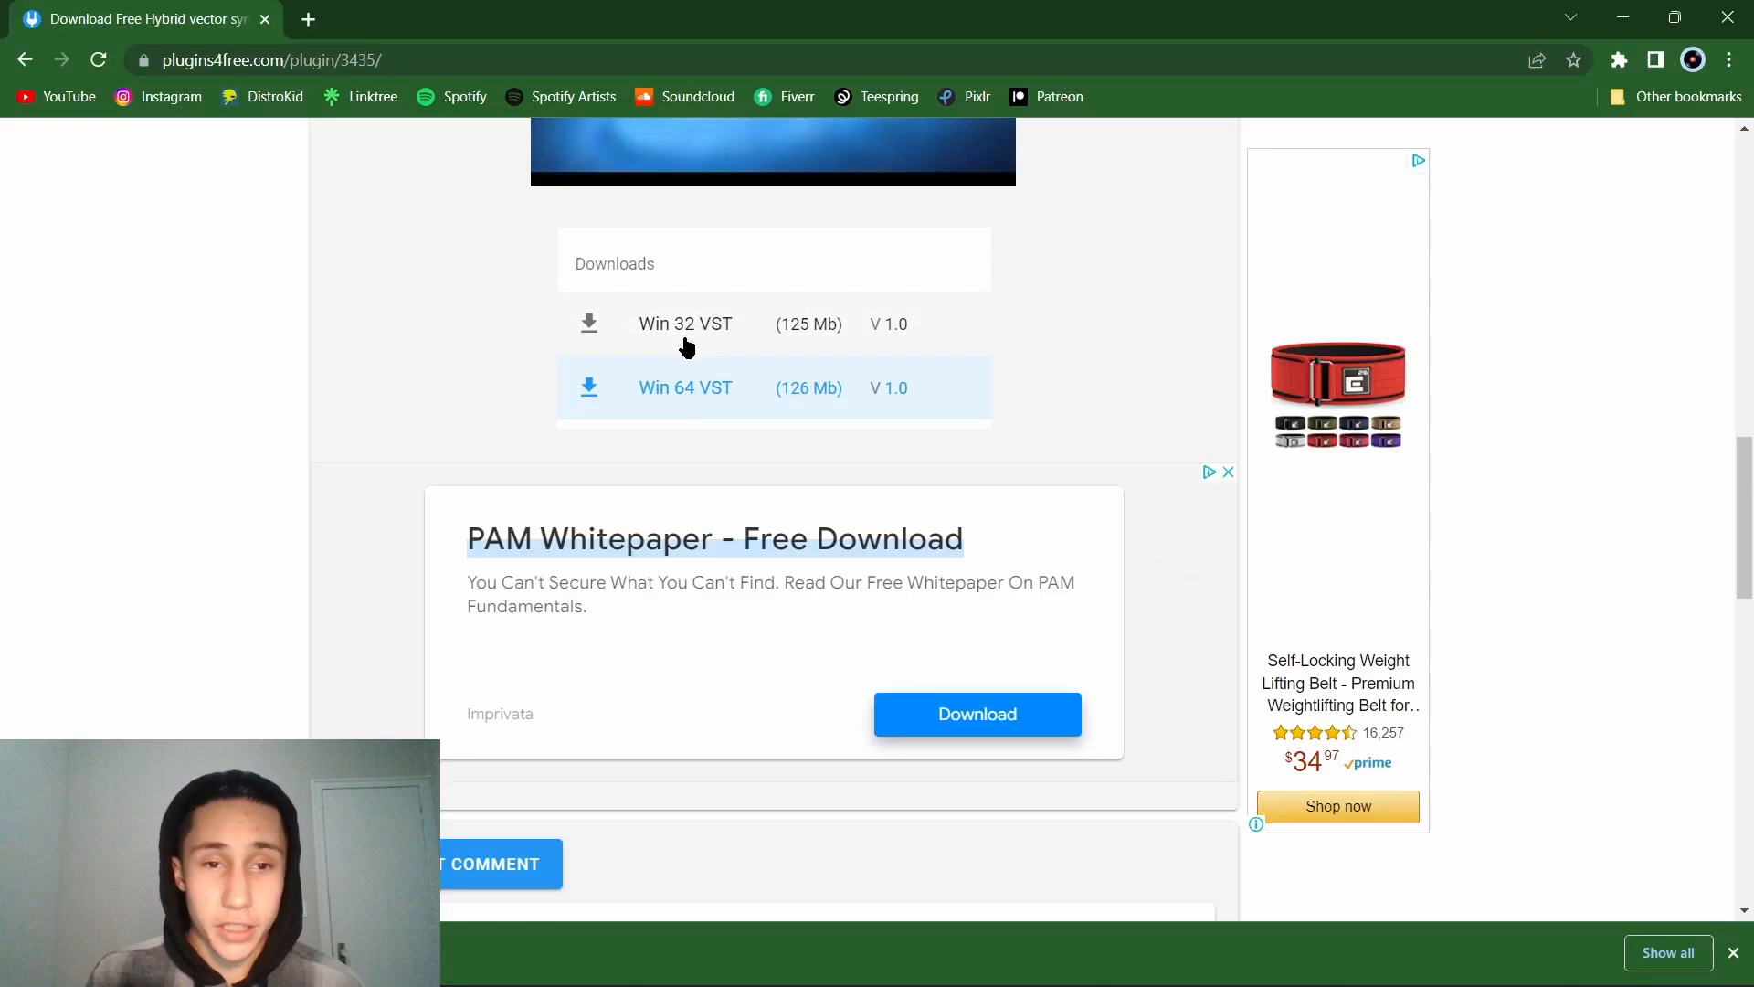
mouse_move(811, 451)
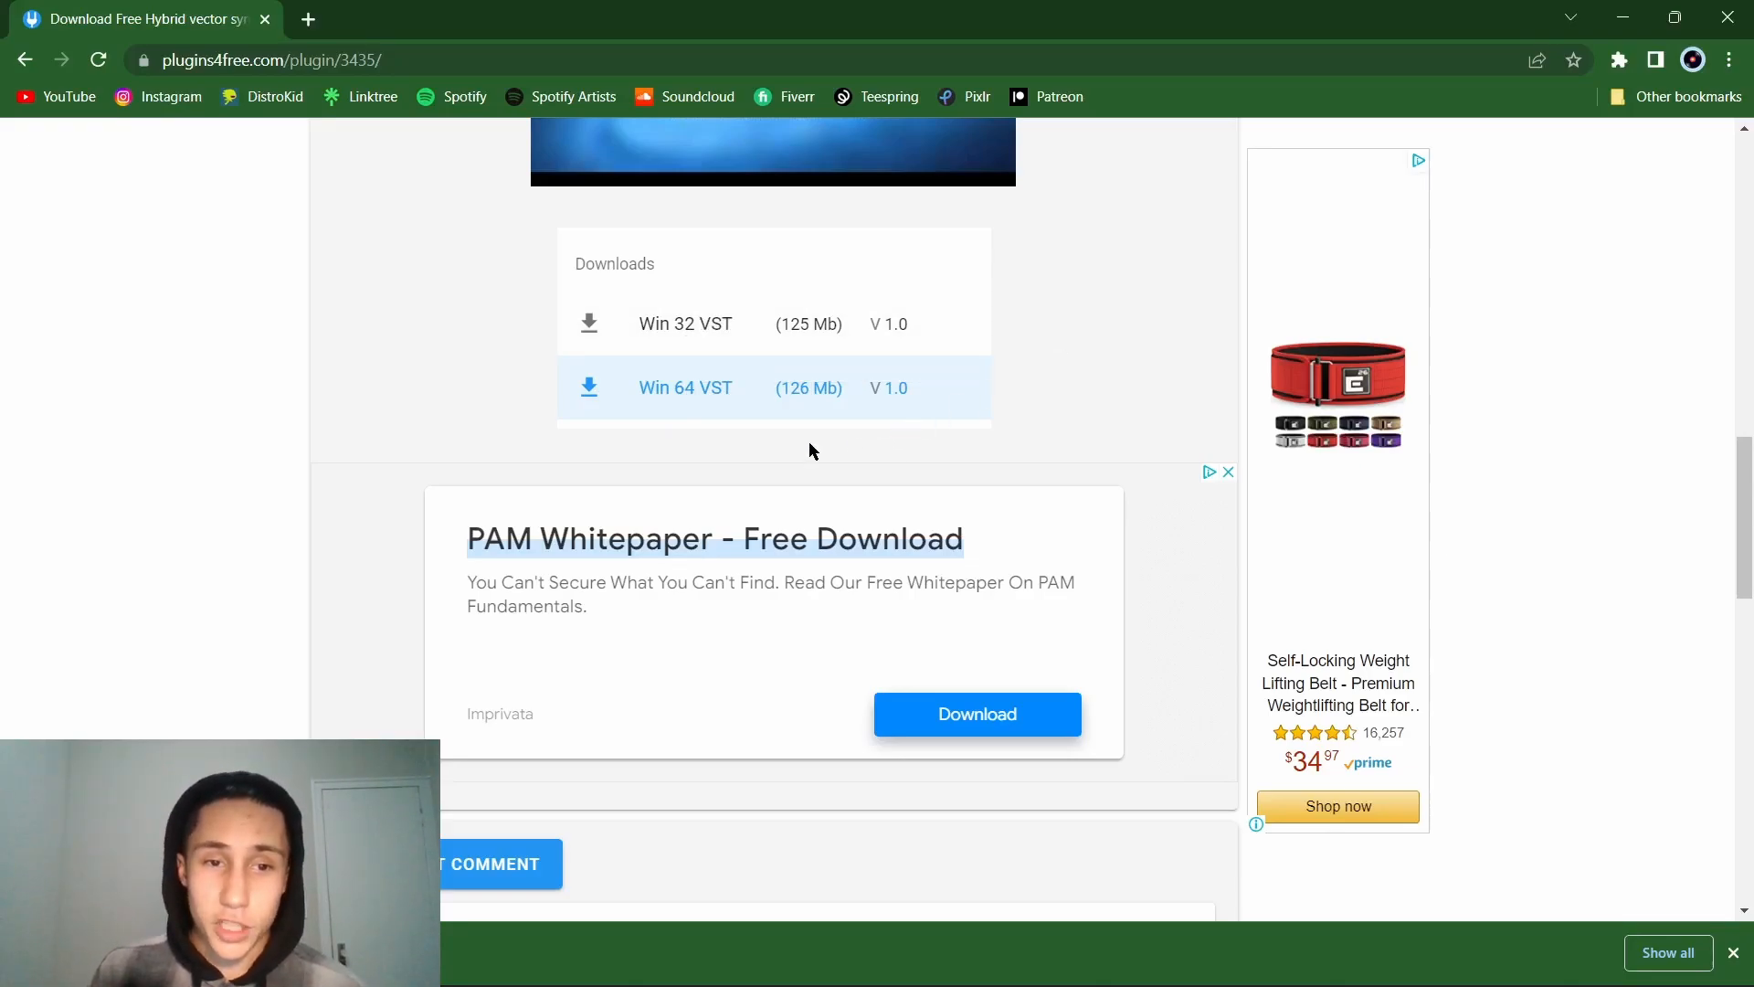
mouse_move(751, 416)
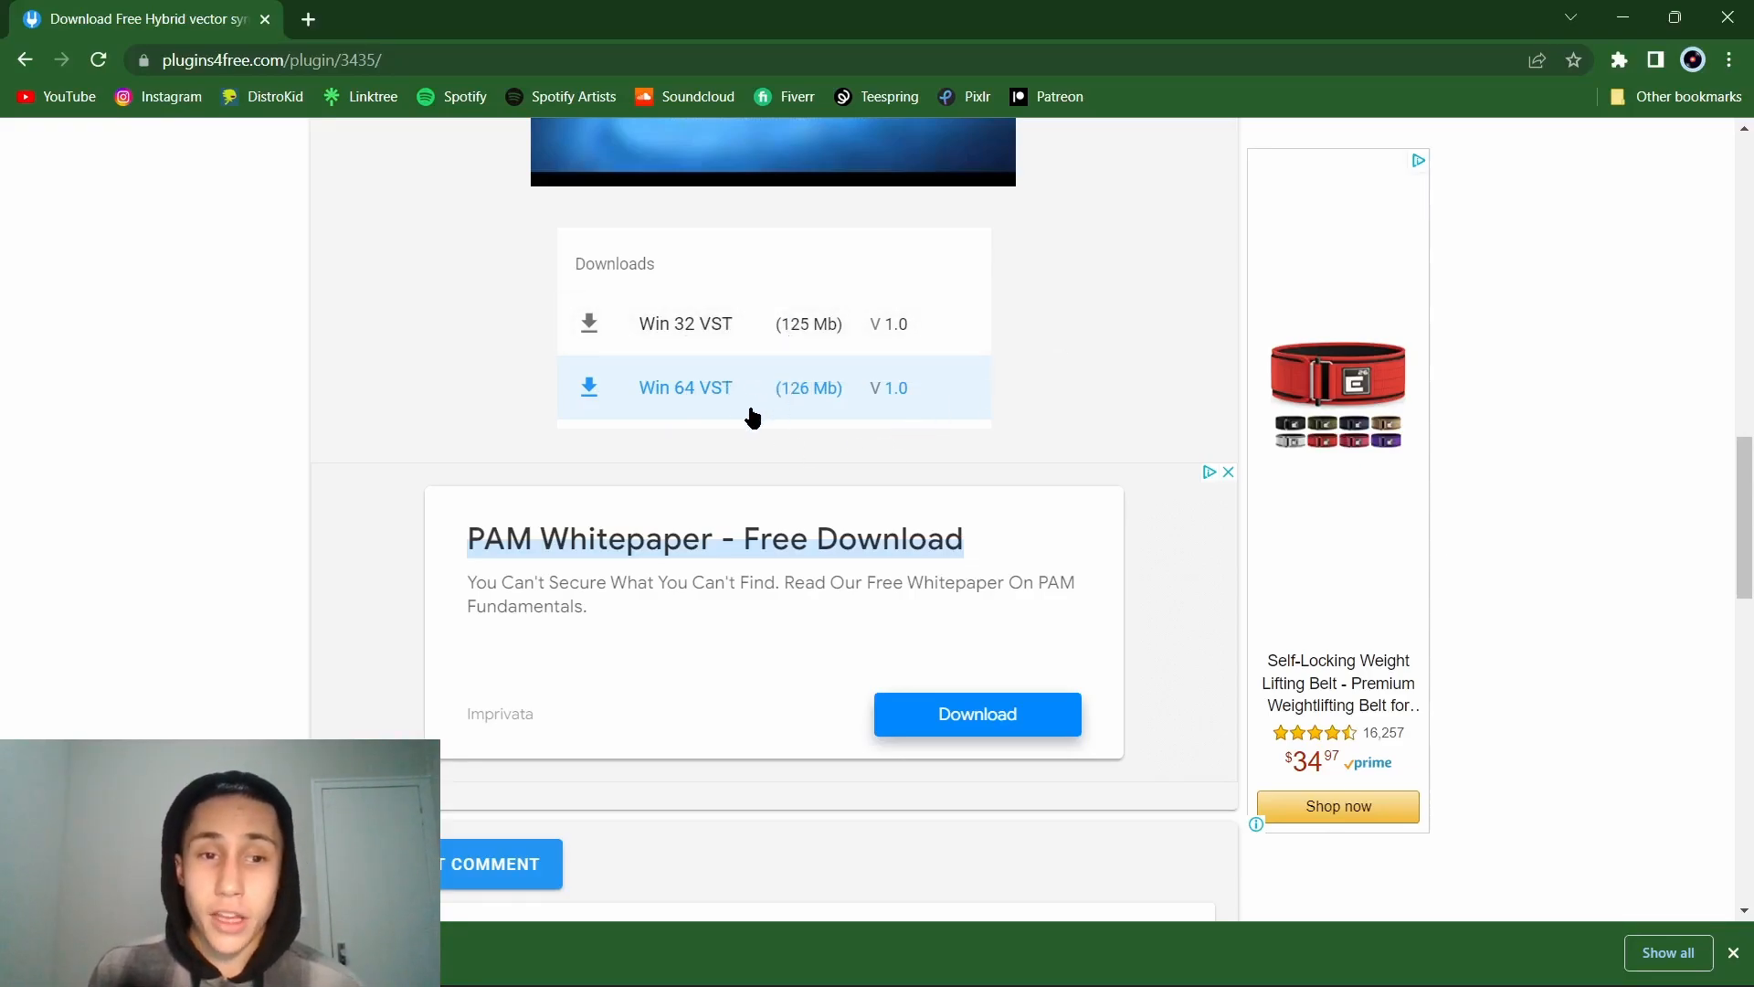
mouse_move(722, 371)
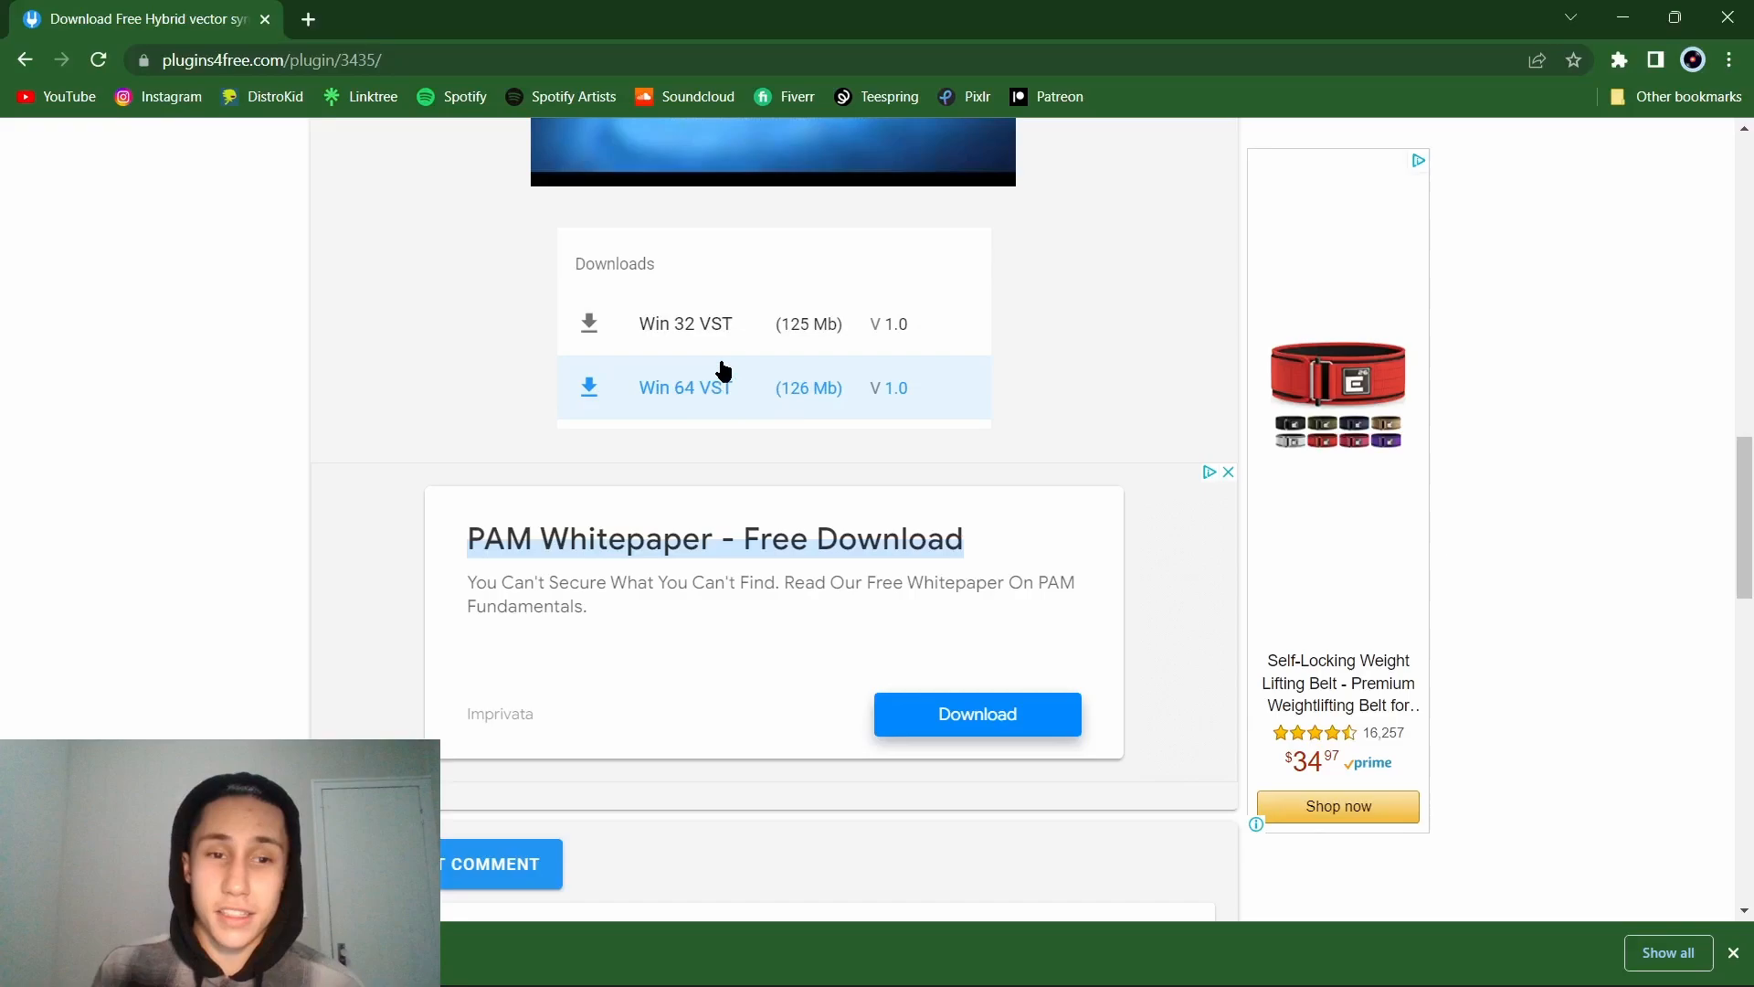
mouse_move(745, 427)
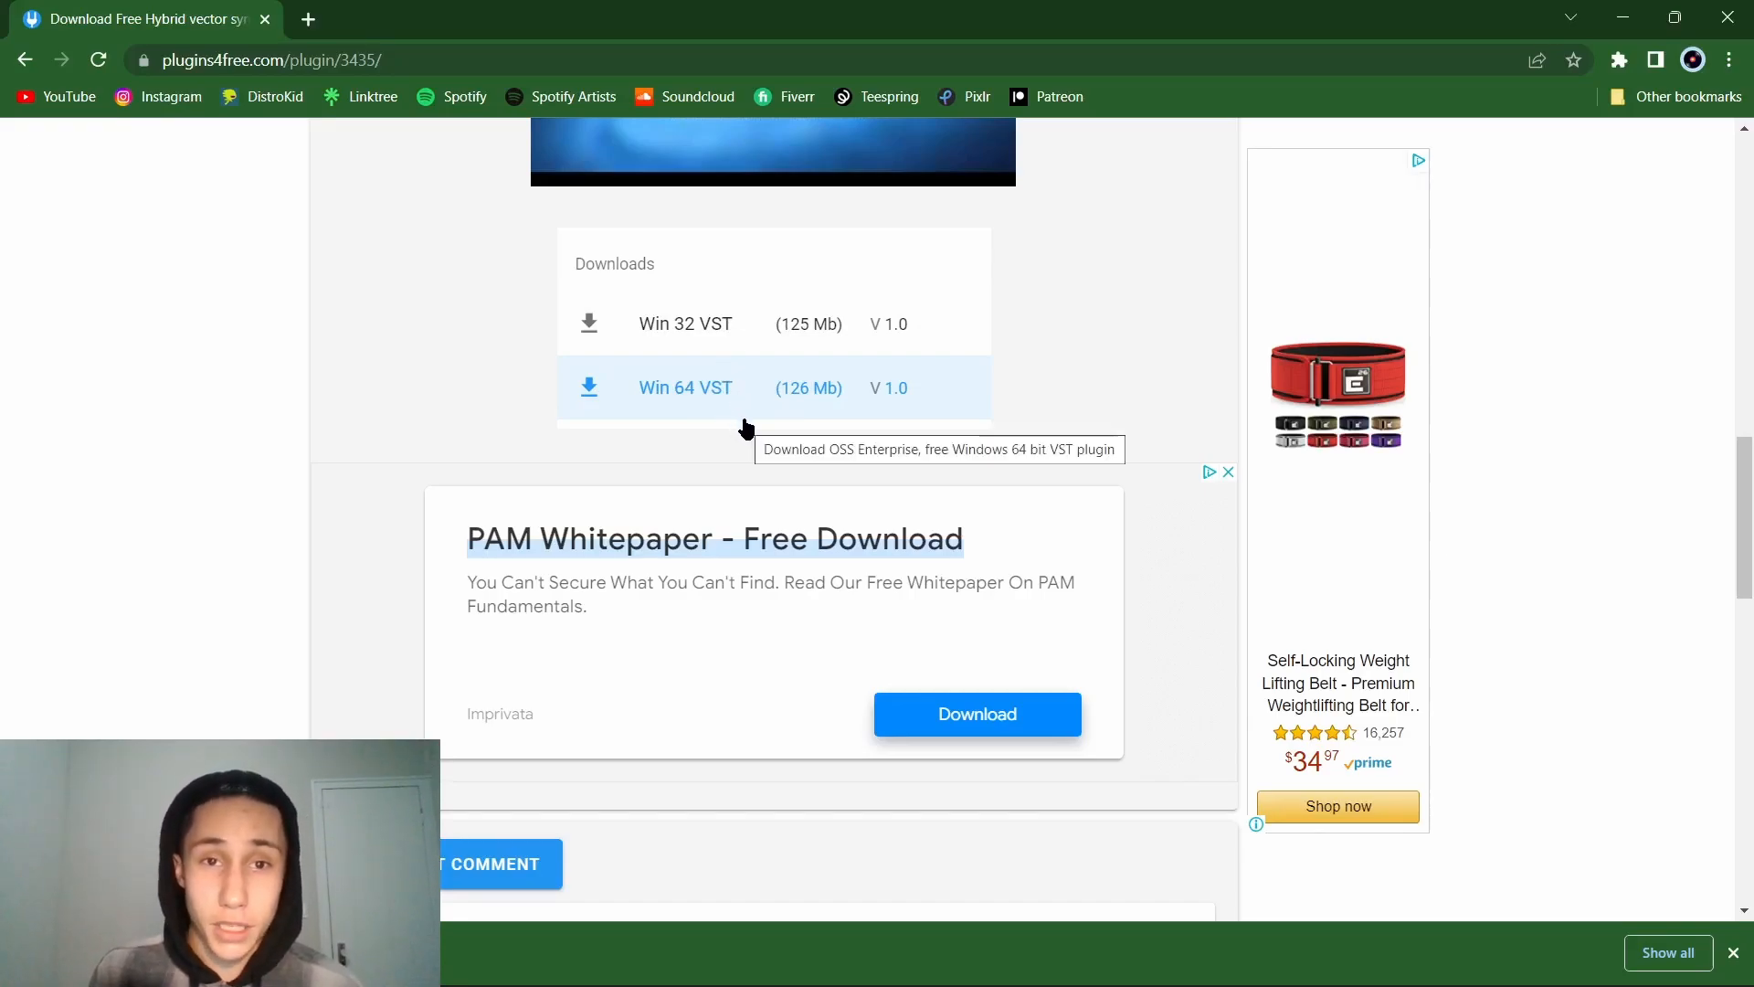
mouse_move(1142, 422)
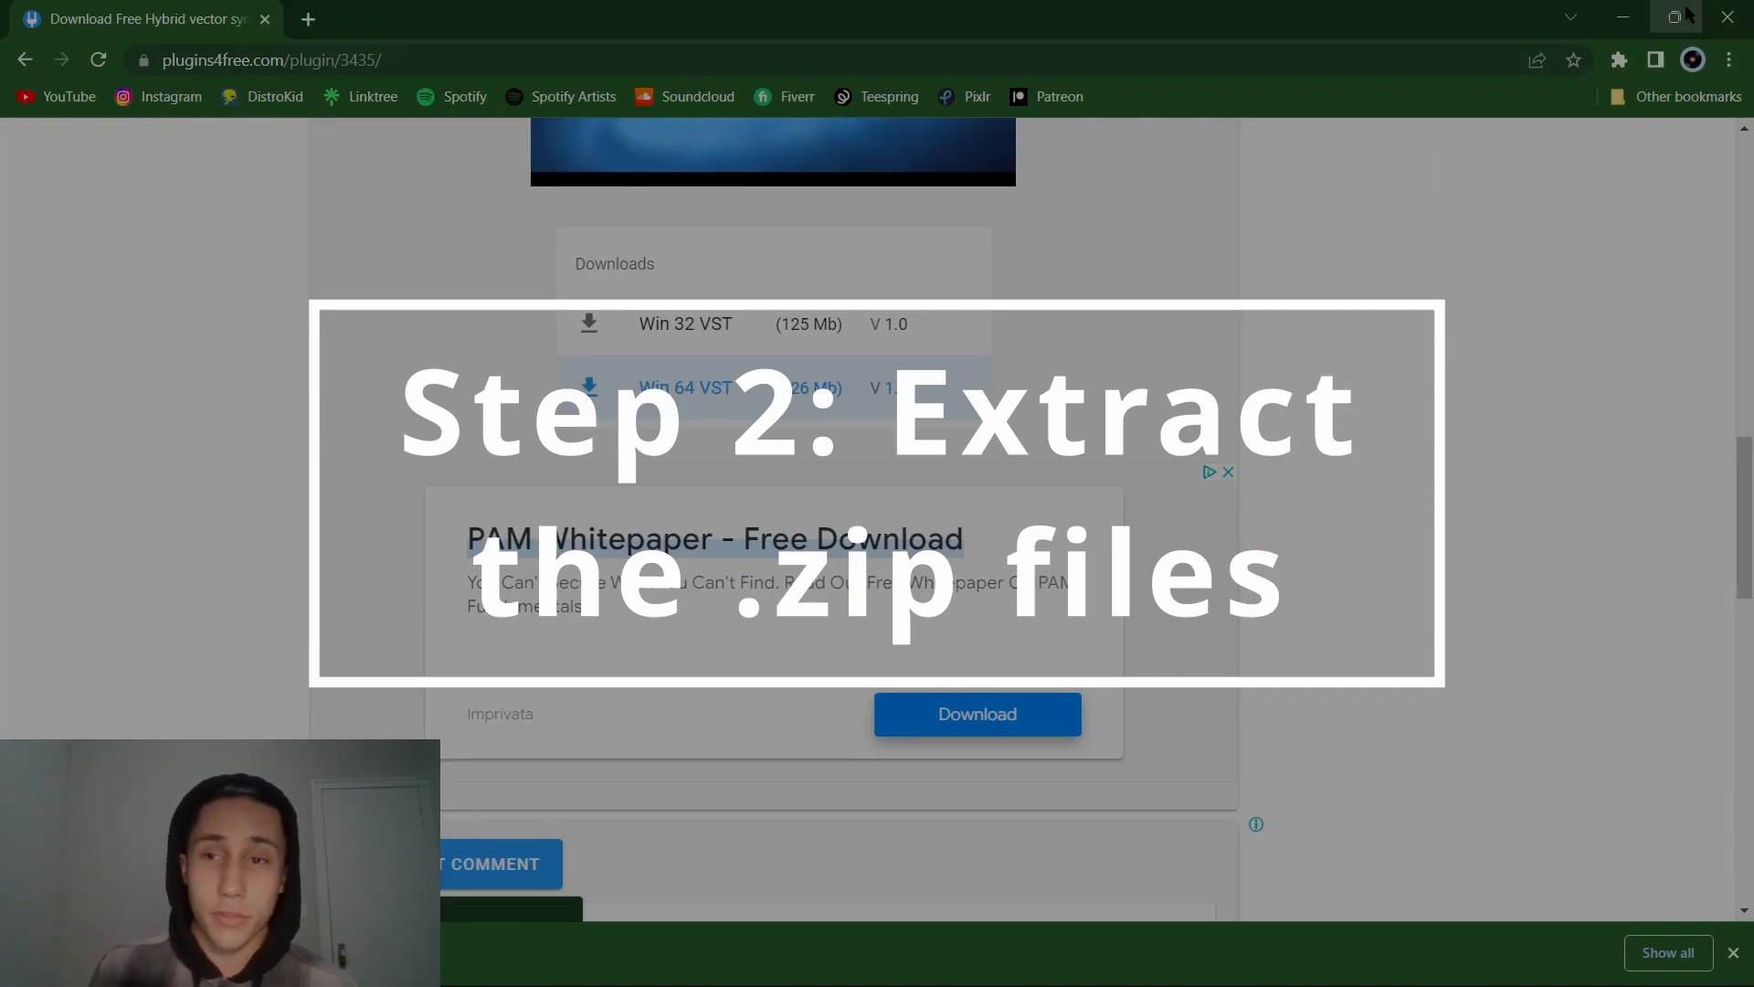
click(1677, 17)
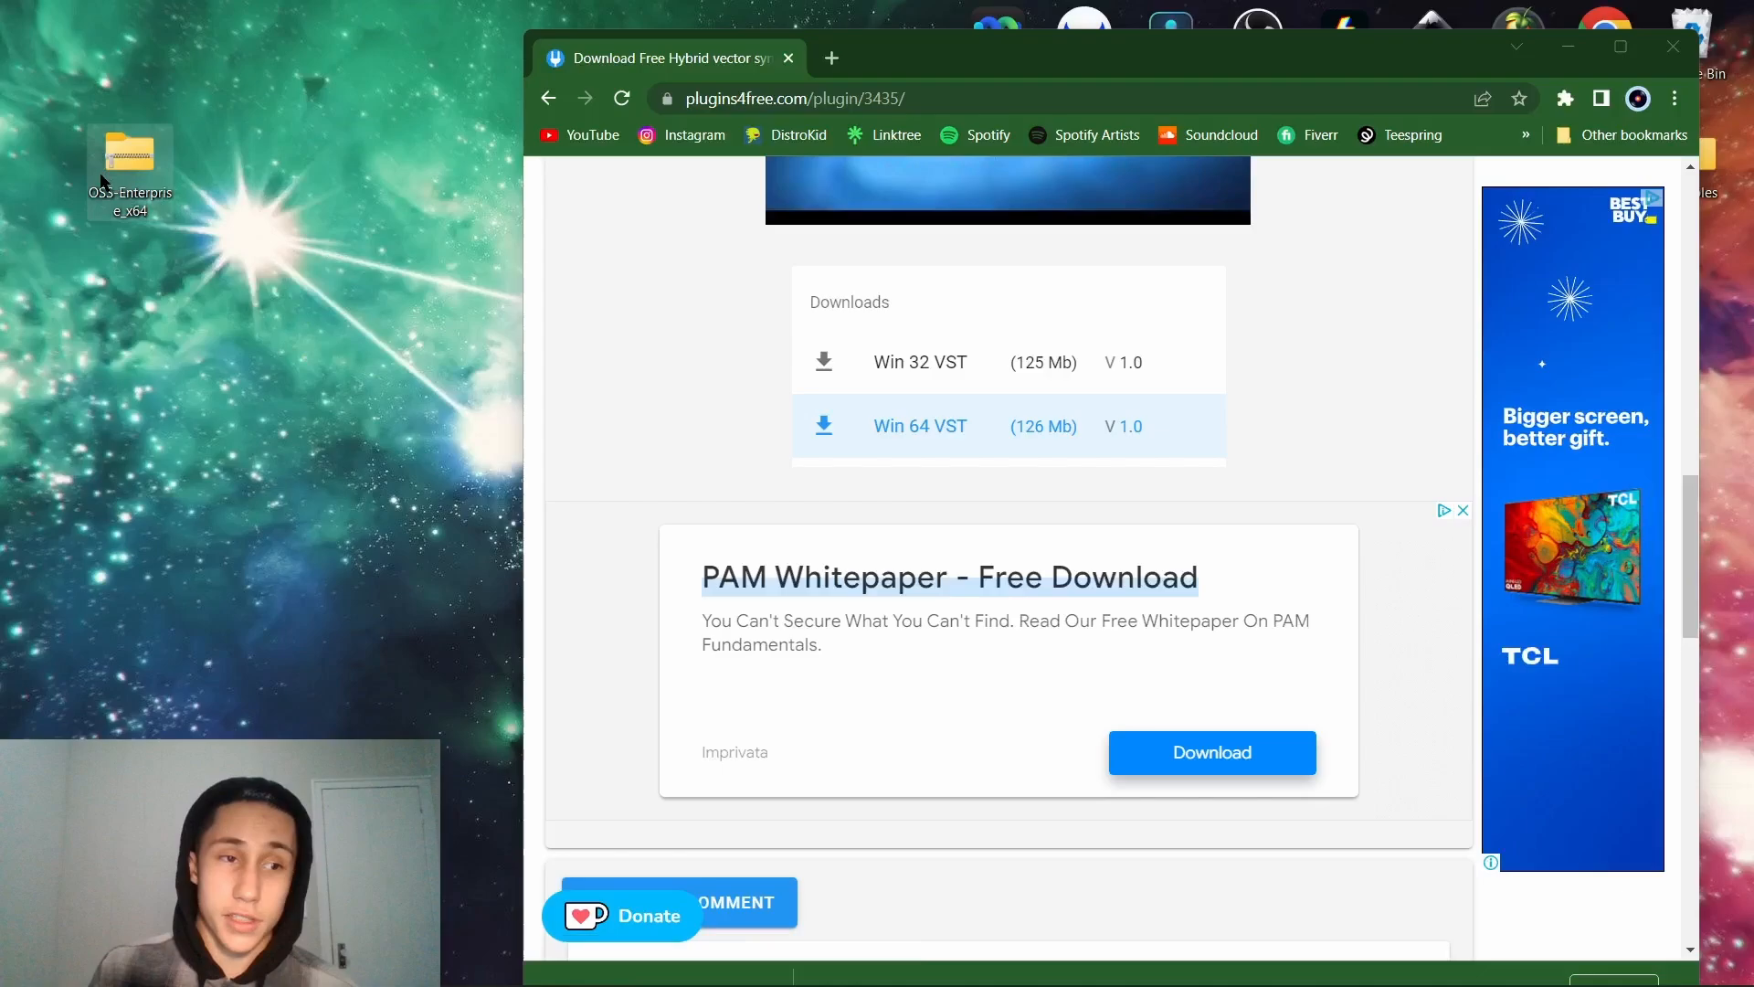
right_click(130, 168)
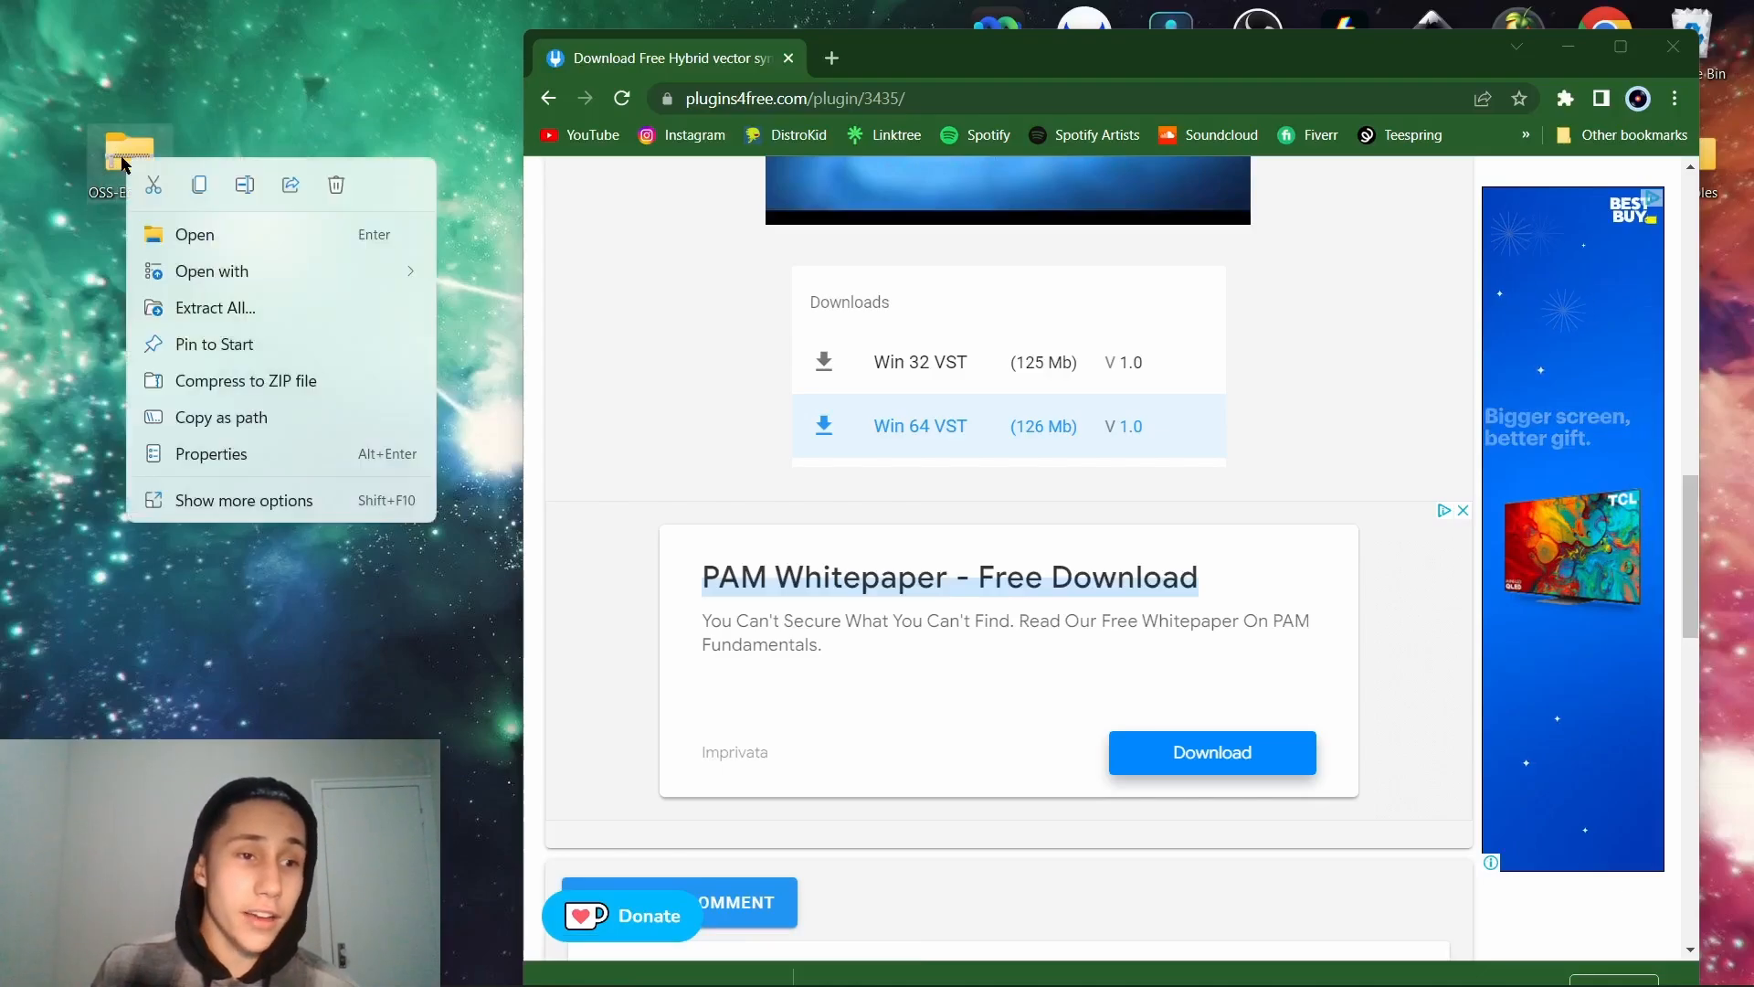
click(213, 307)
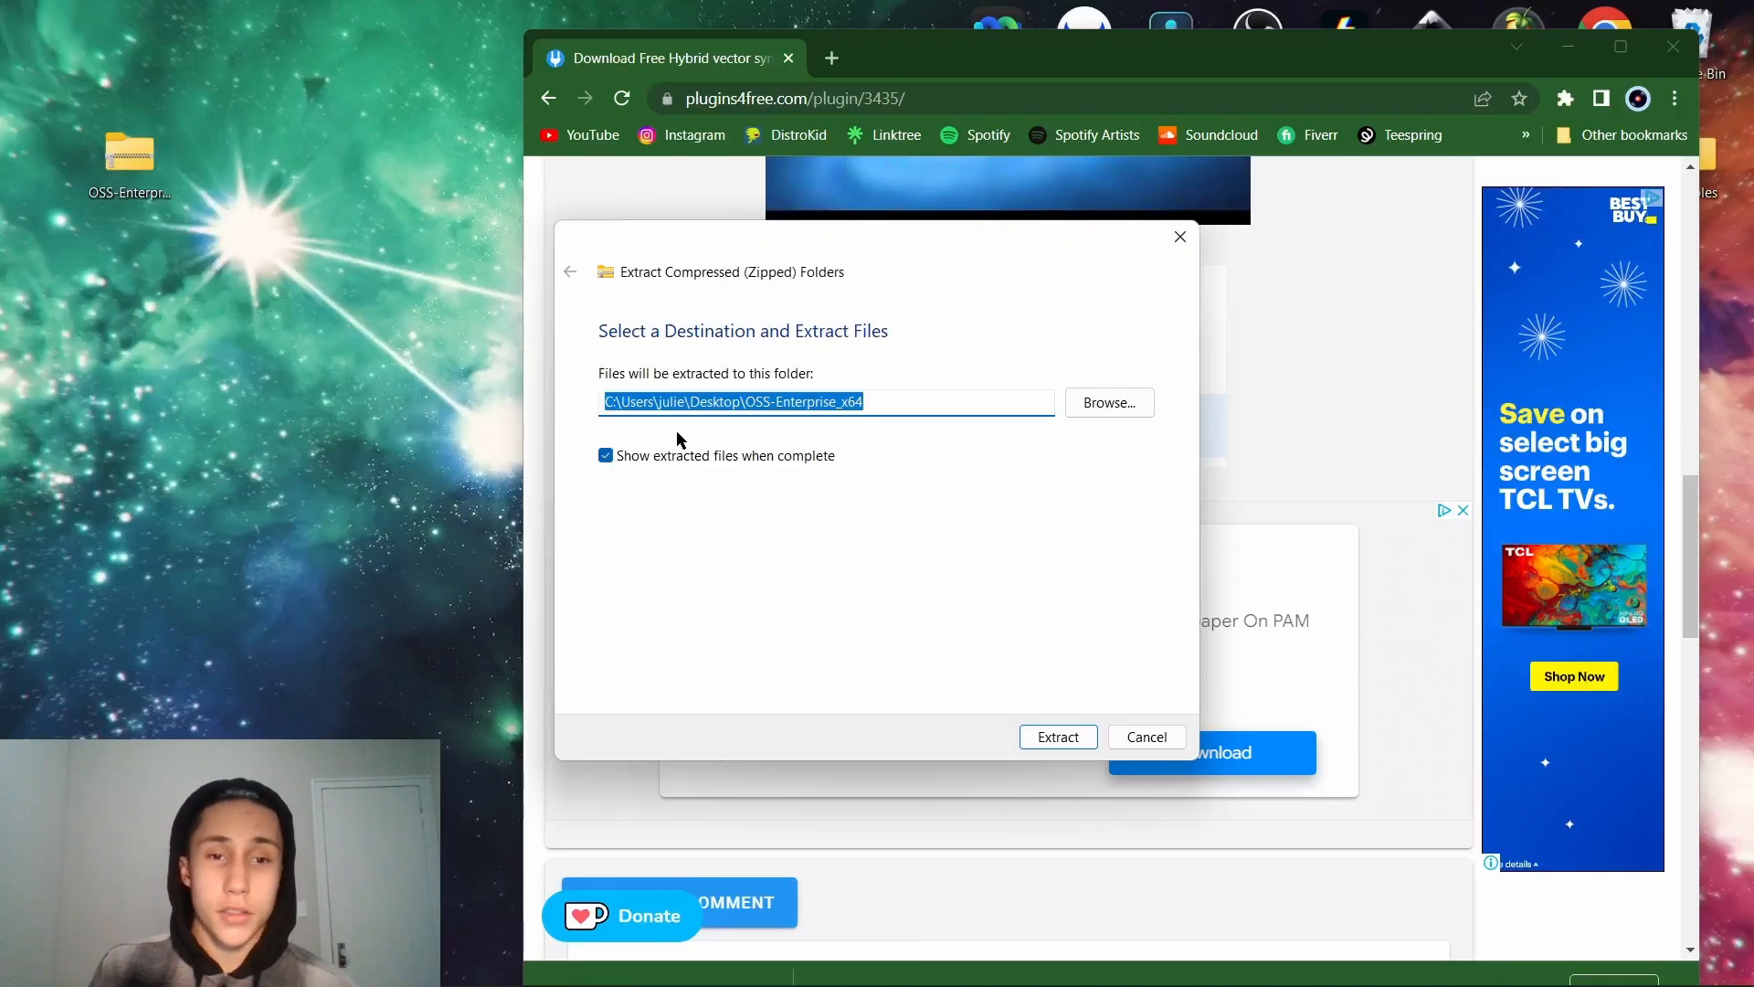
mouse_move(959, 659)
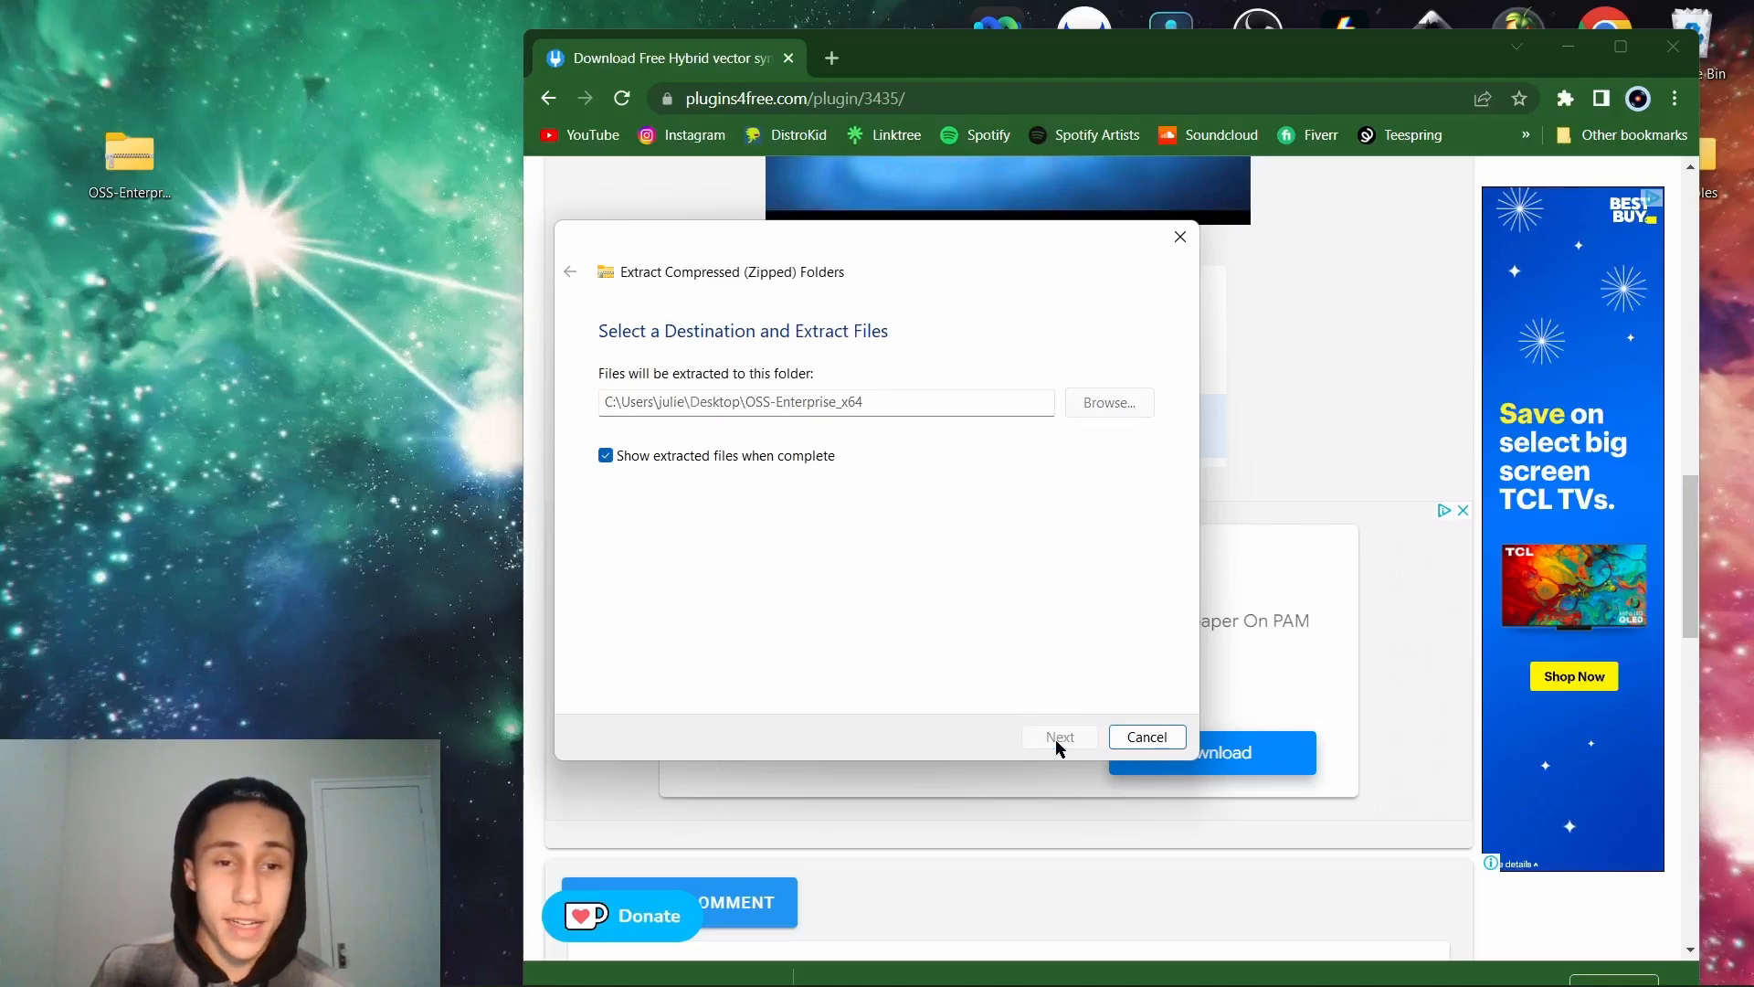
click(1058, 736)
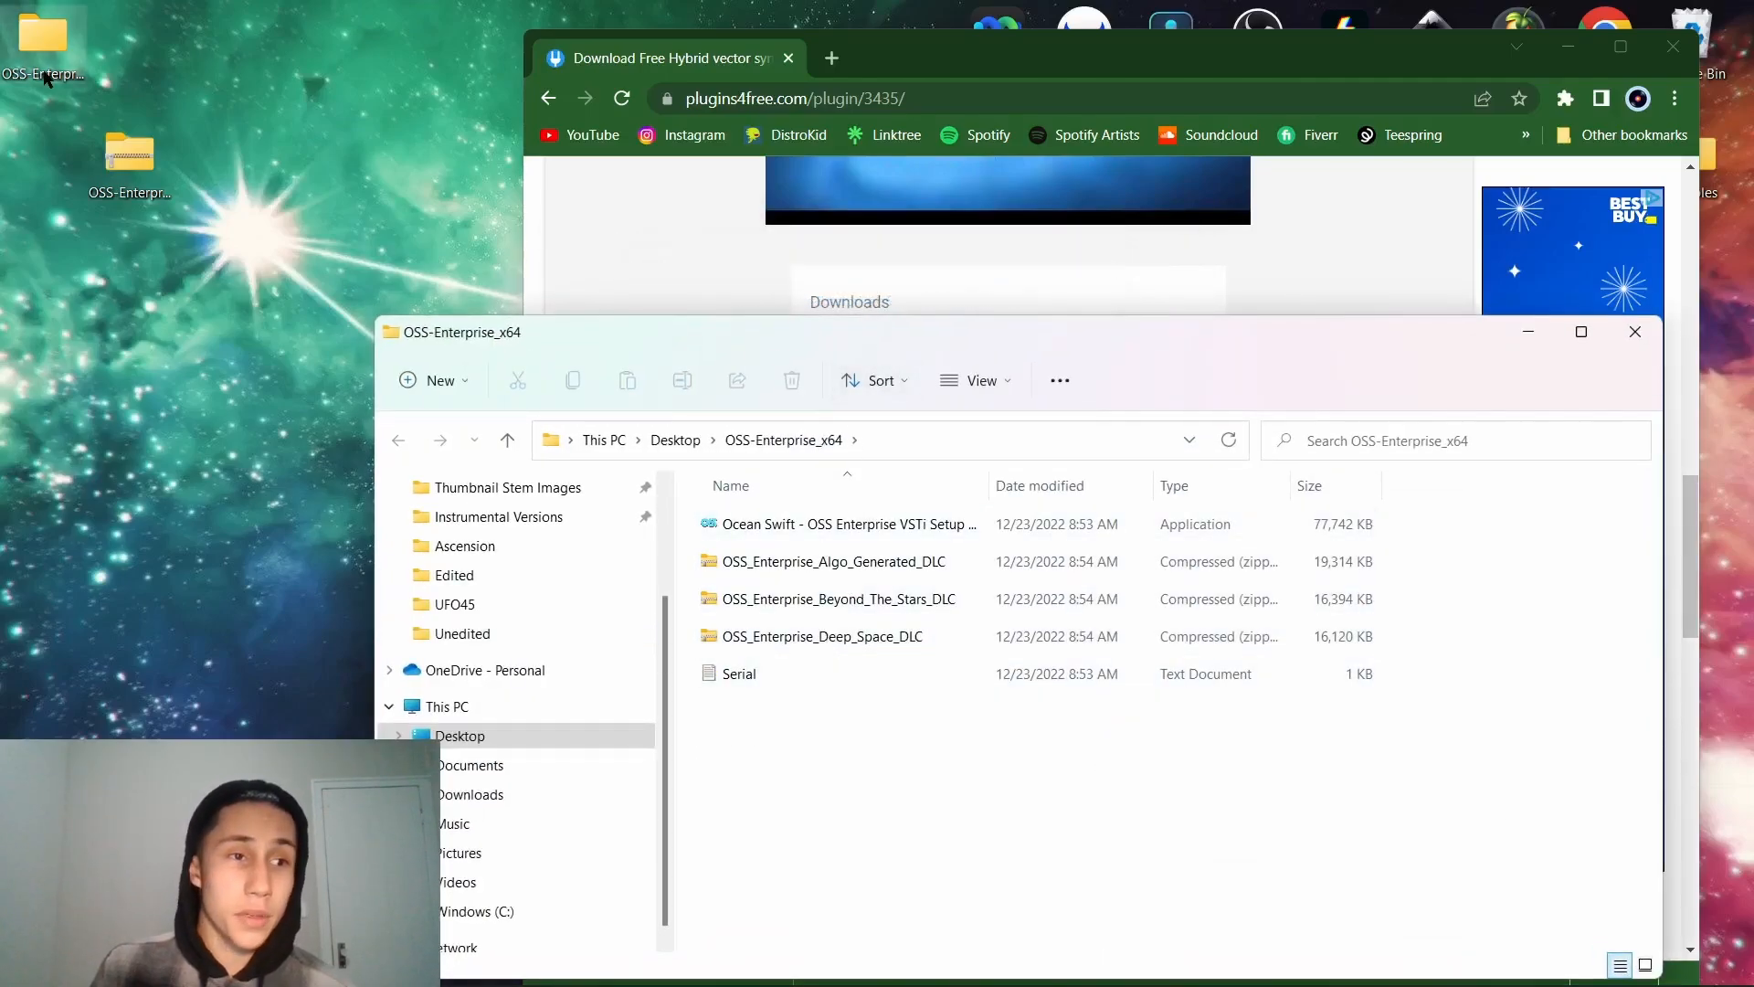
Select the OSS_Enterprise_Algo_Generated_DLC.zip inside the OSS-Enterprise_x64 folder.
click(848, 525)
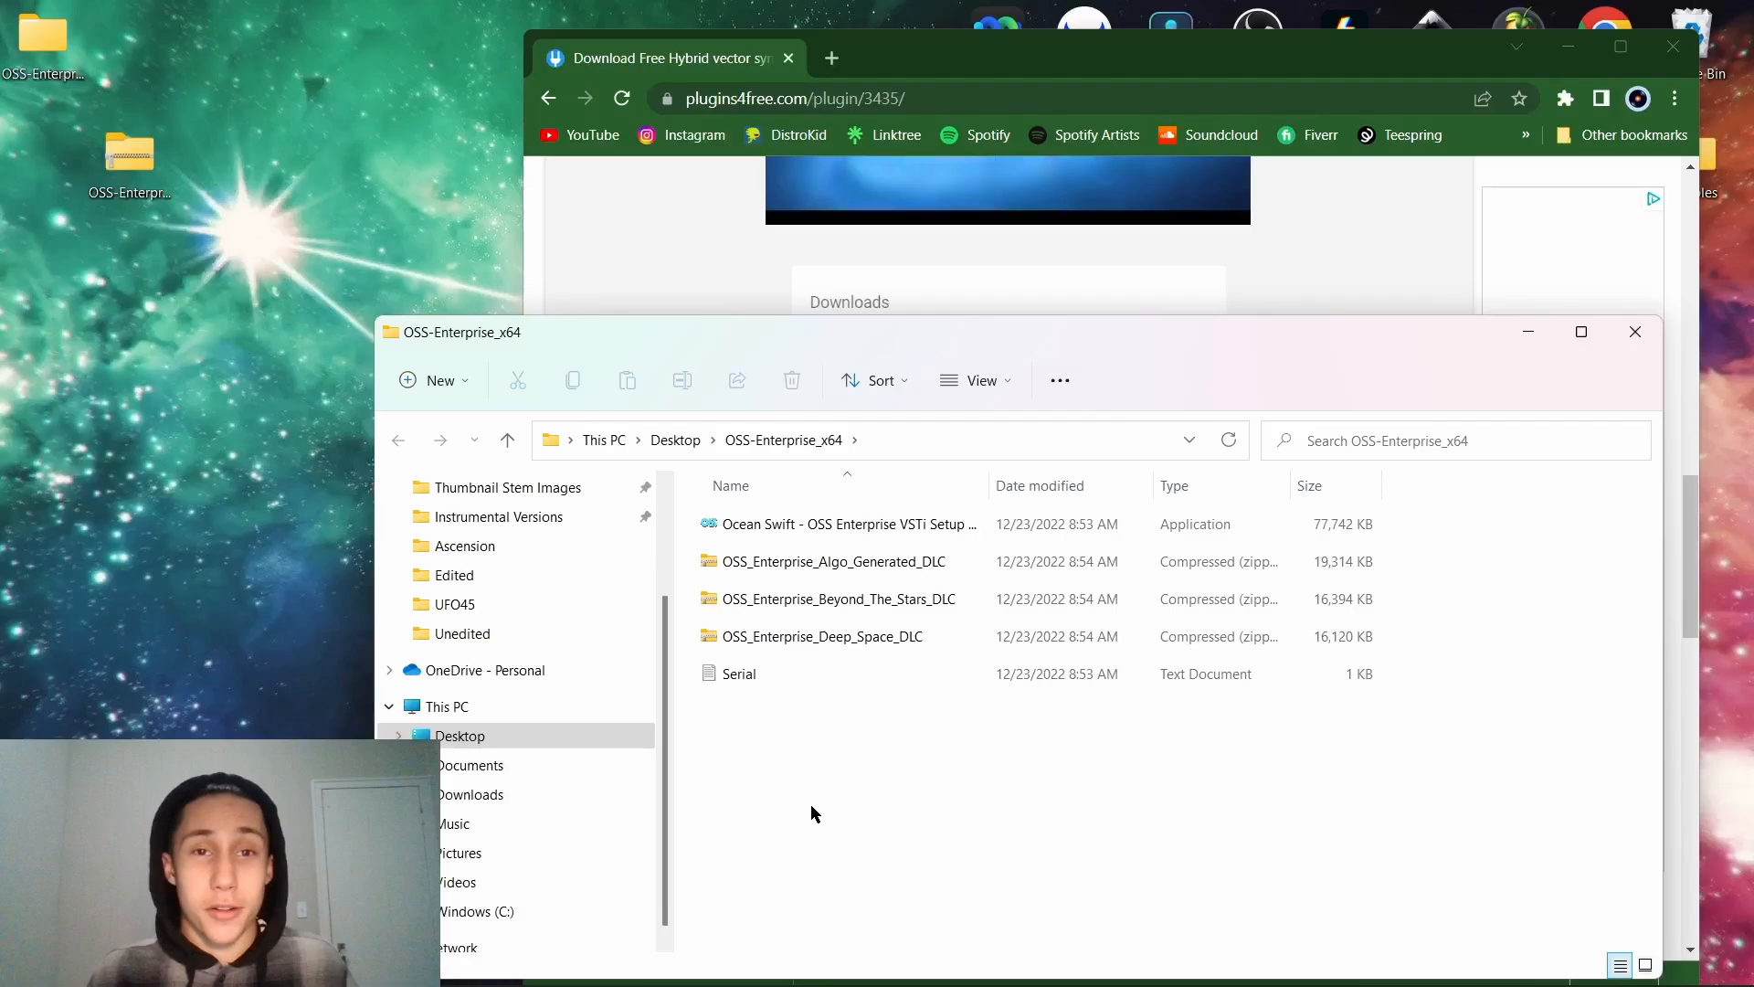
mouse_move(1498, 786)
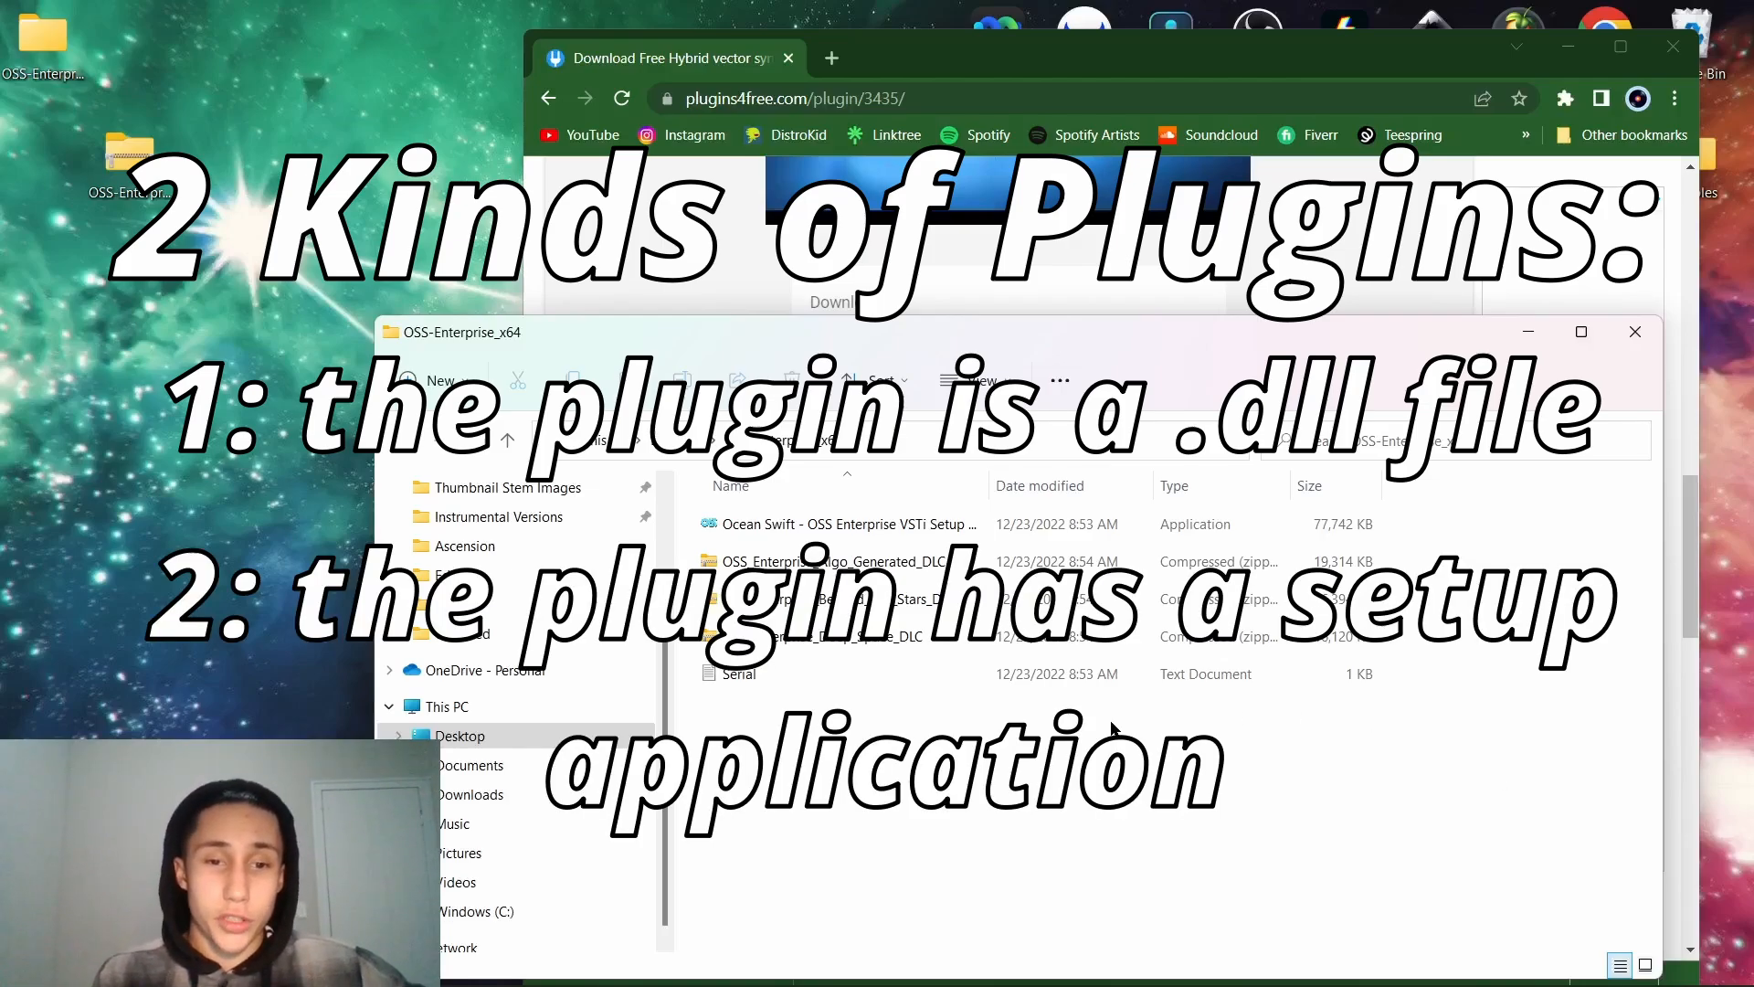
mouse_move(950, 525)
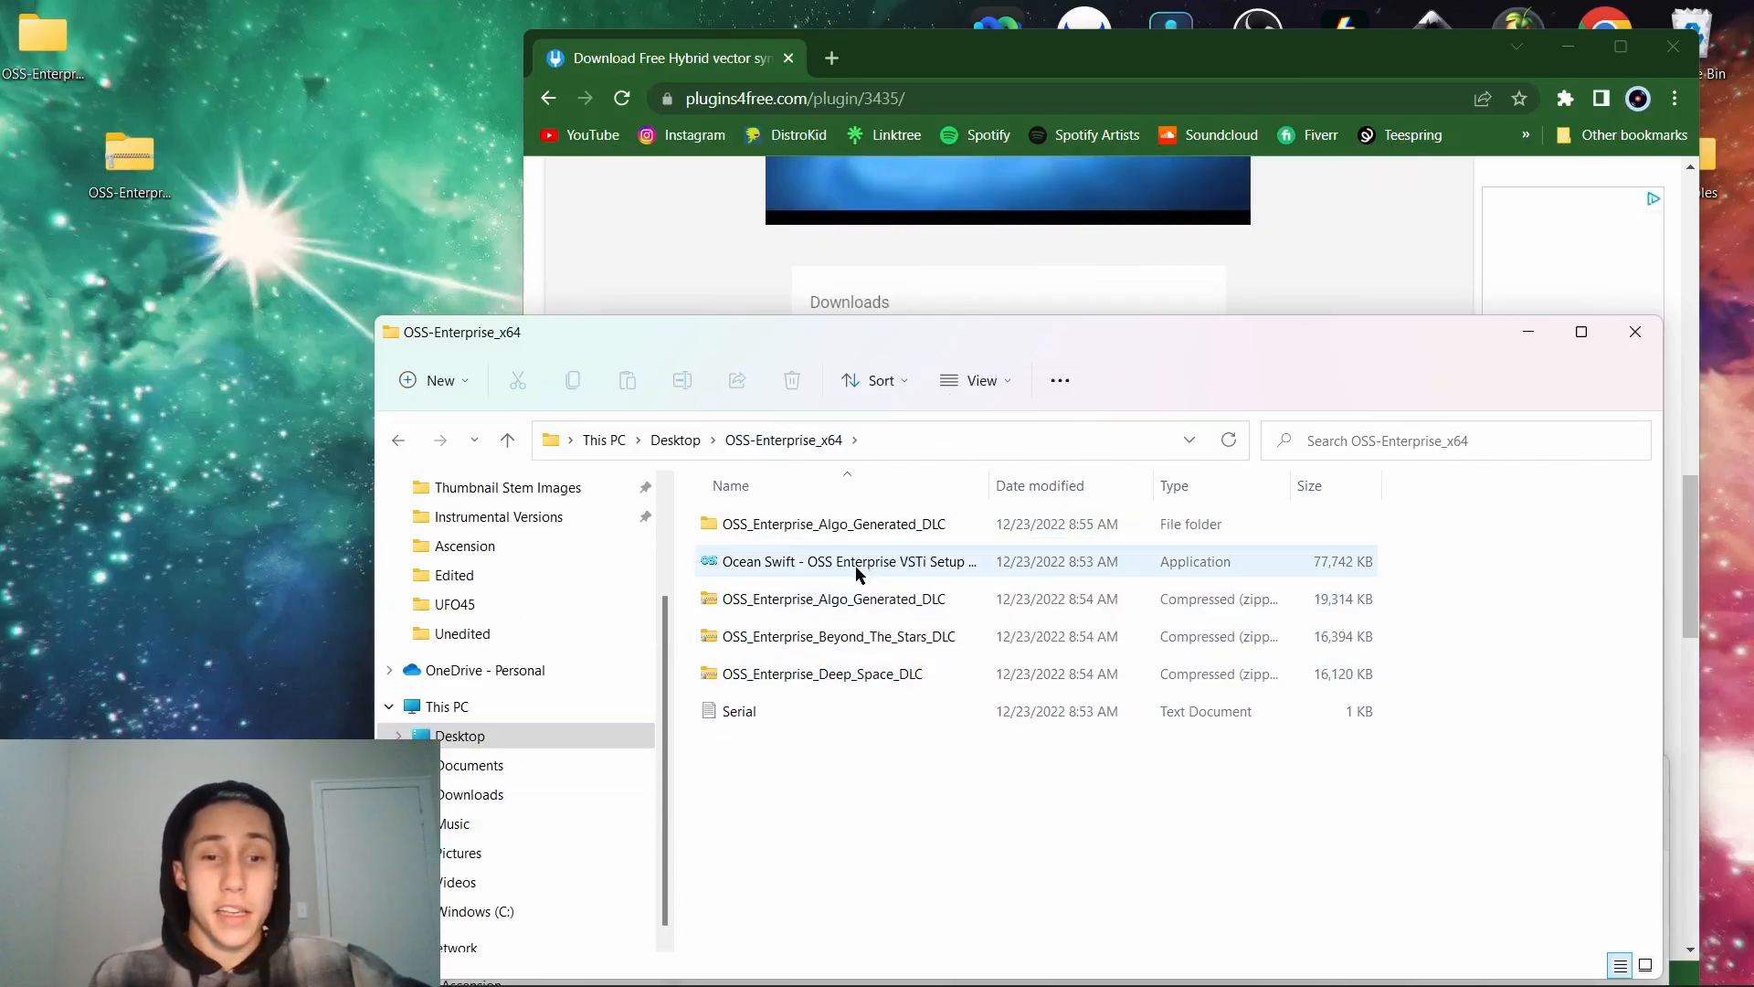
Launch the OSS Enterprise VSTi Setup exe and run it anyway past the SmartScreen warning.
double_click(846, 560)
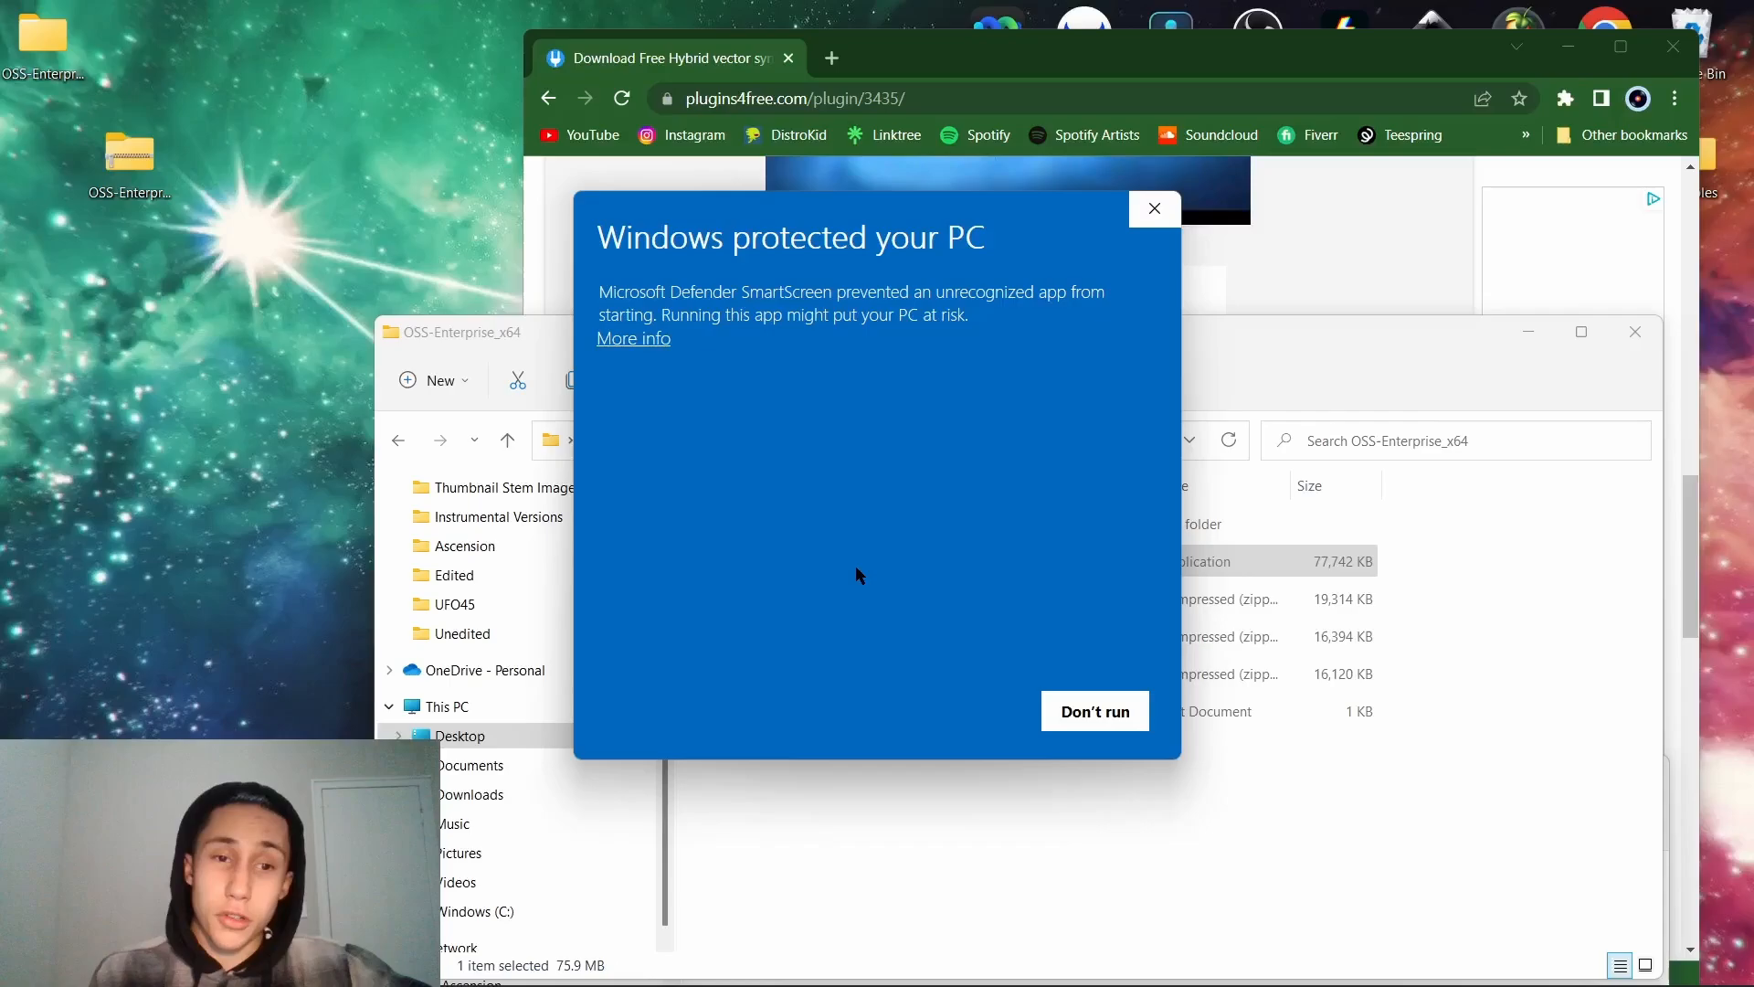
mouse_move(844, 282)
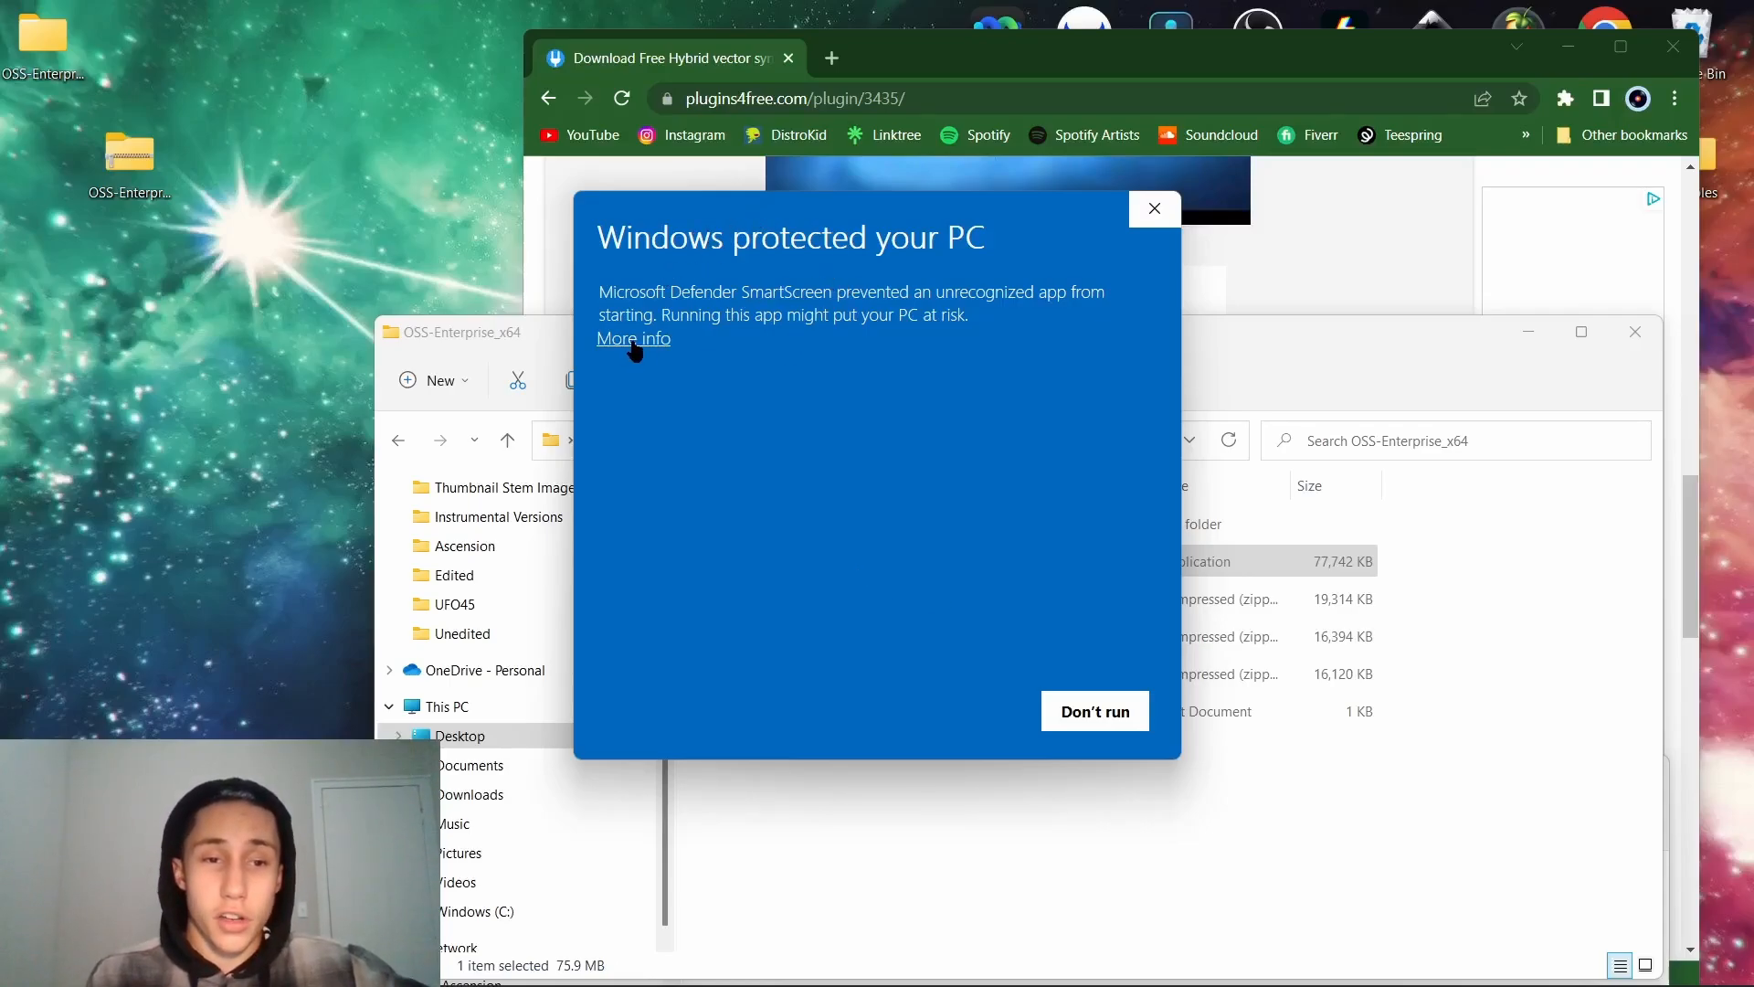
click(634, 338)
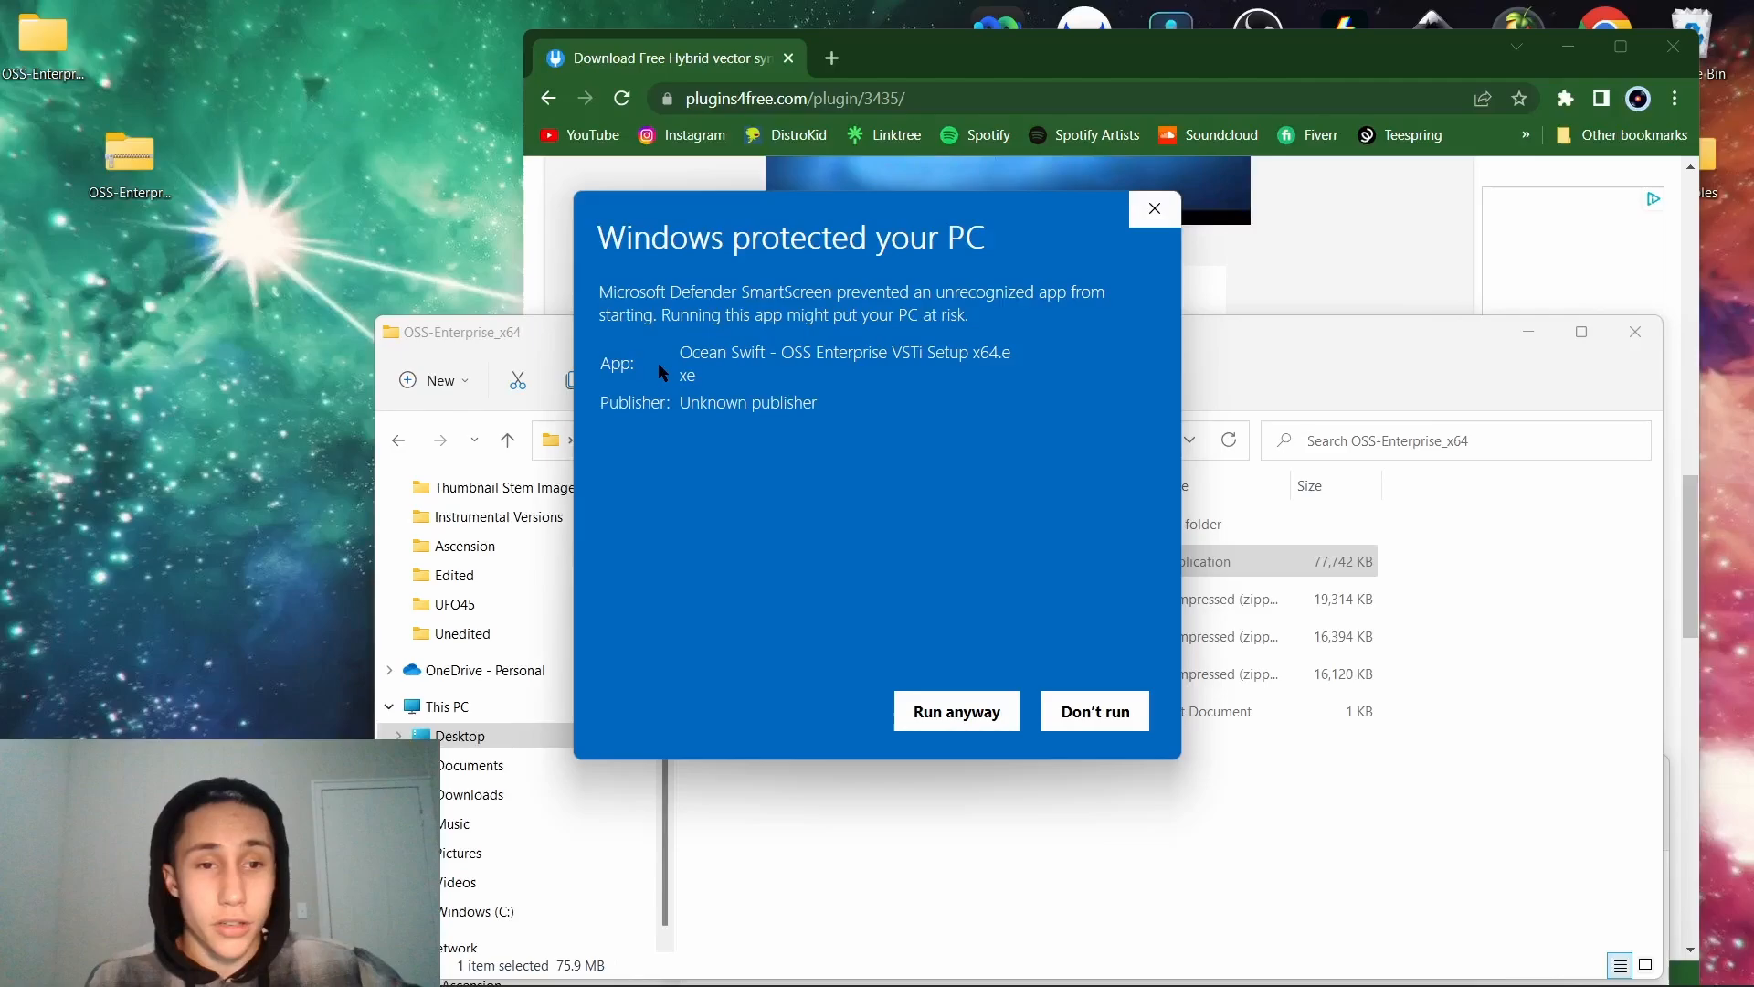
mouse_move(859, 570)
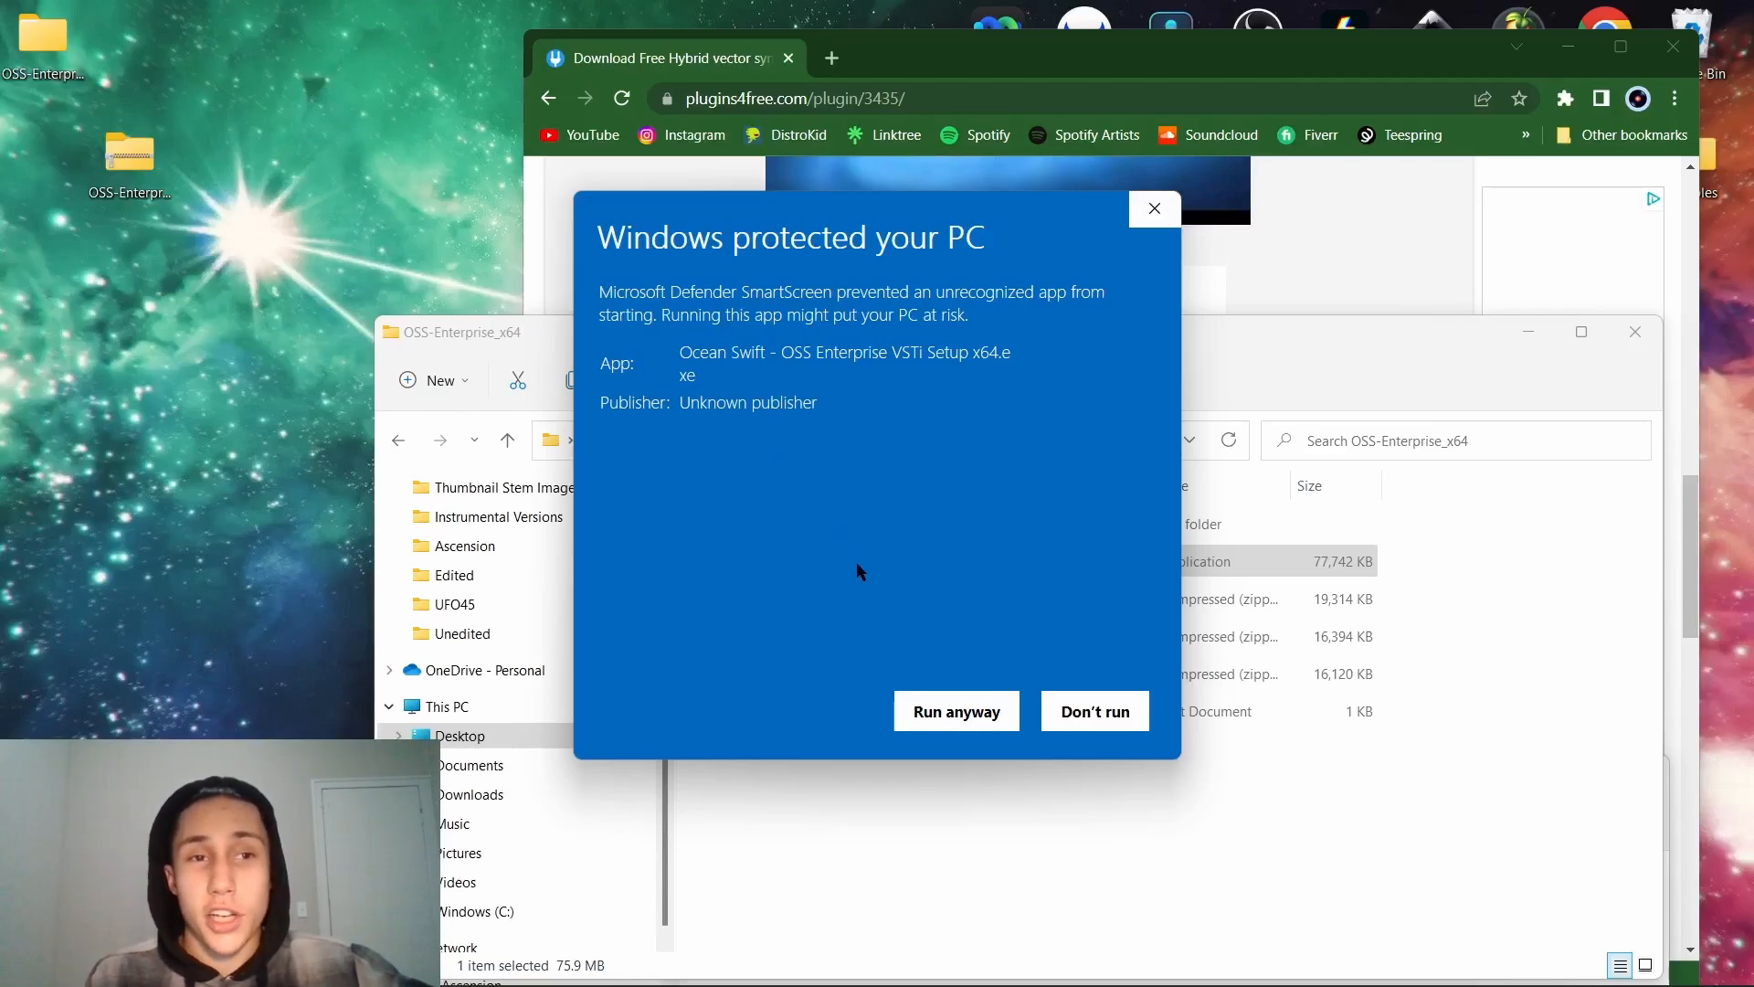
mouse_move(855, 574)
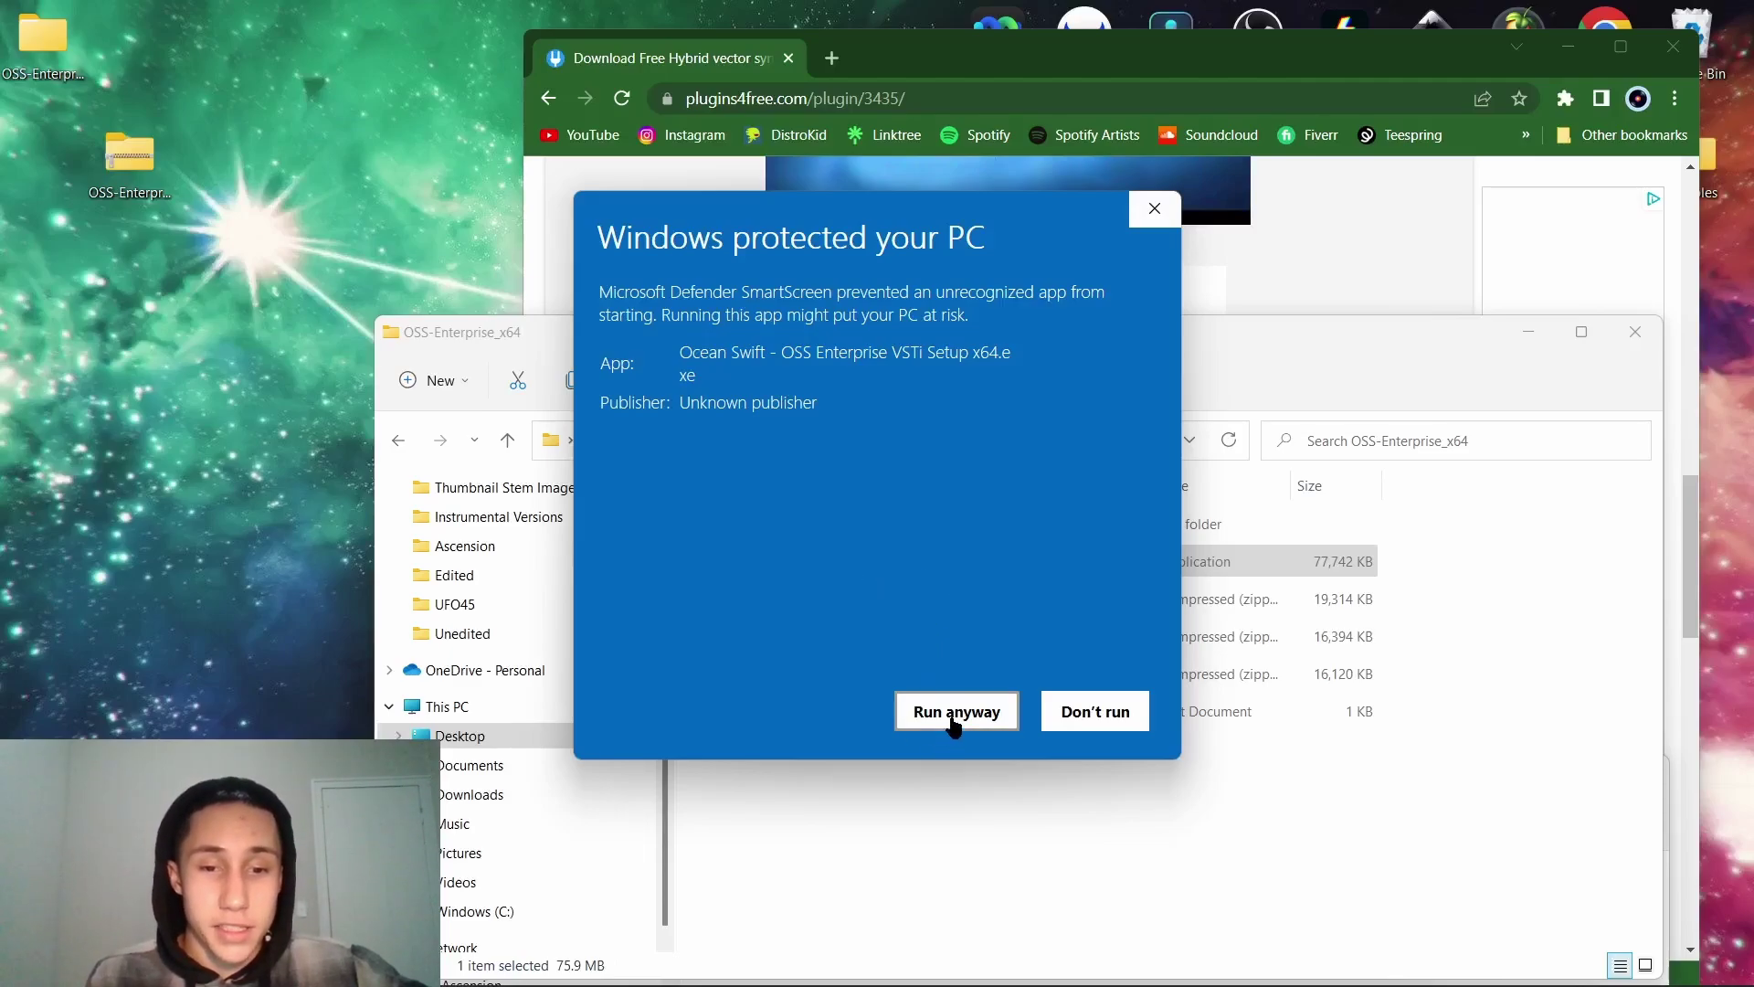
click(956, 711)
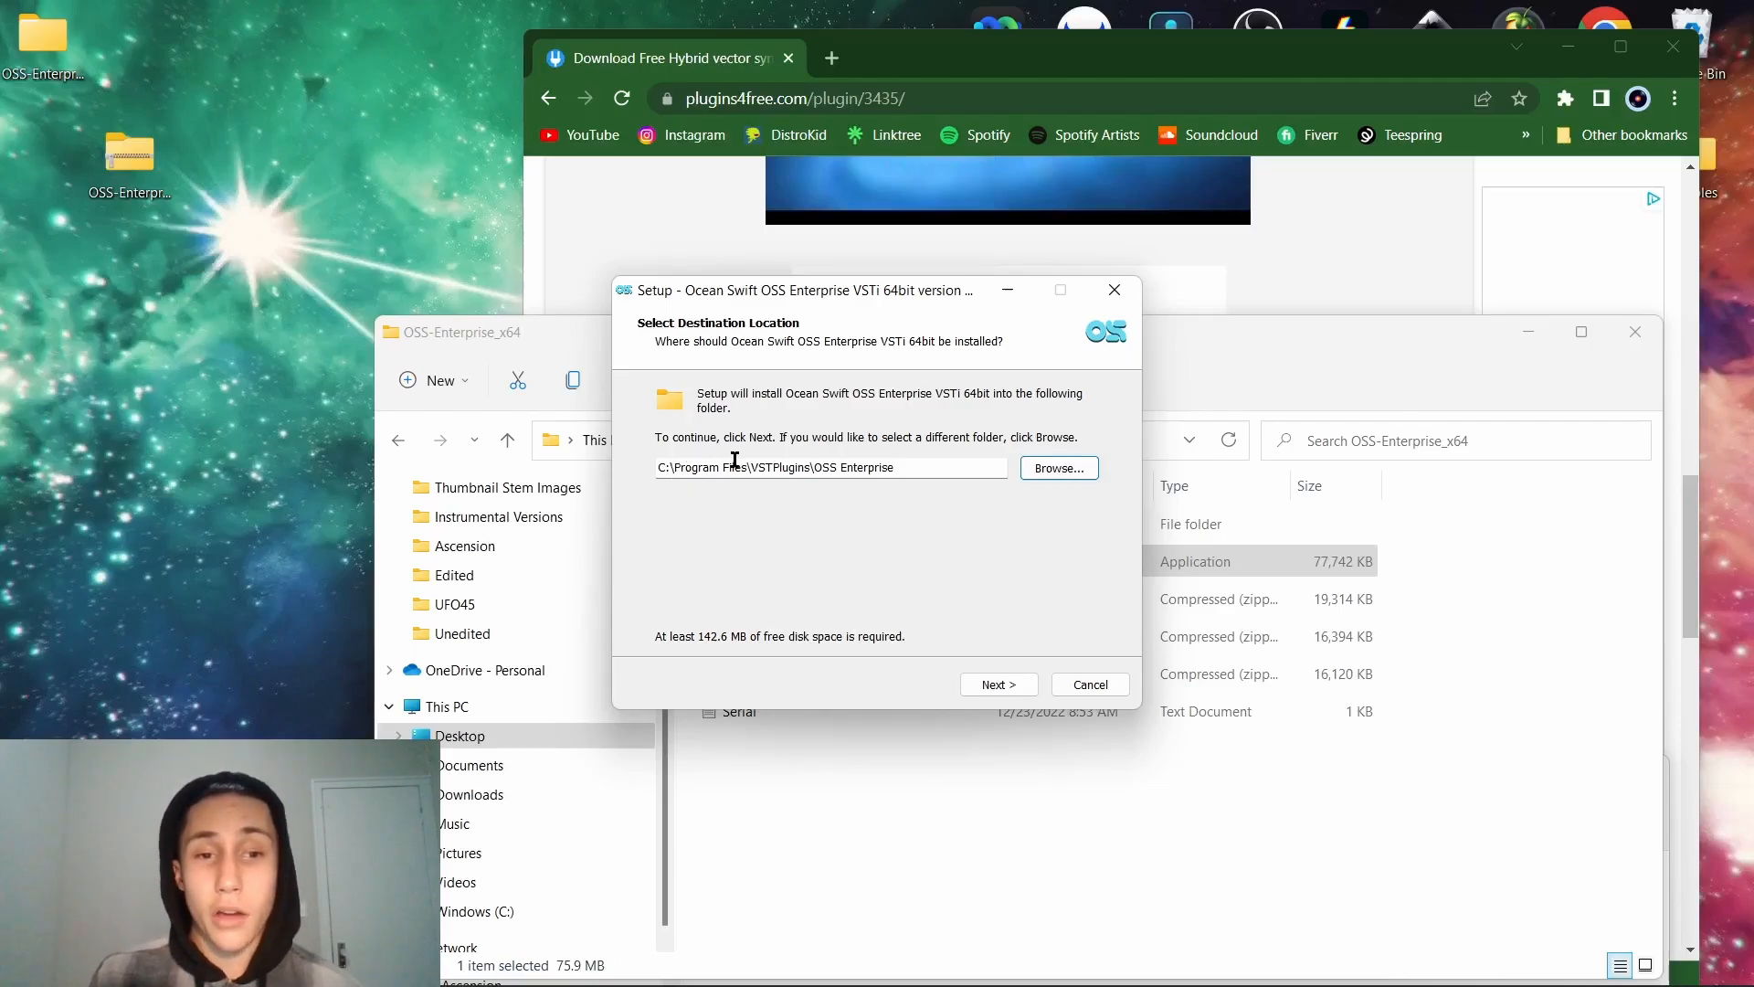
mouse_move(907, 543)
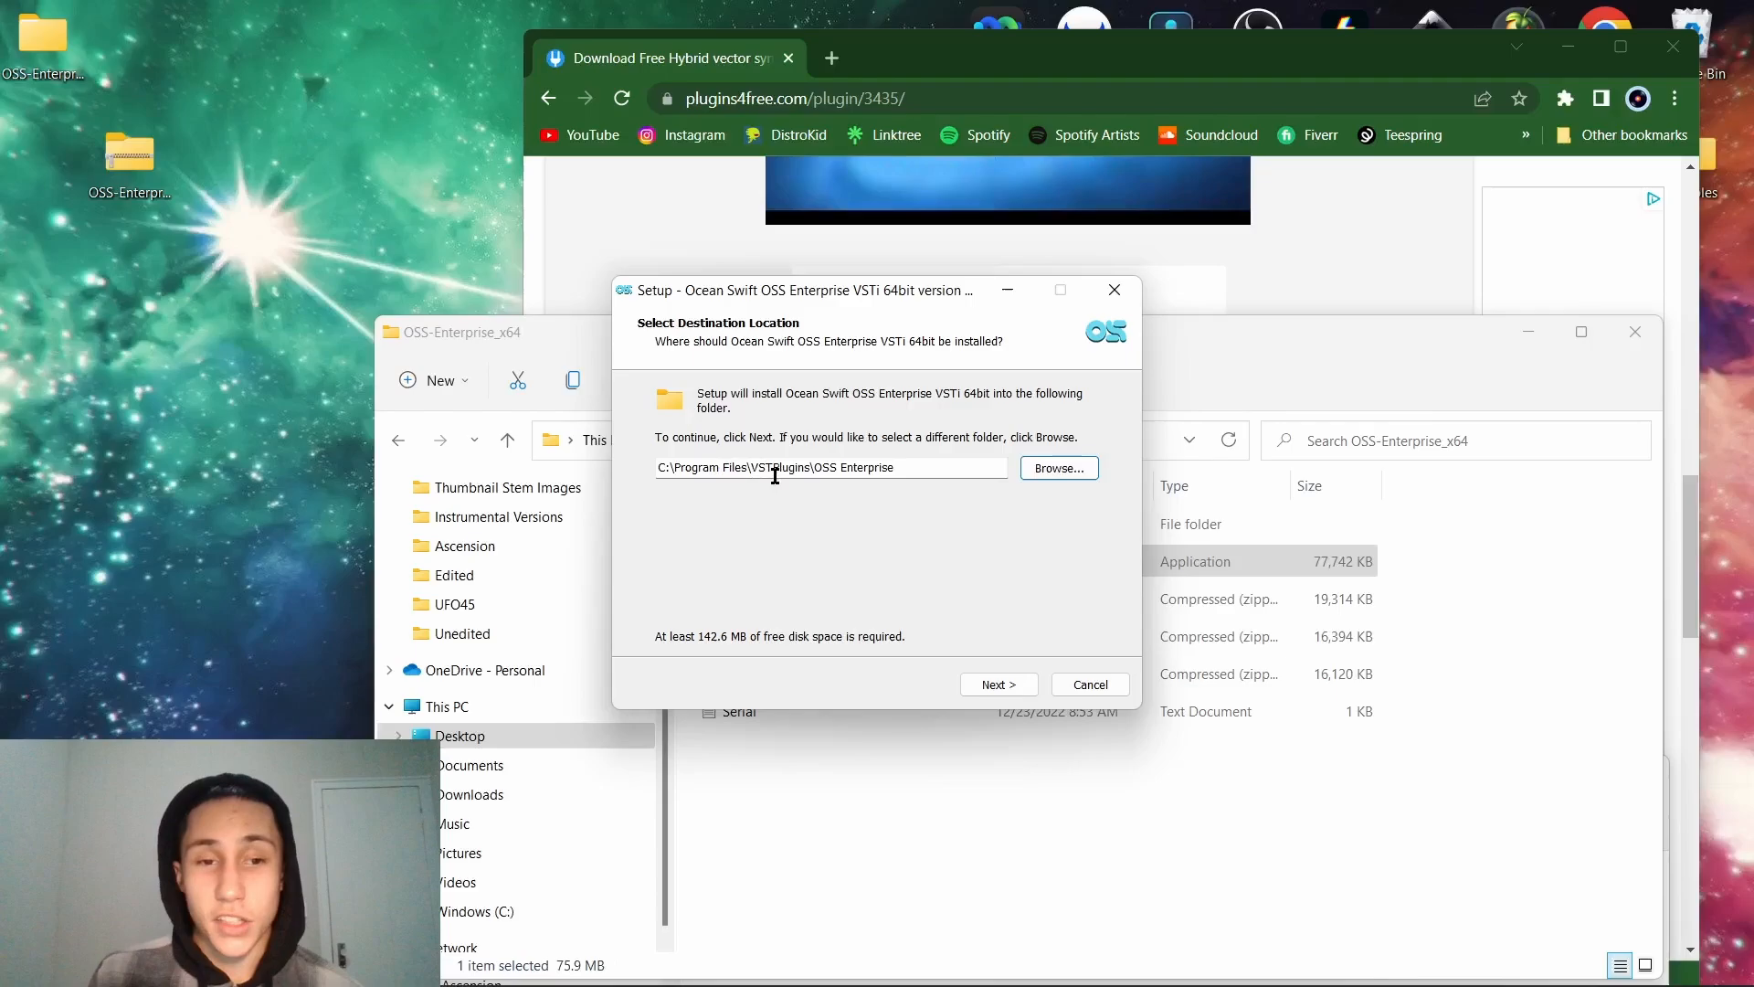
mouse_move(815, 512)
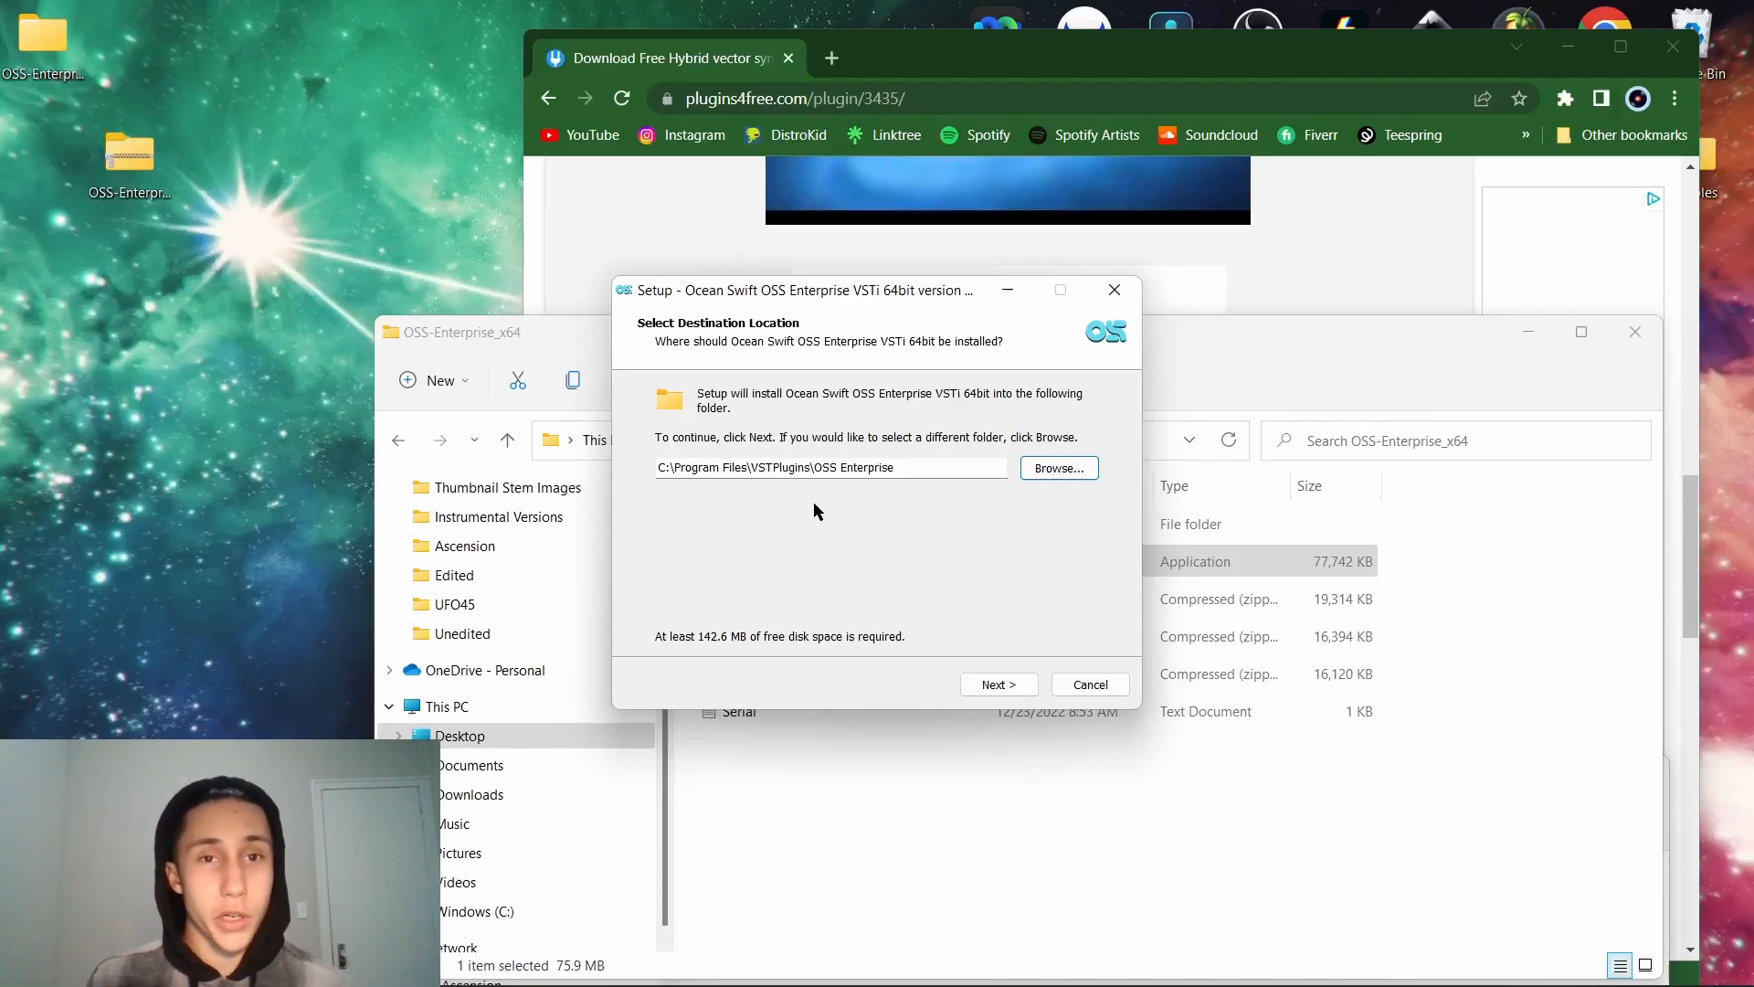
mouse_move(983, 561)
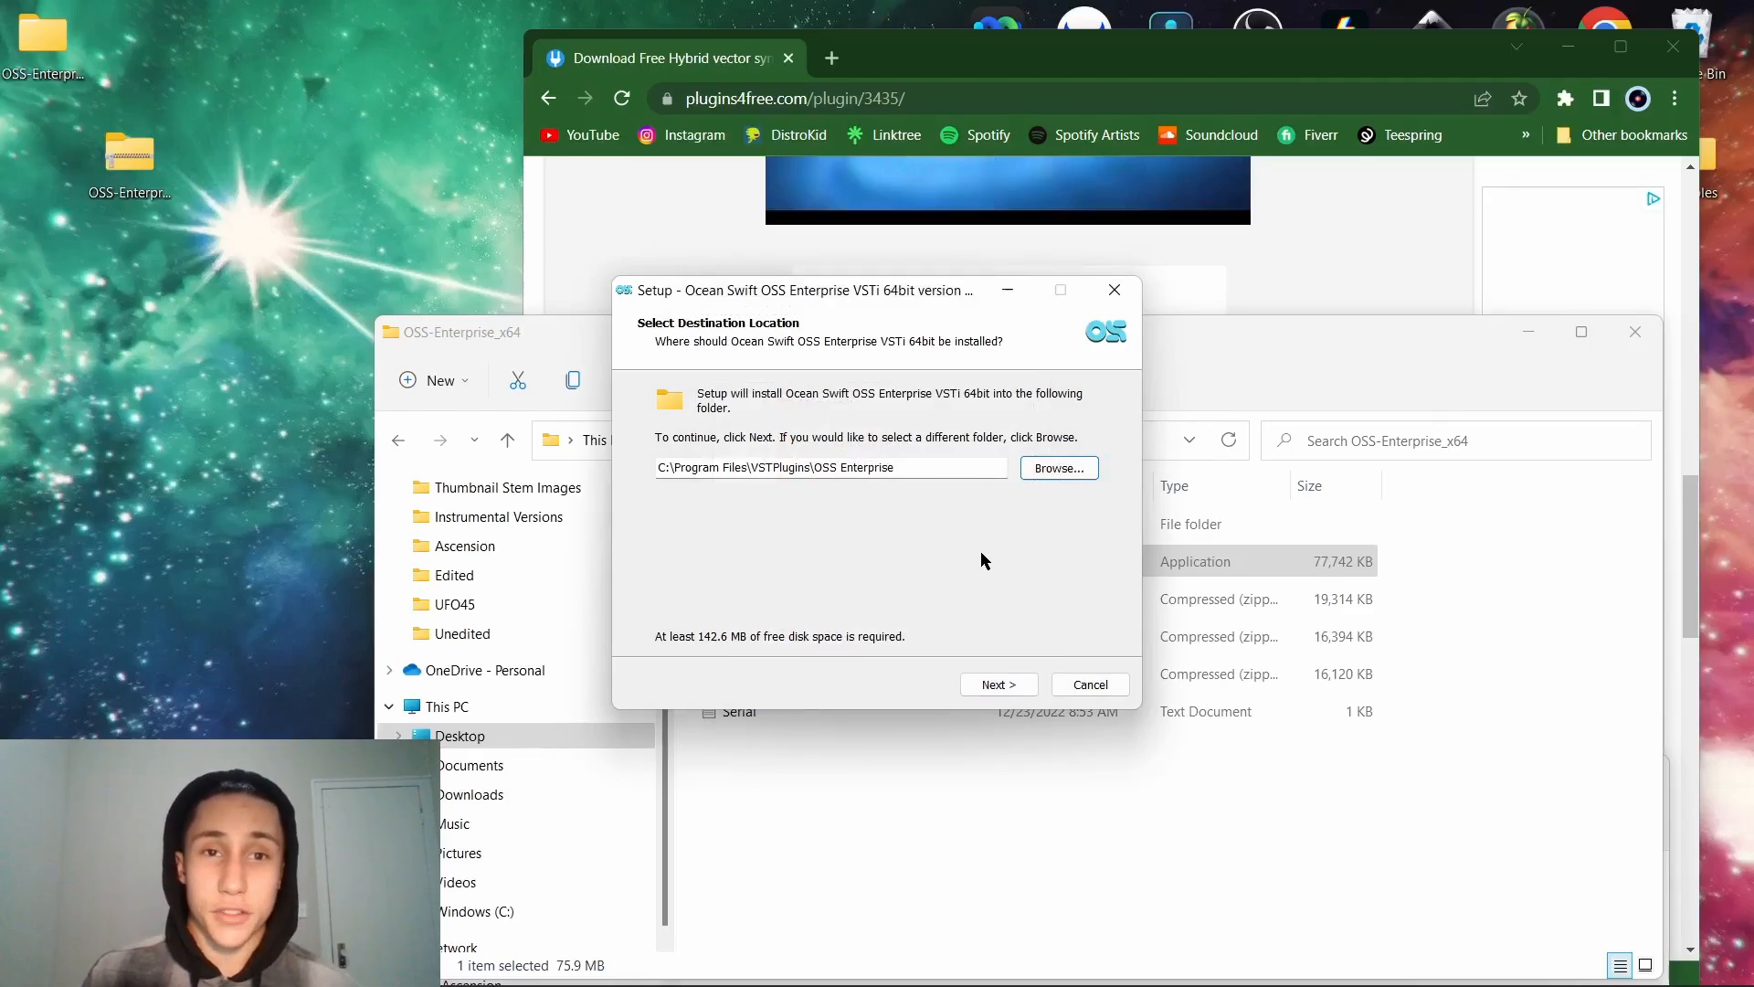
mouse_move(910, 522)
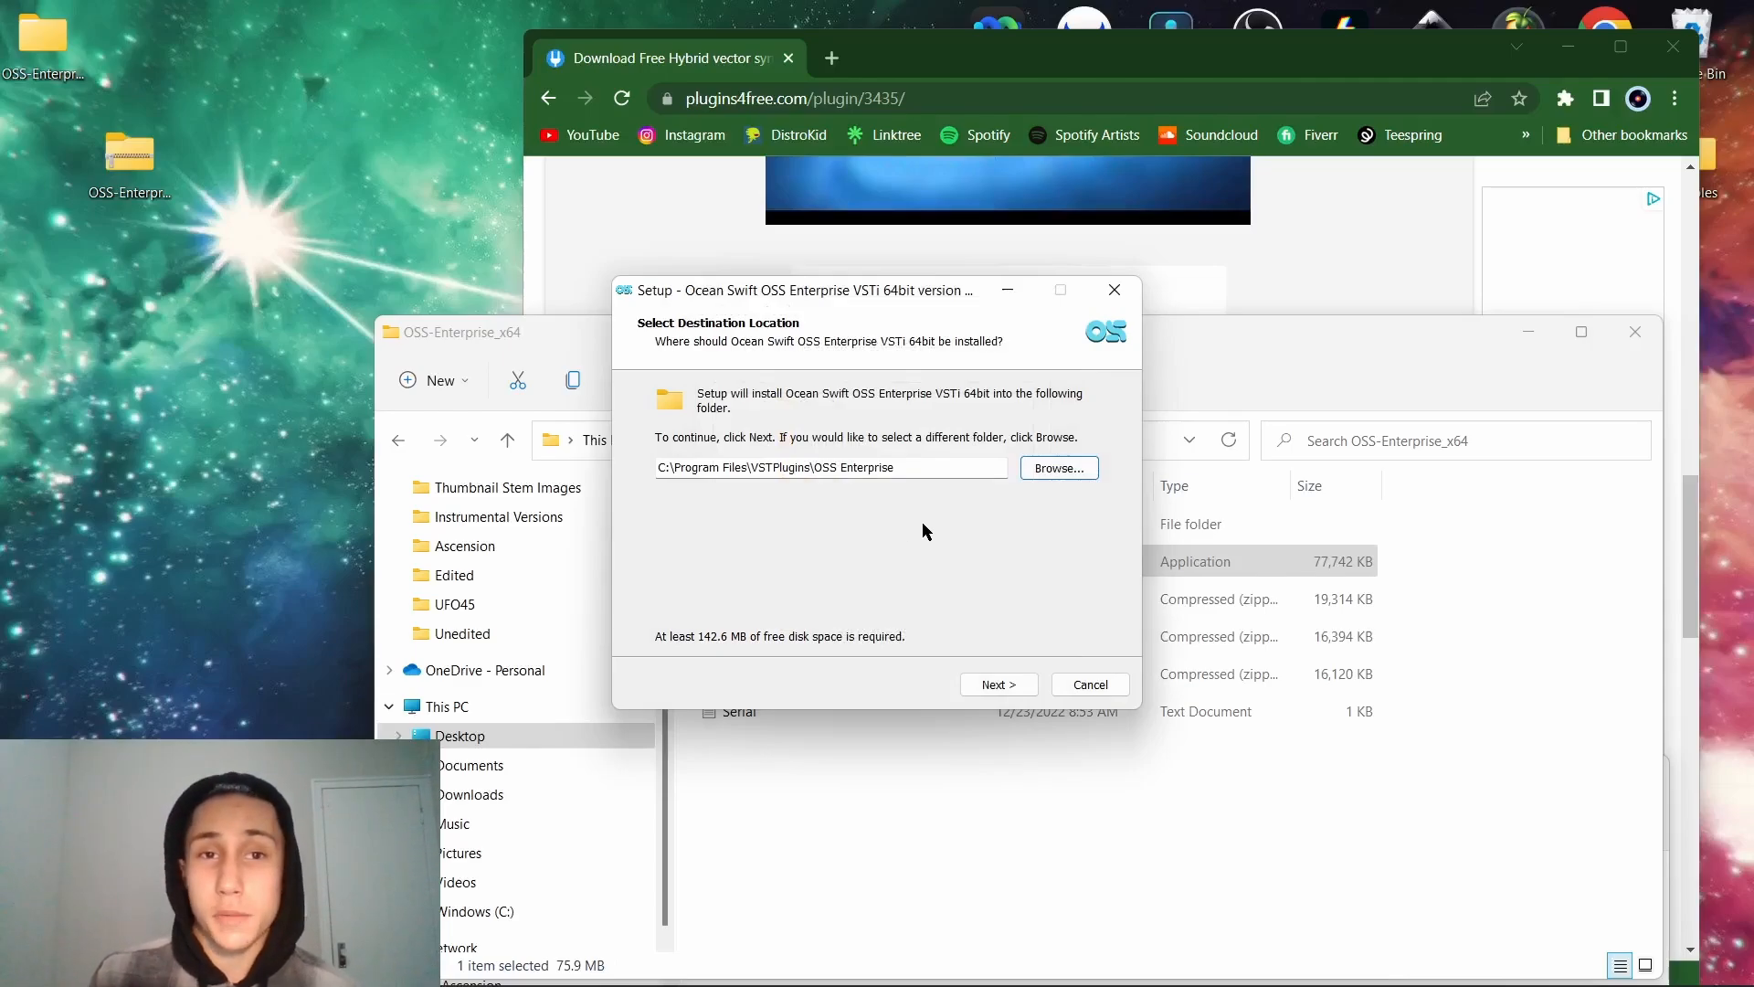
click(1058, 468)
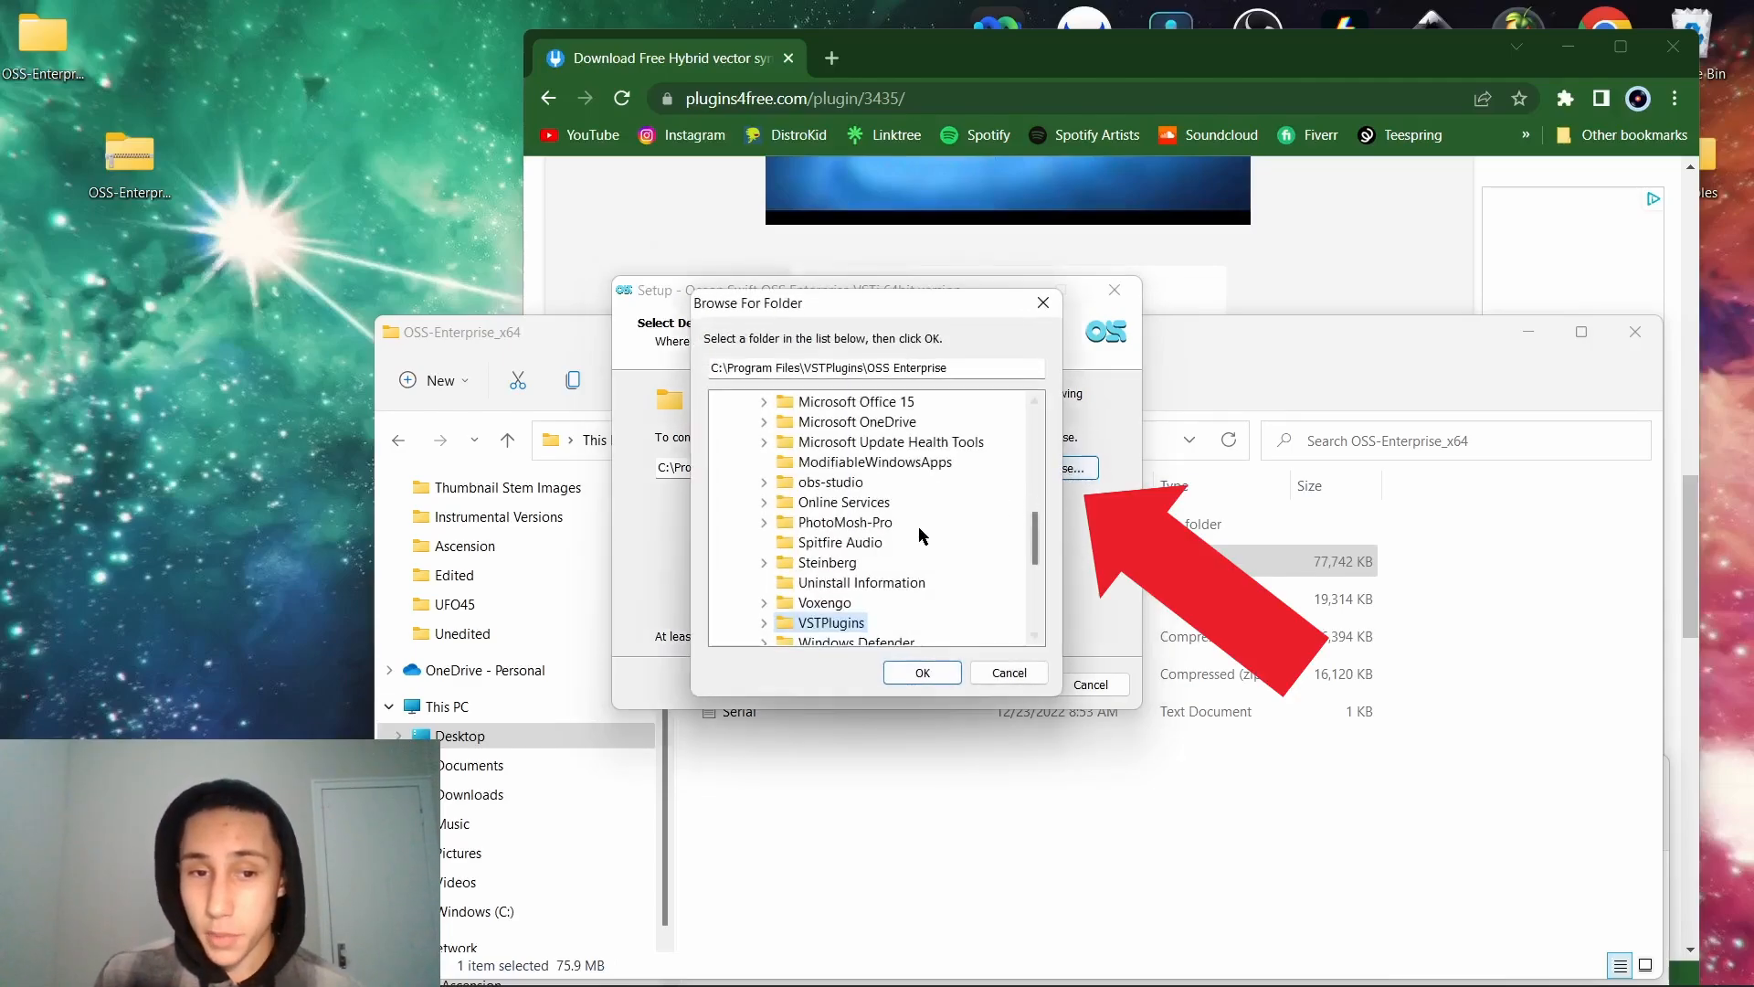
scroll(down, 3)
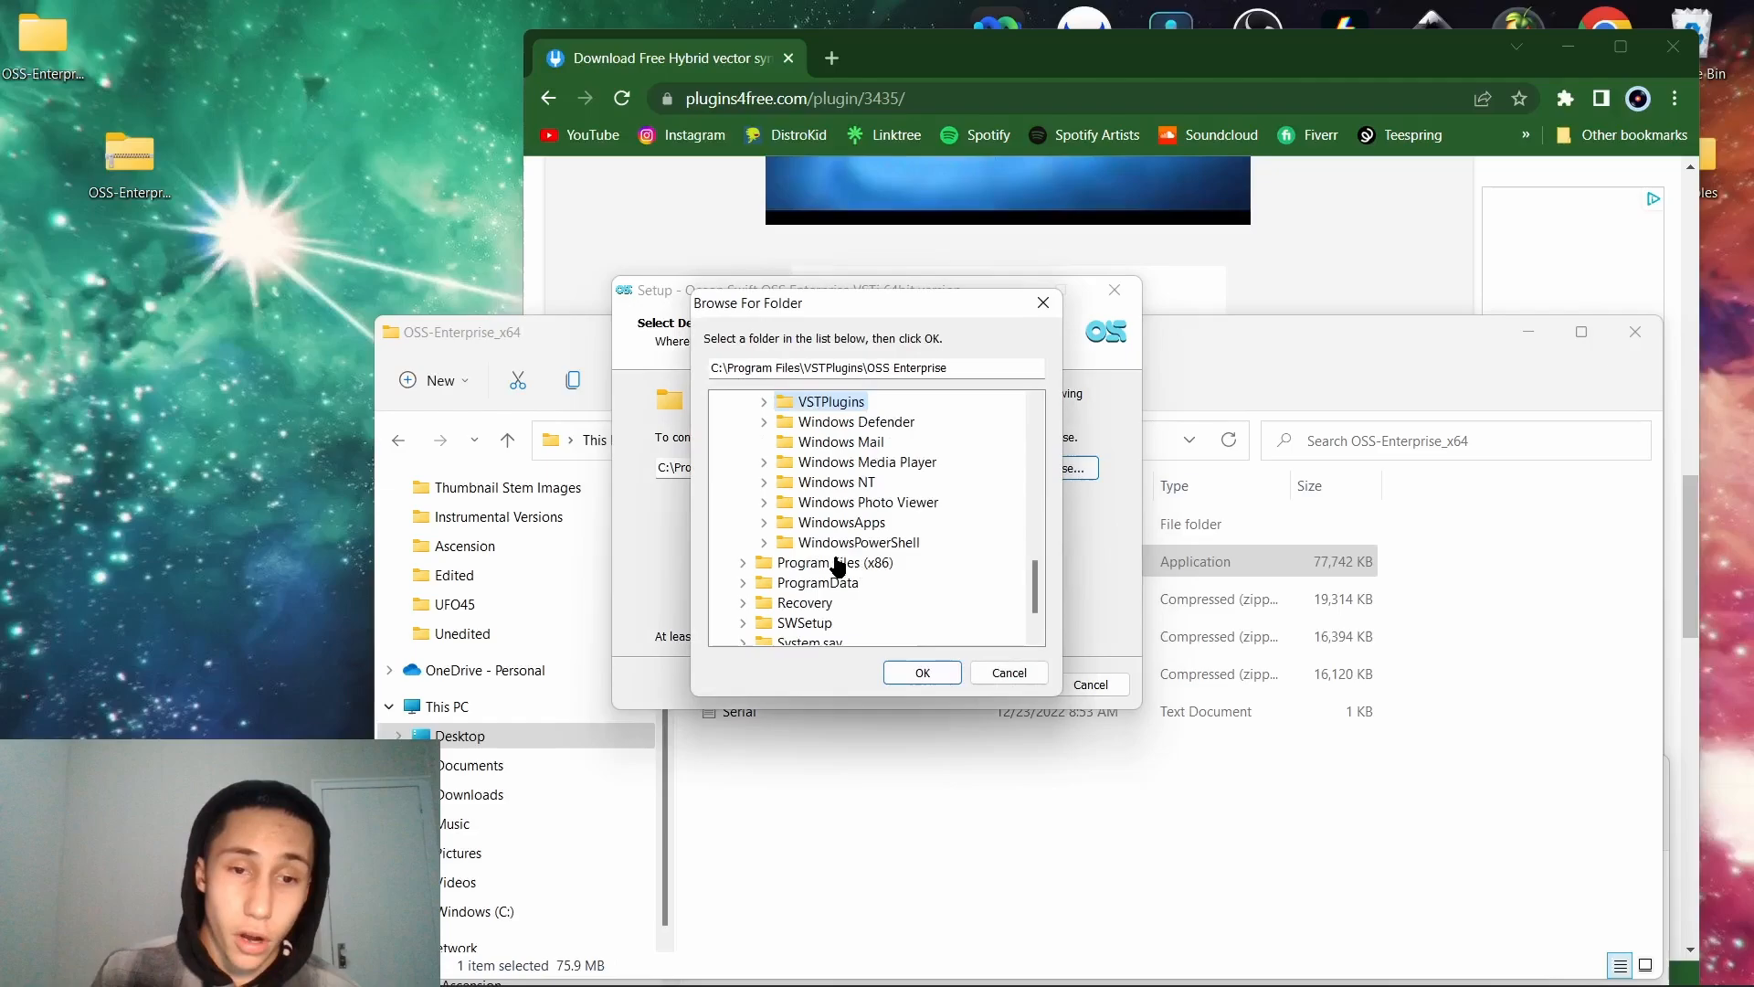
scroll(up, 3)
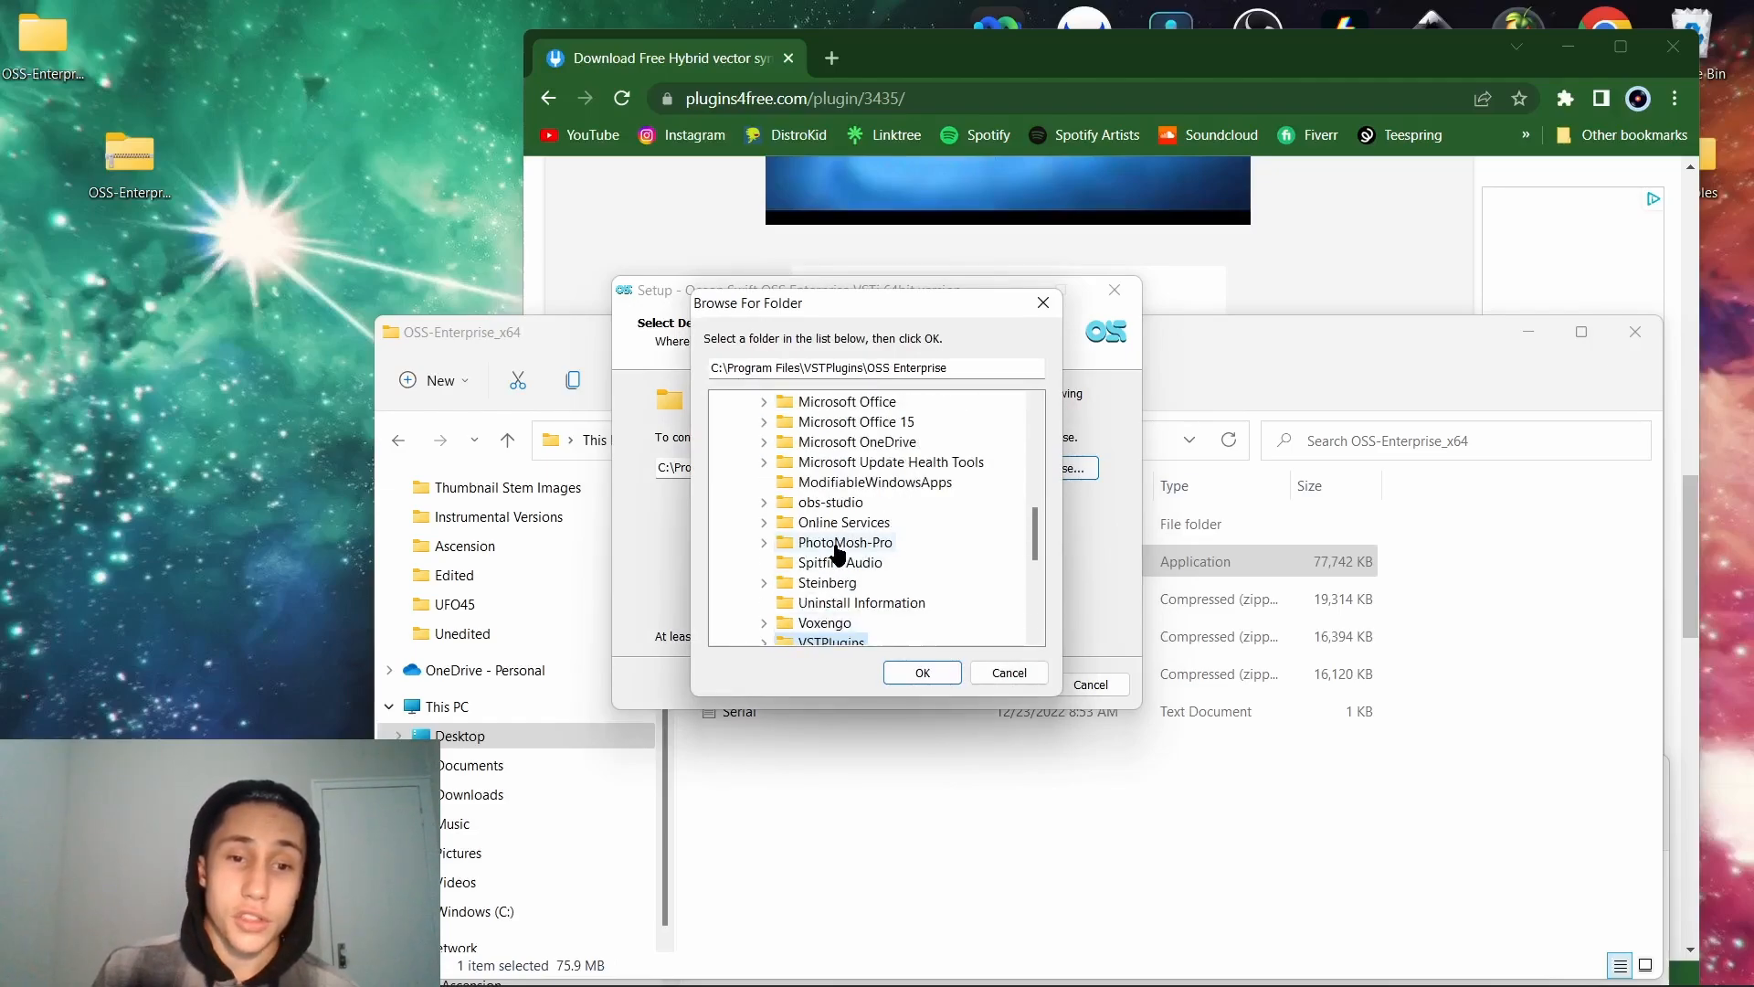
scroll(up, 3)
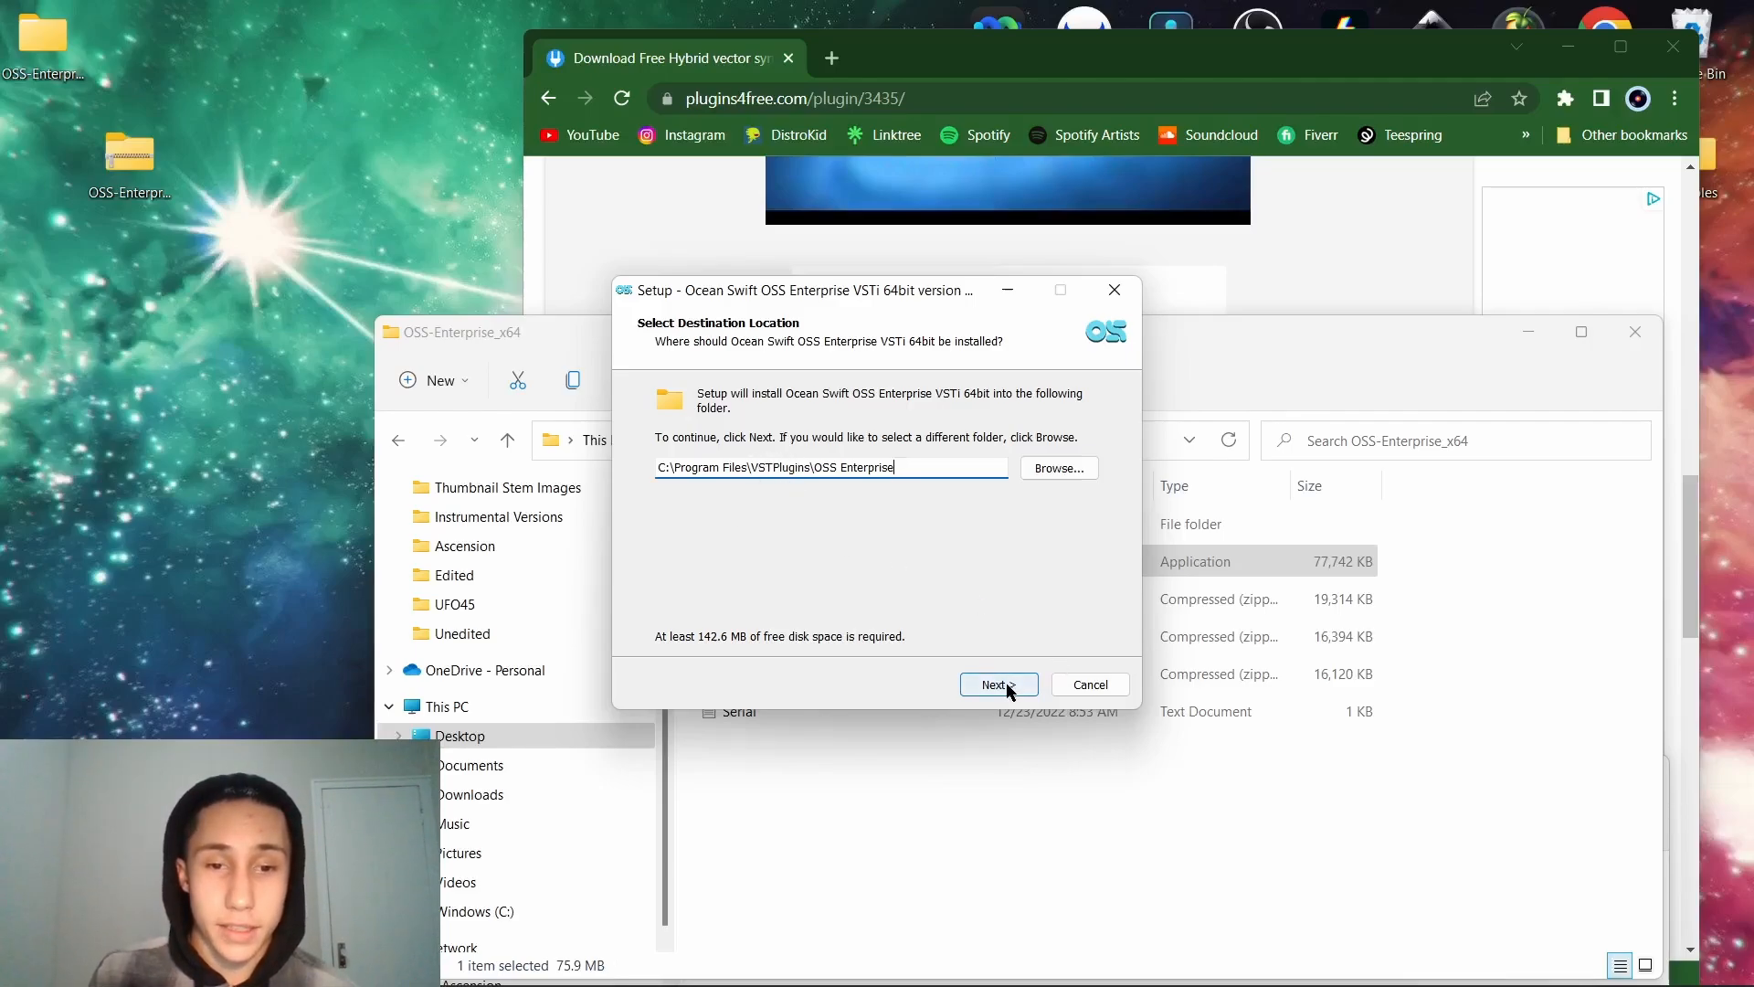
Finish the installer and browse to Program Files\VSTPlugins, now holding the OSS Enterprise folder.
click(996, 684)
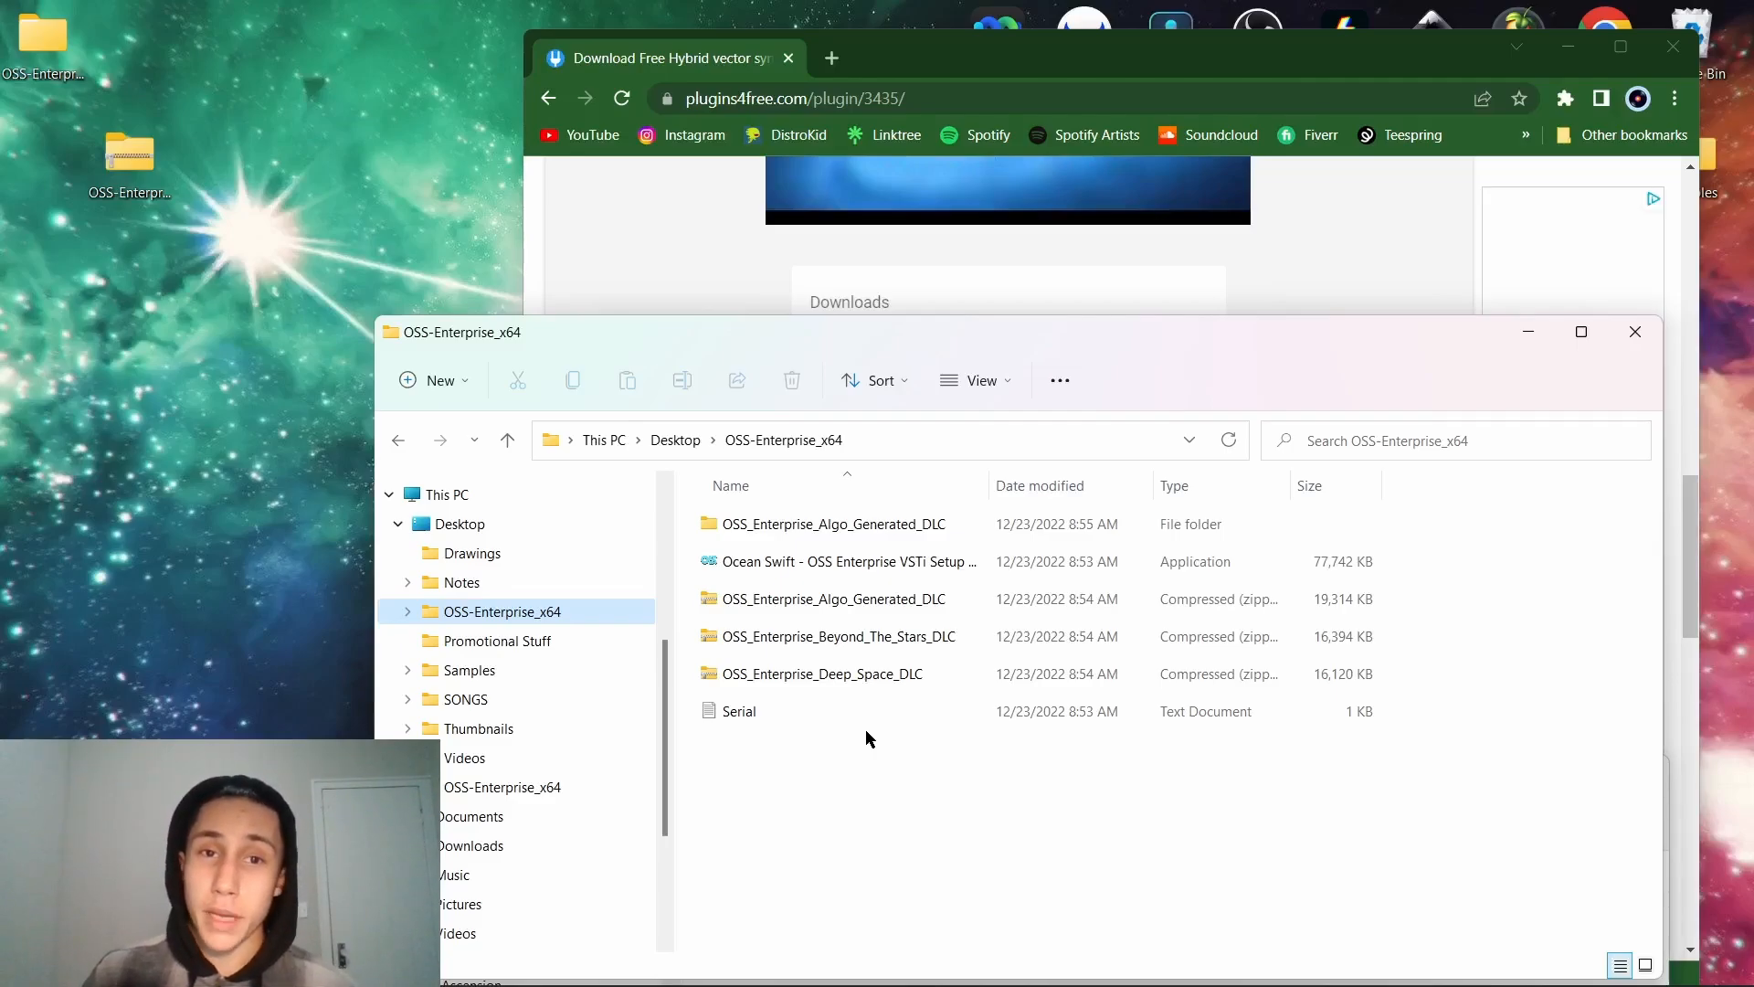
mouse_move(912, 786)
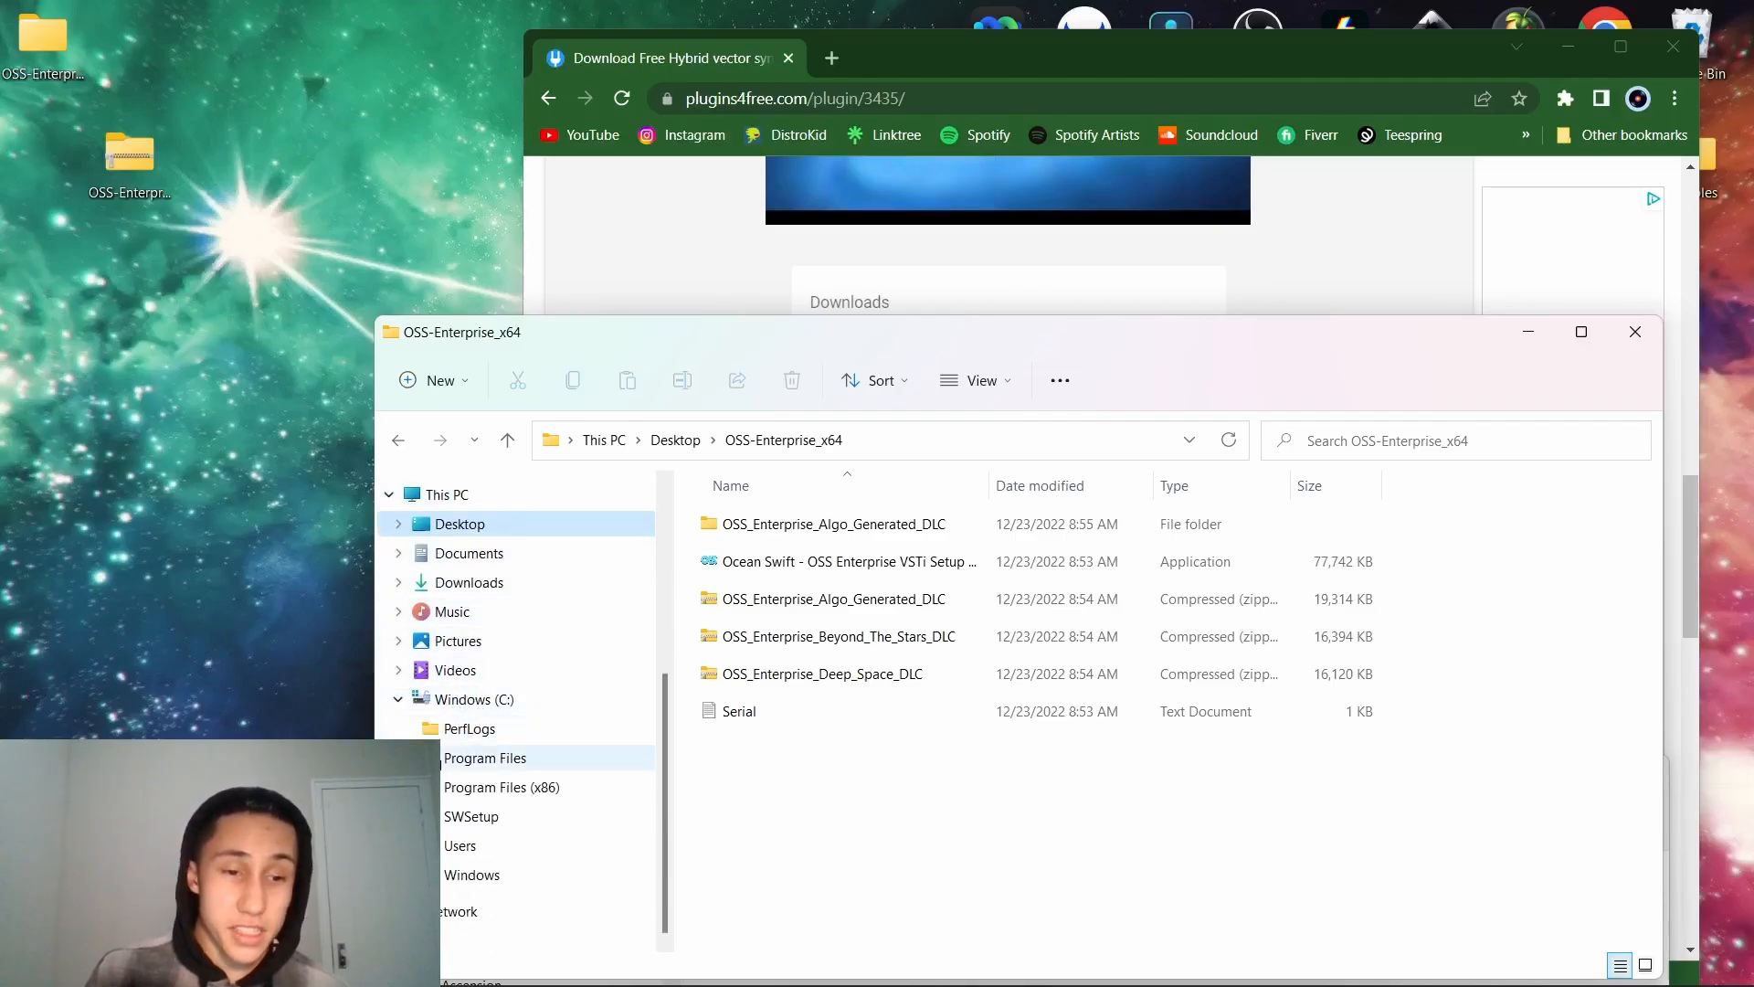
scroll(down, 3)
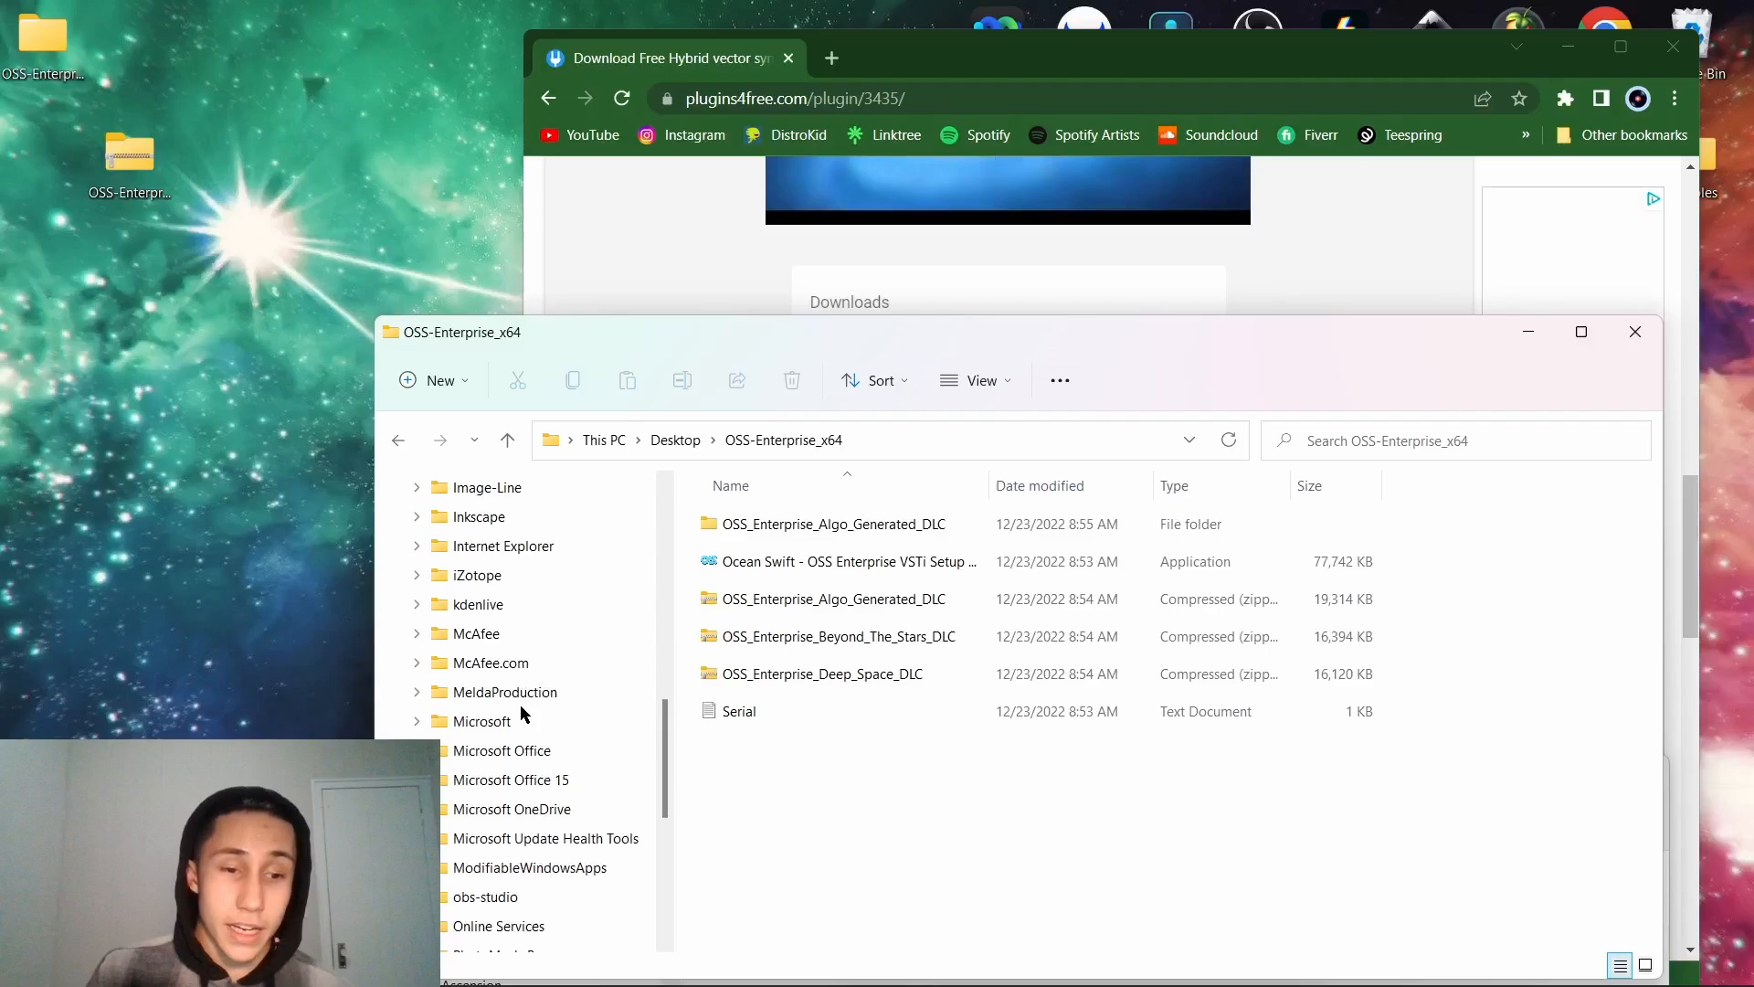
scroll(down, 3)
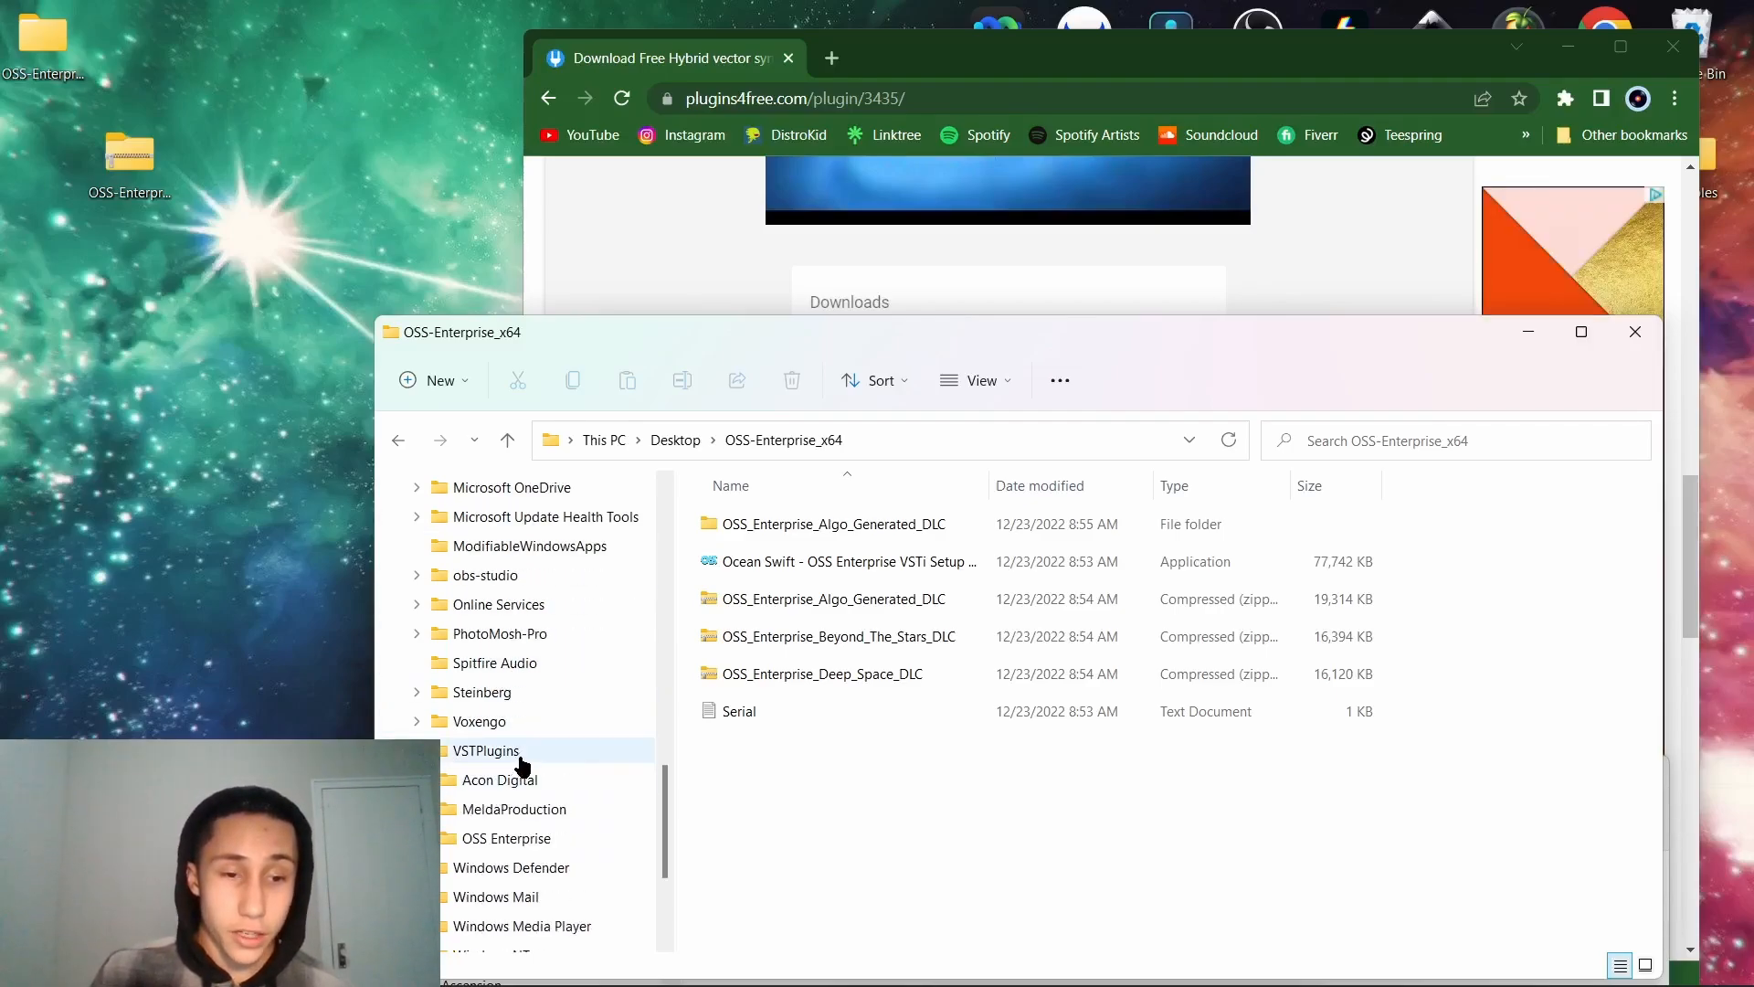
click(506, 838)
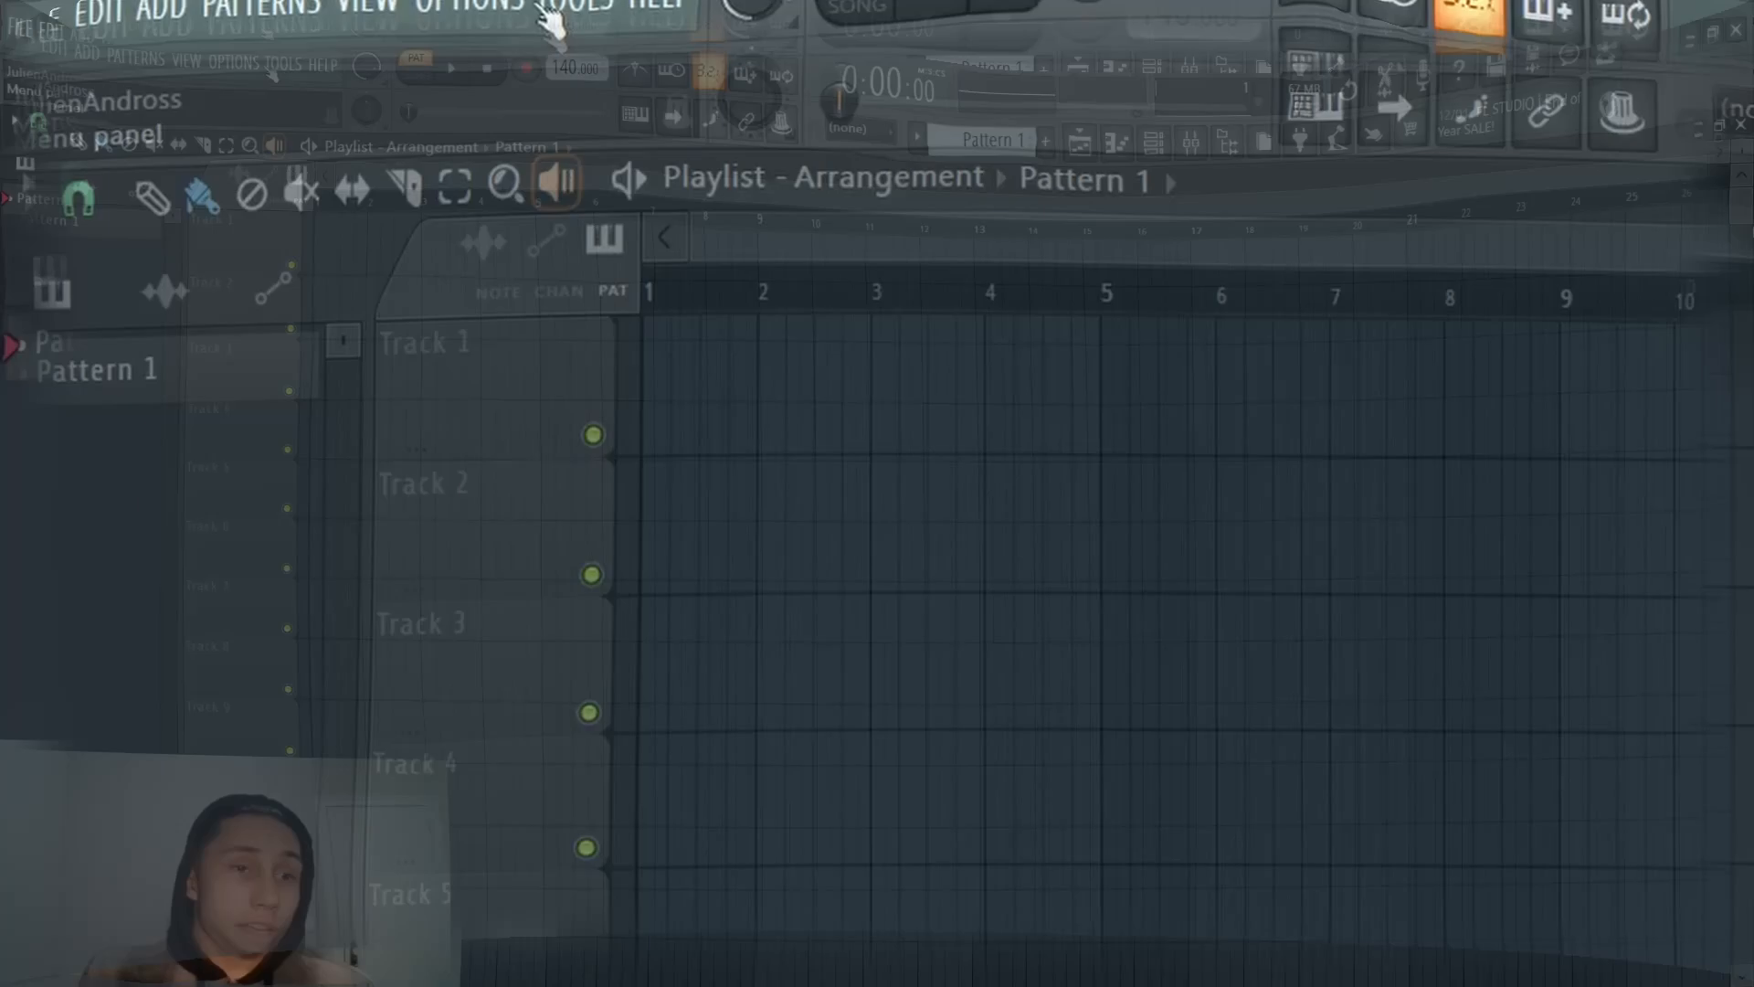
Bring up Manage plugins from Options and select the last VST3 search path.
click(463, 44)
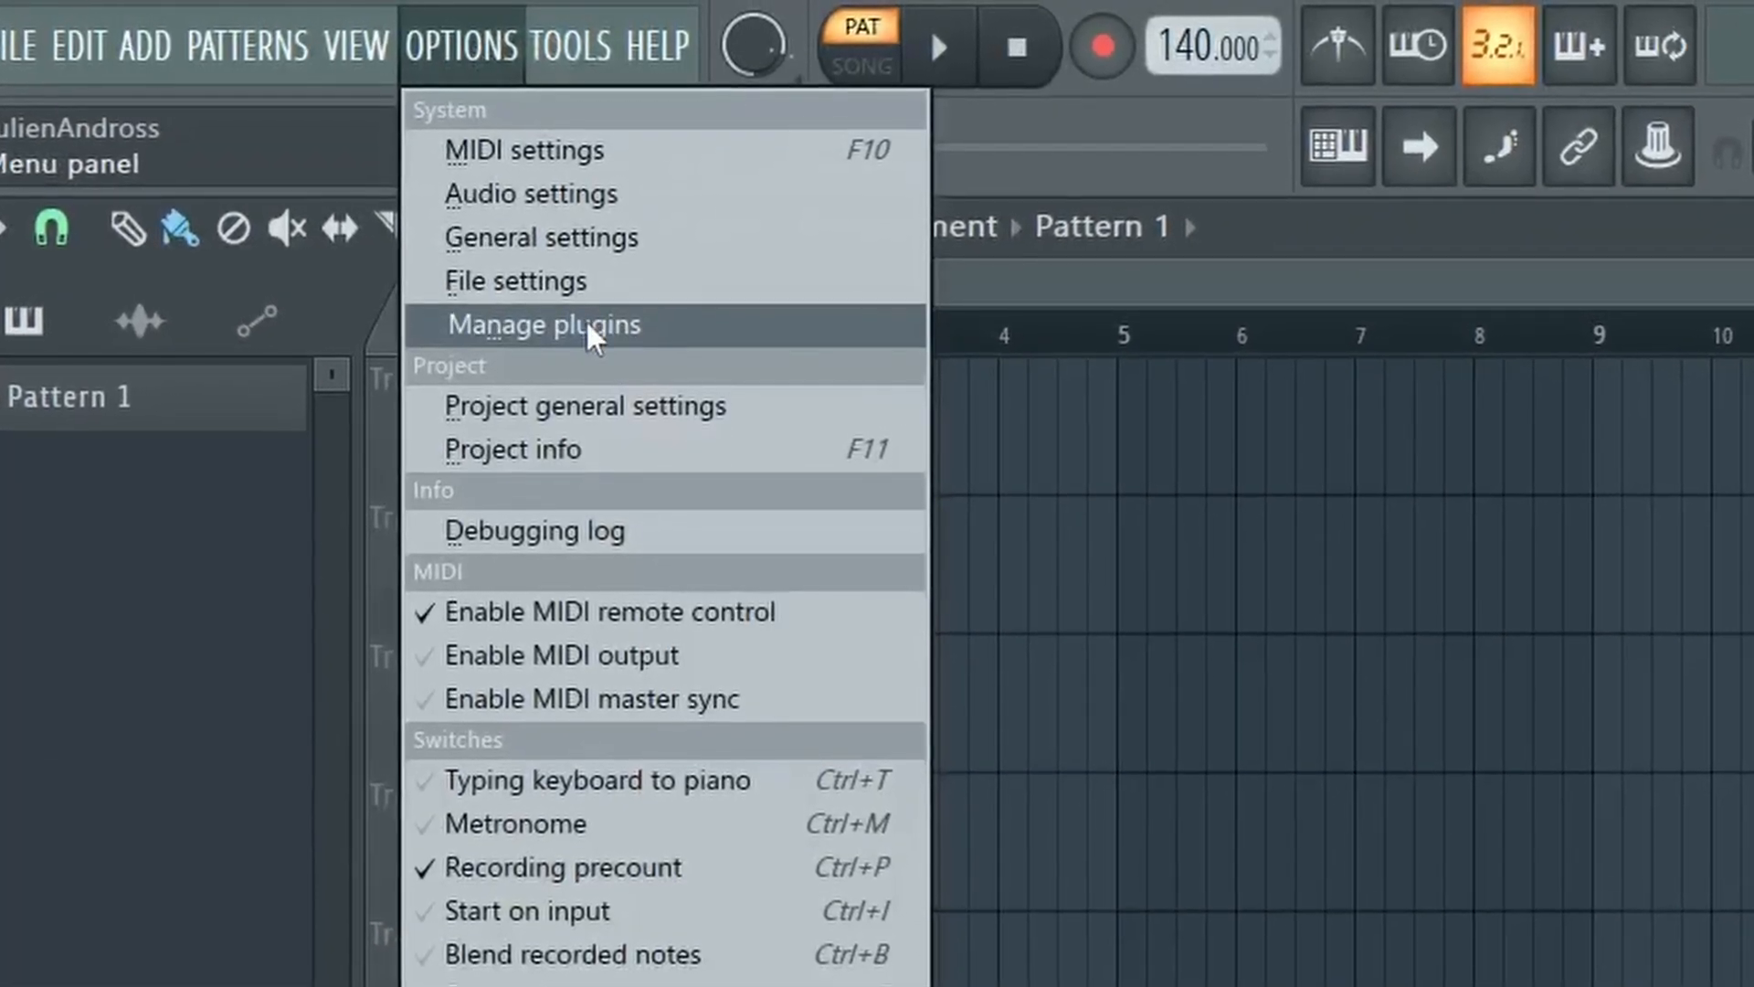
click(541, 325)
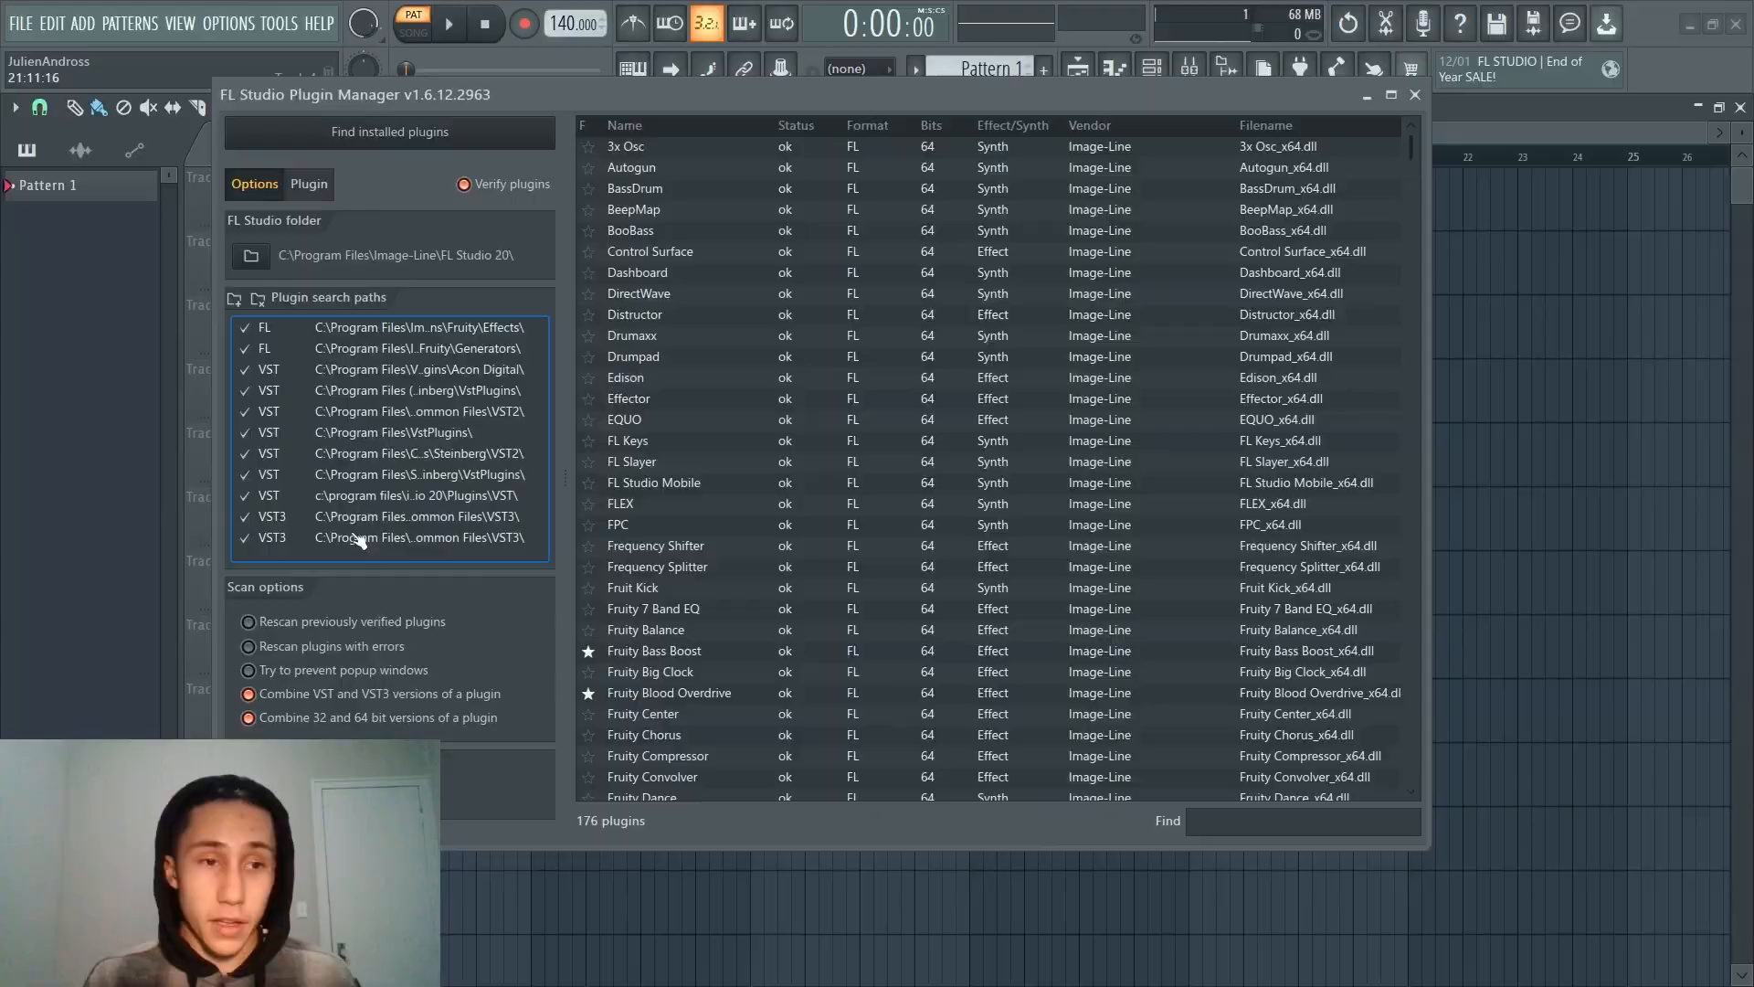
click(420, 537)
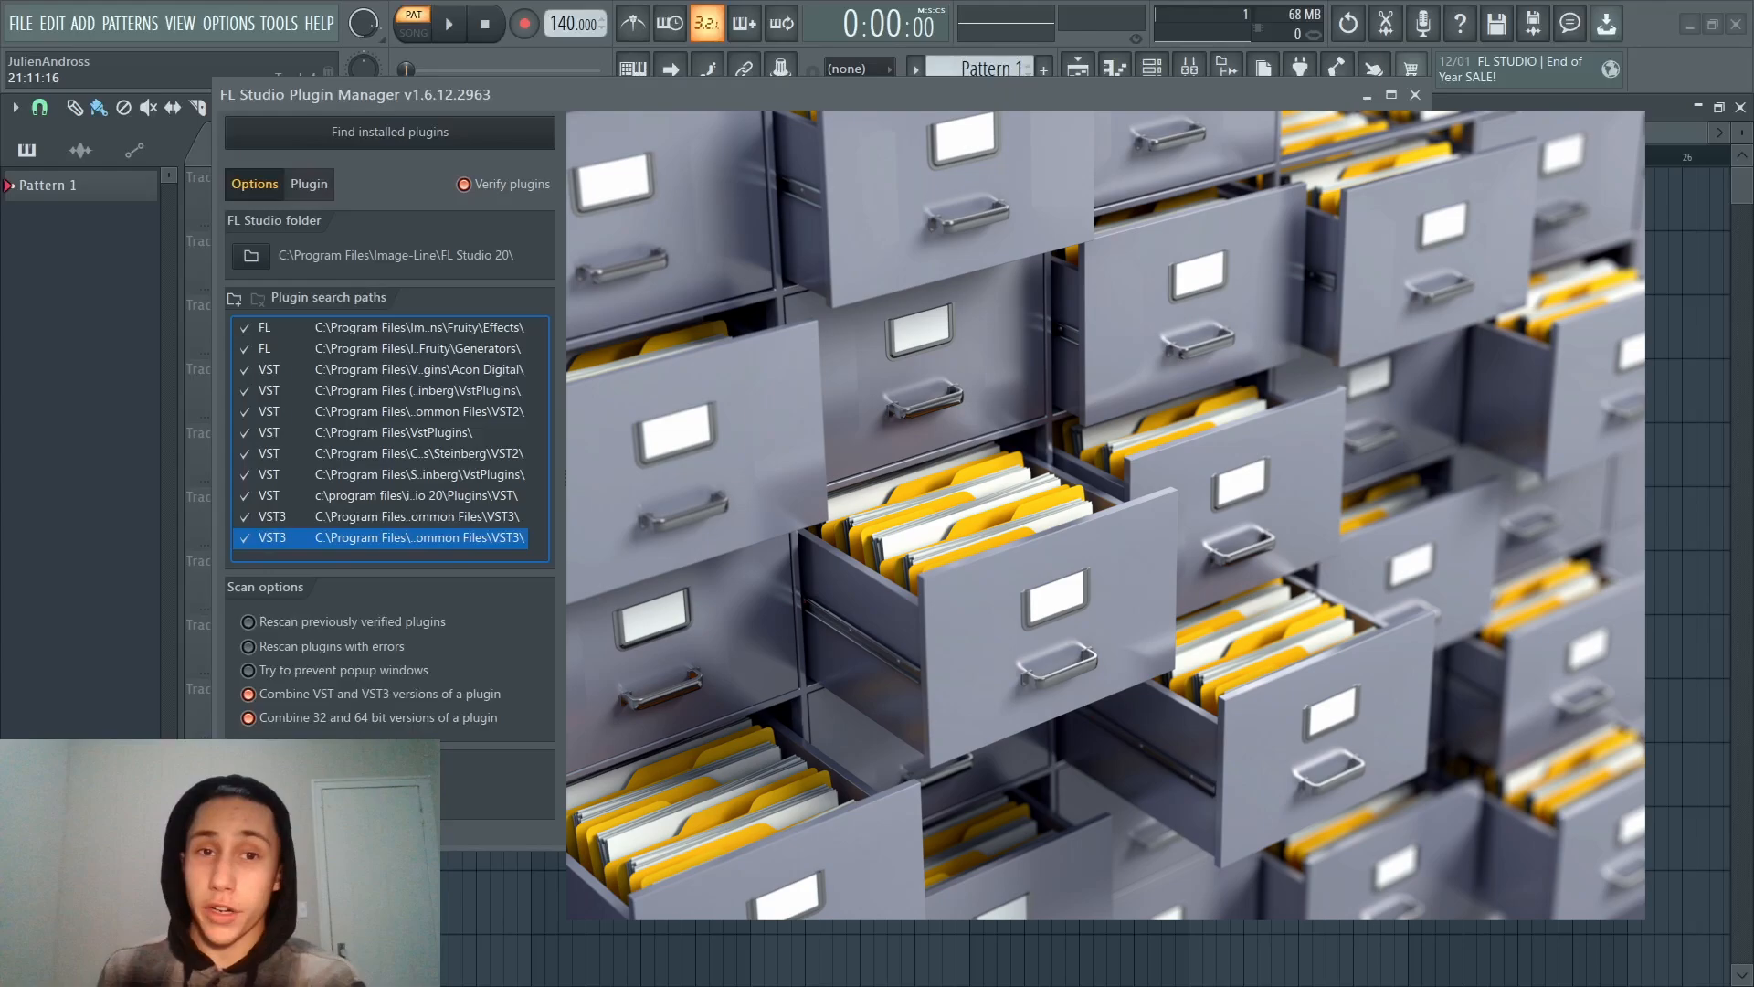
click(387, 131)
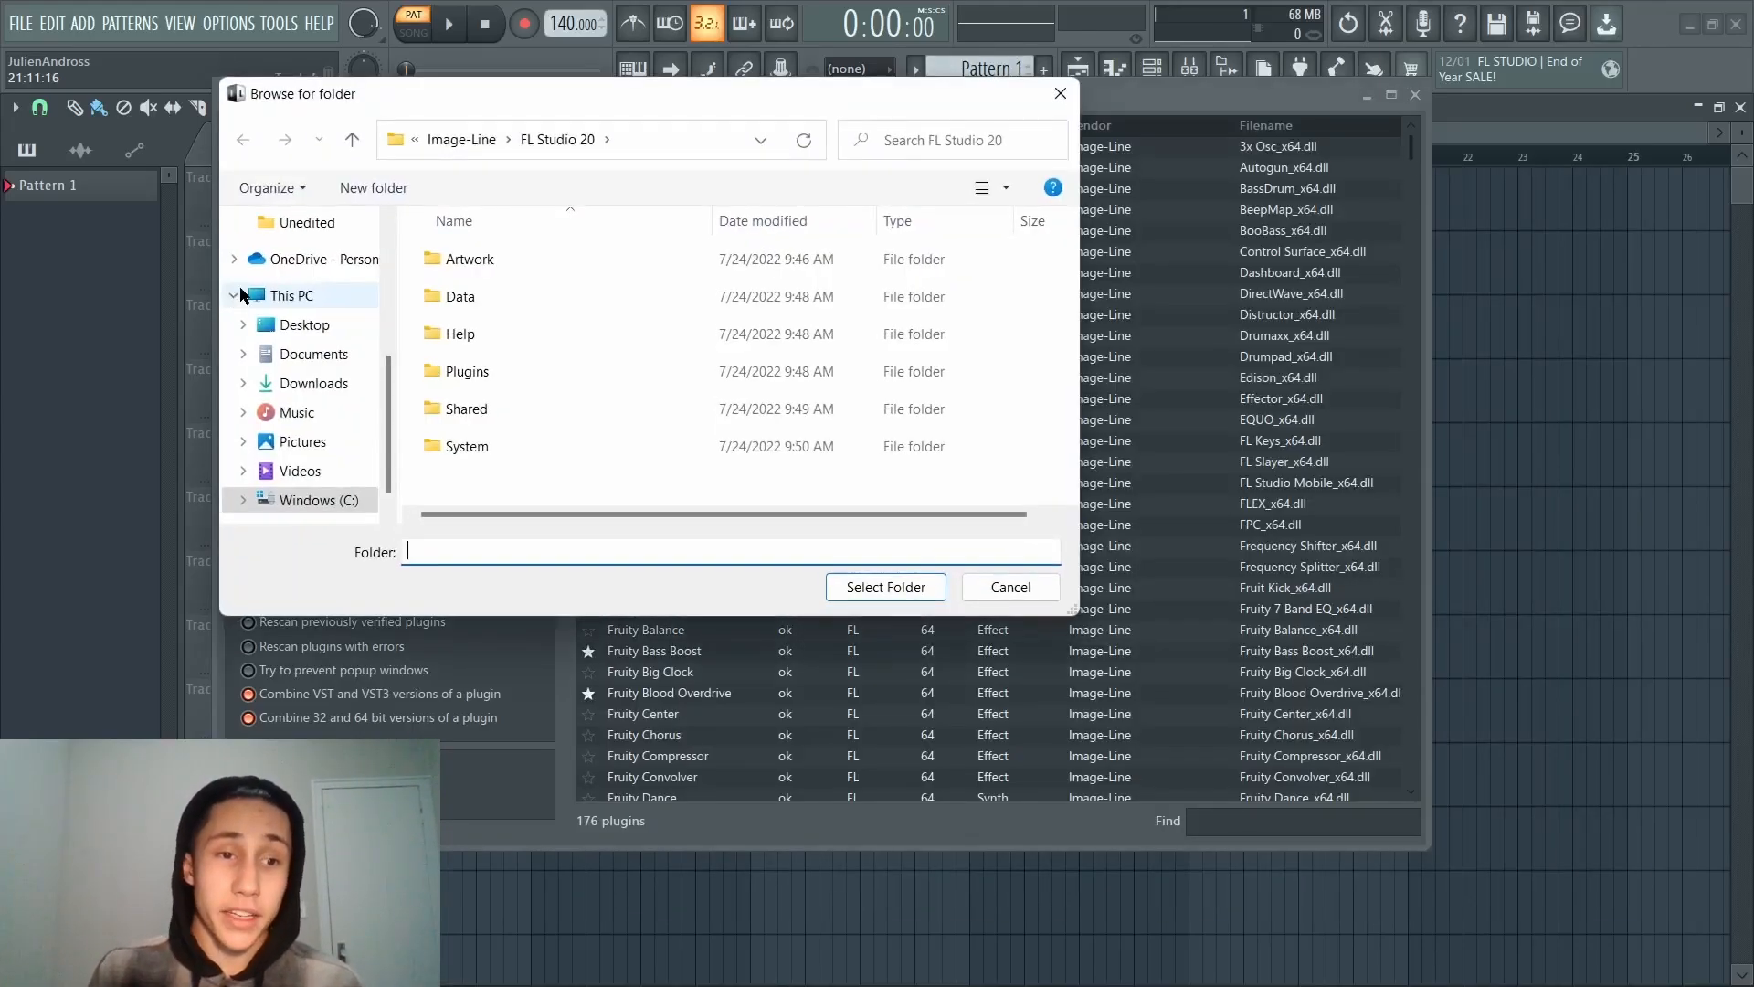
click(305, 325)
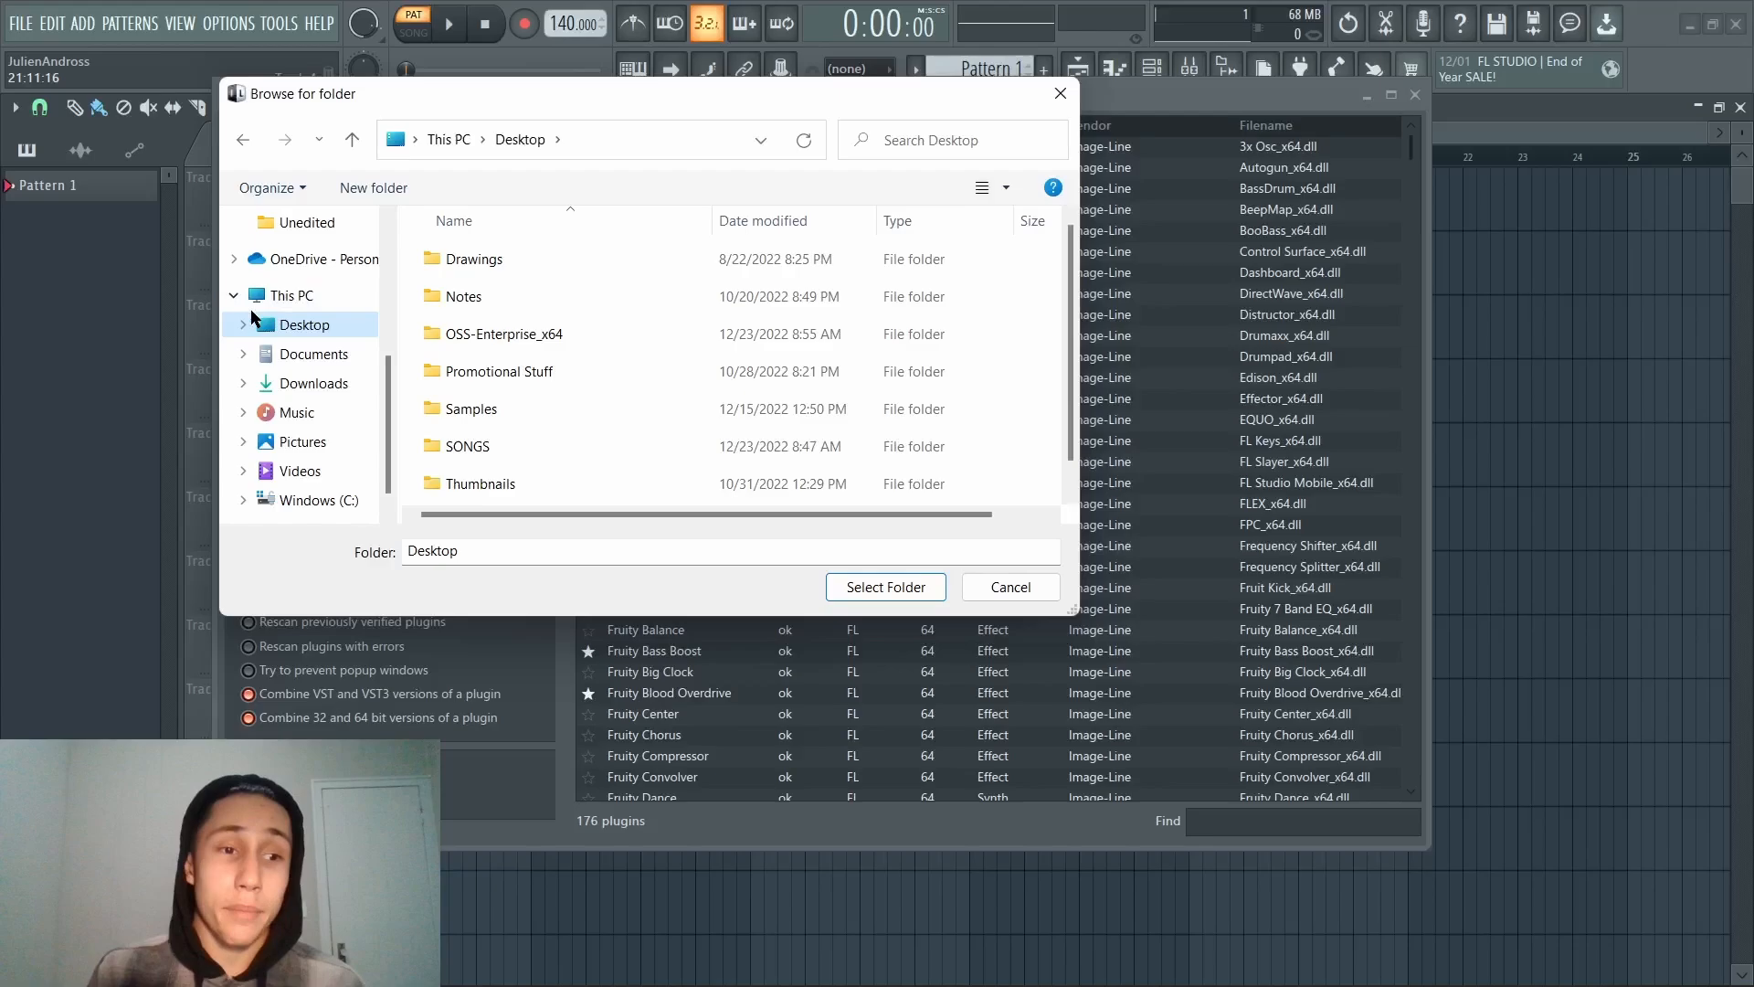
mouse_move(1059, 93)
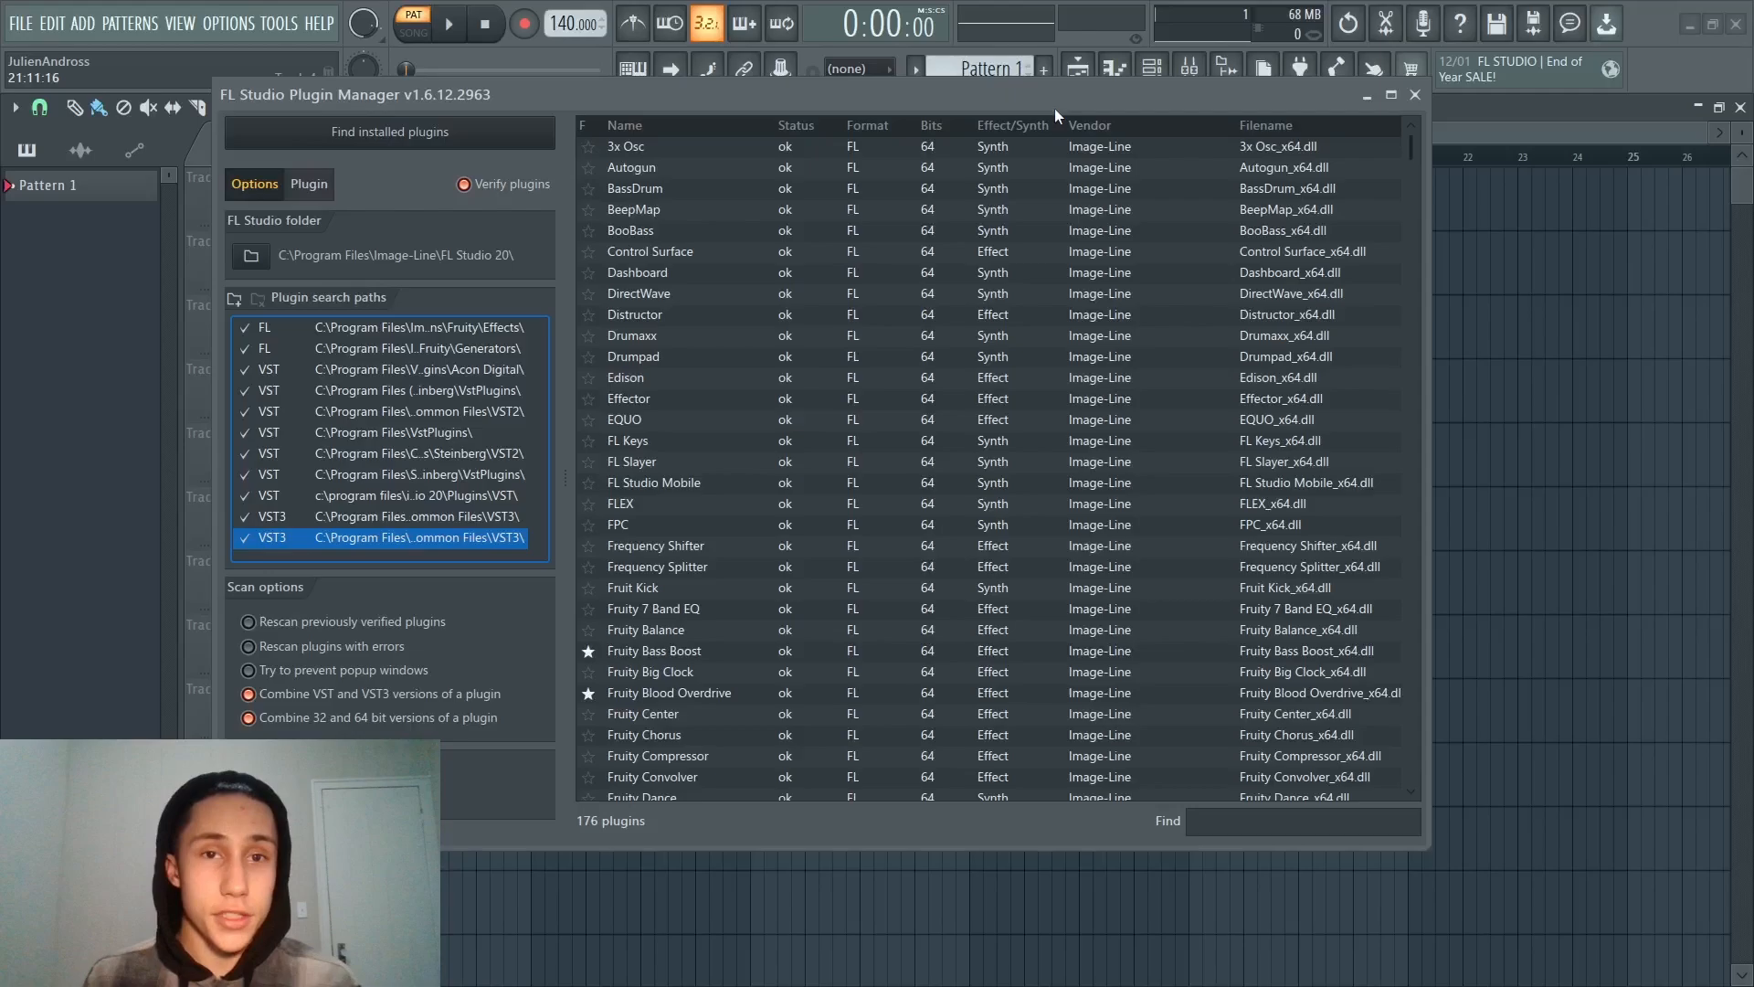
Scan the C:\Program Files\VstPlugins path so OSS Enterprise appears, bringing the list to 177 plugins.
click(396, 431)
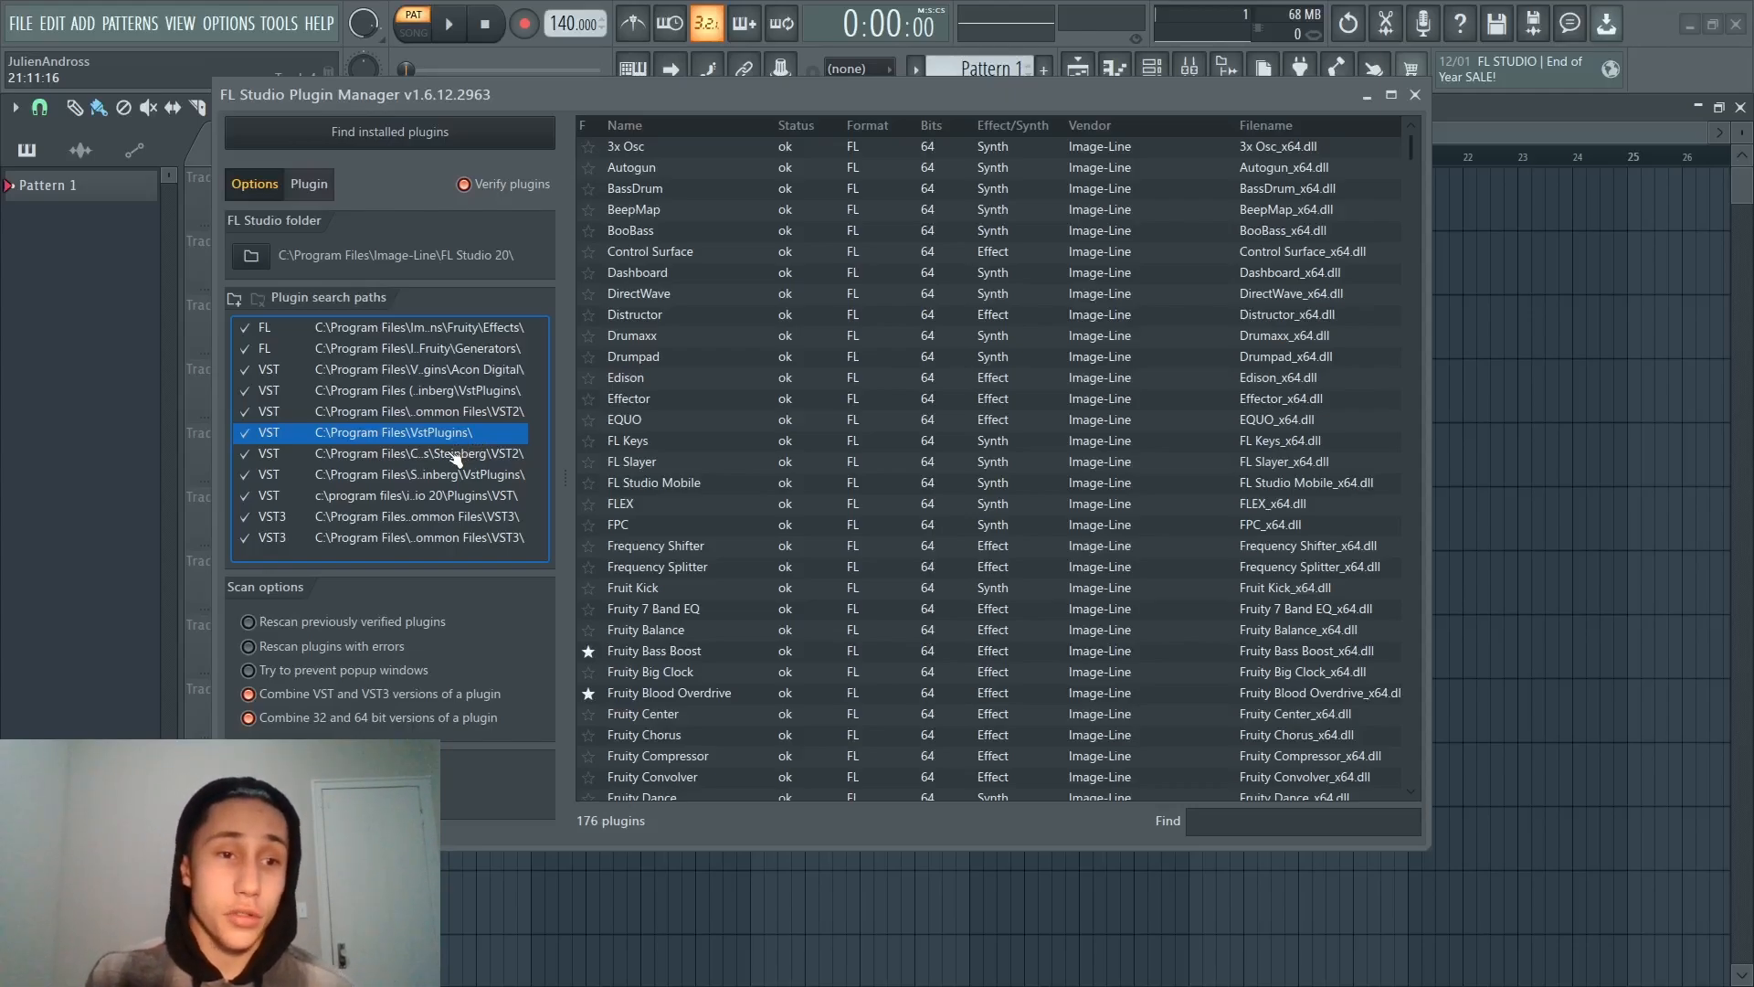
click(387, 131)
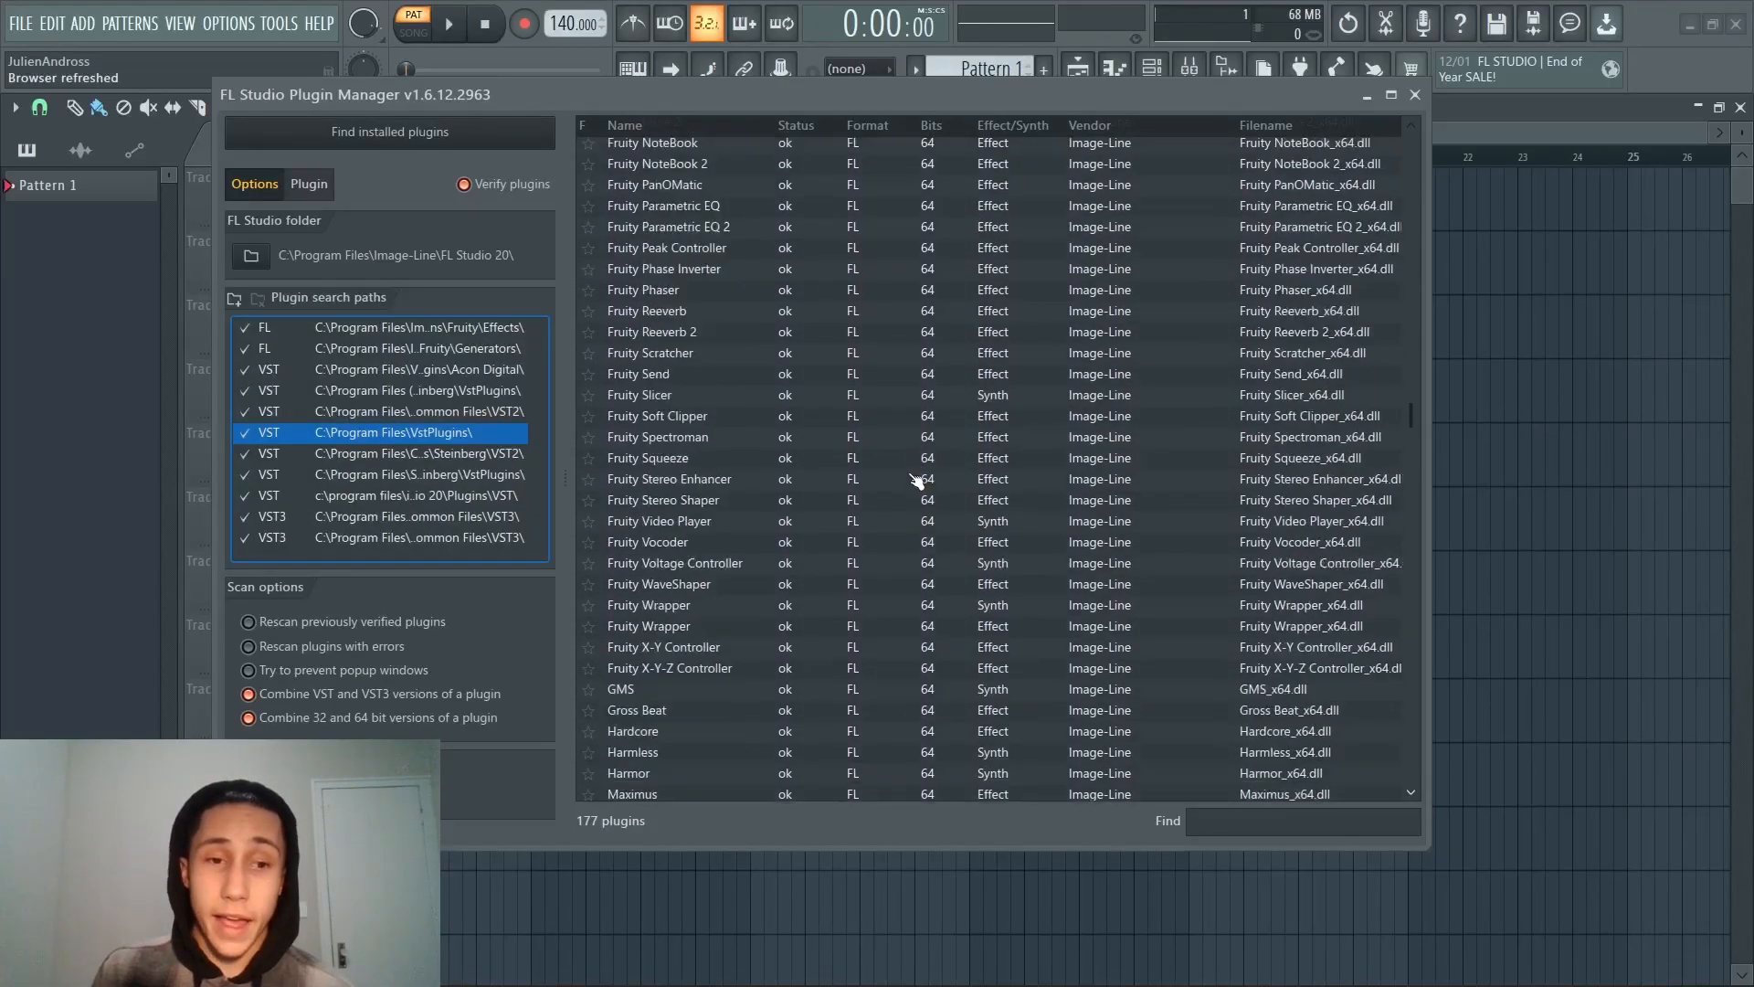
scroll(down, 3)
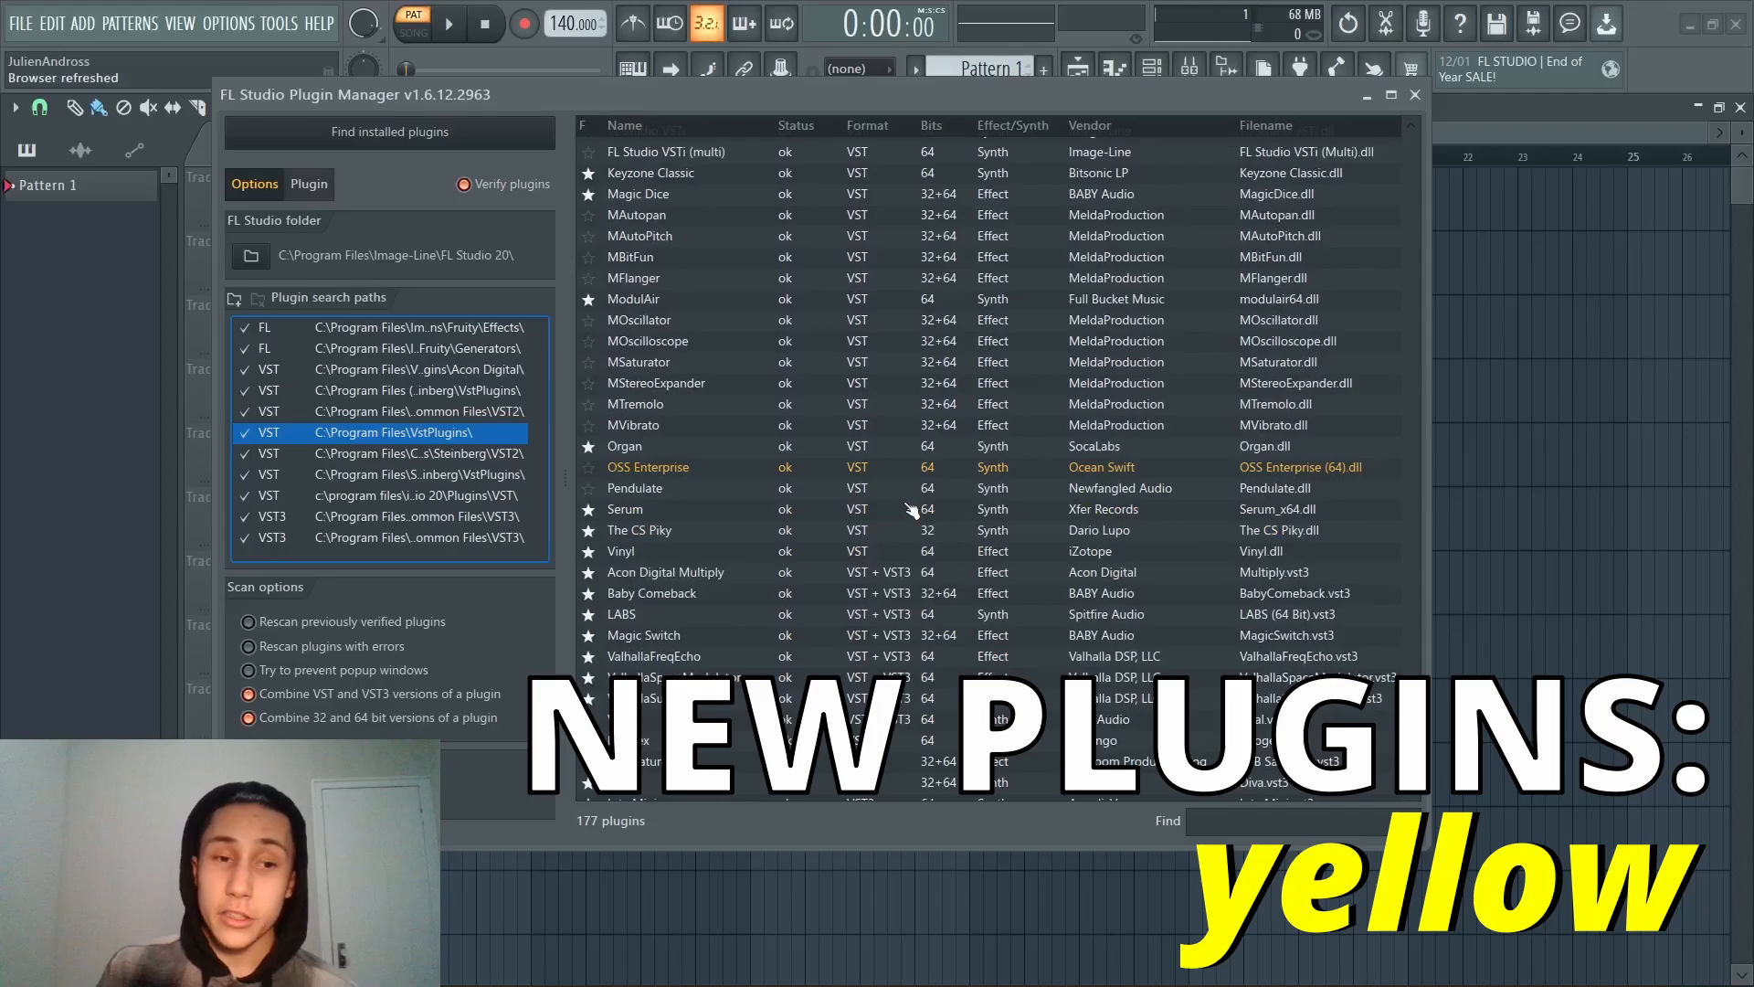
scroll(down, 3)
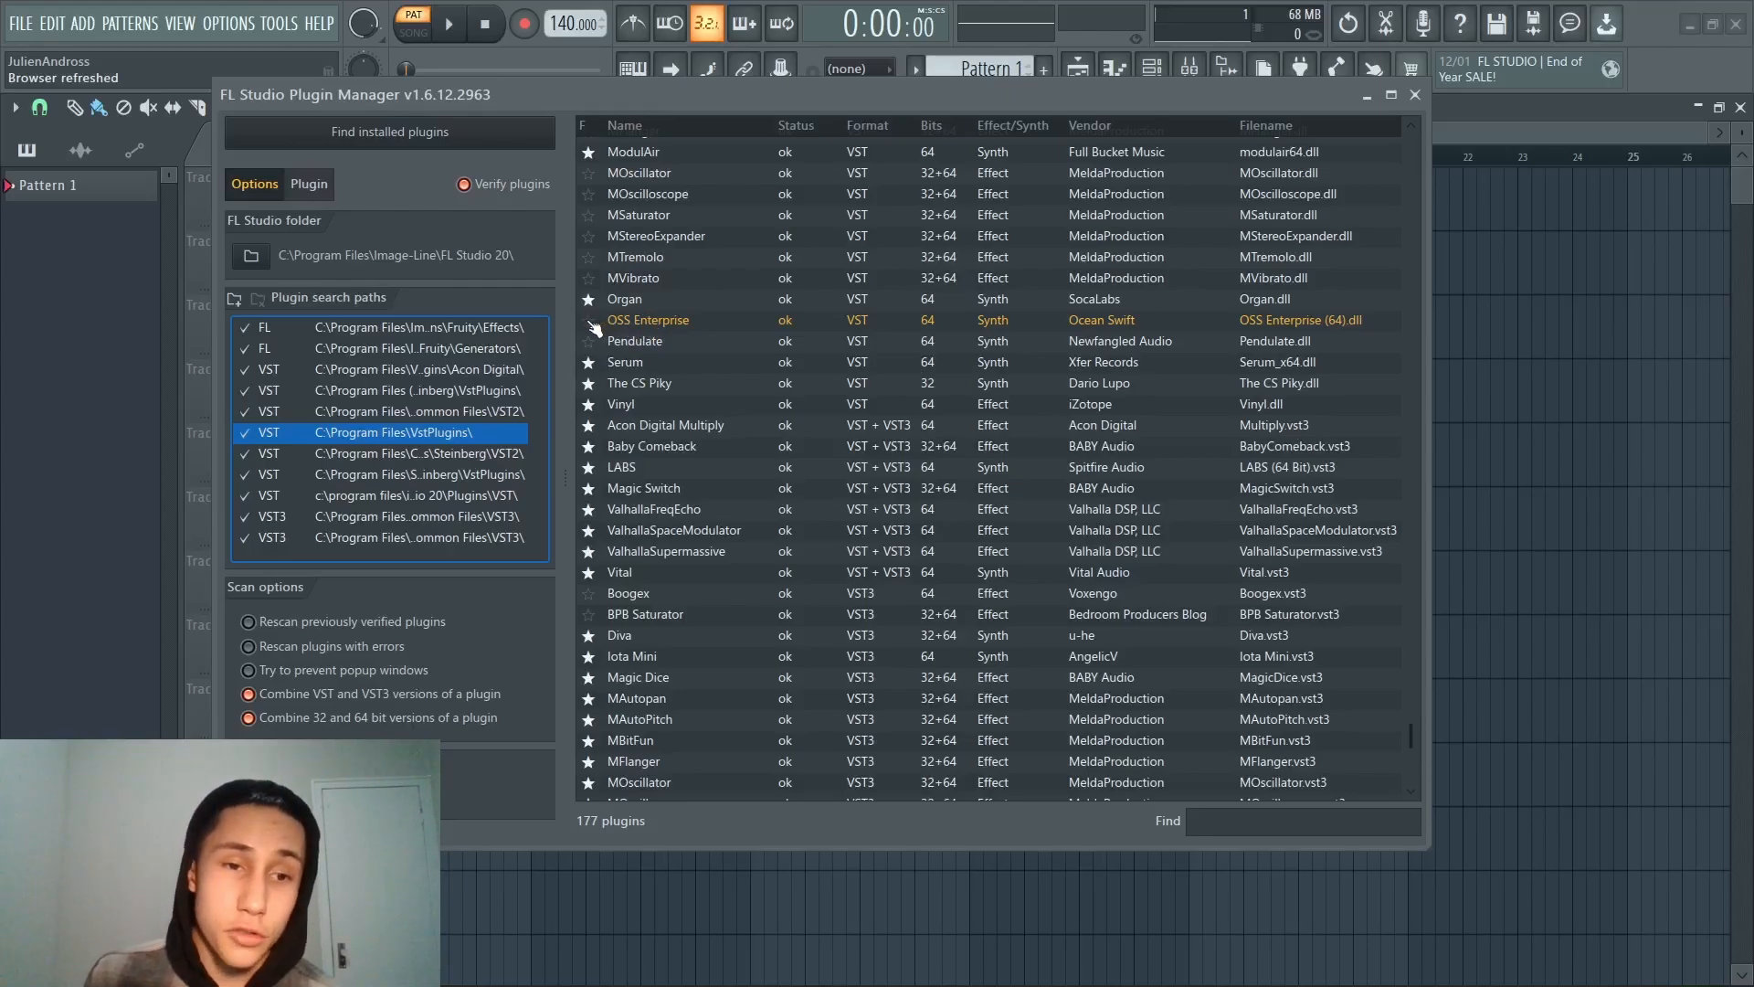
click(1412, 93)
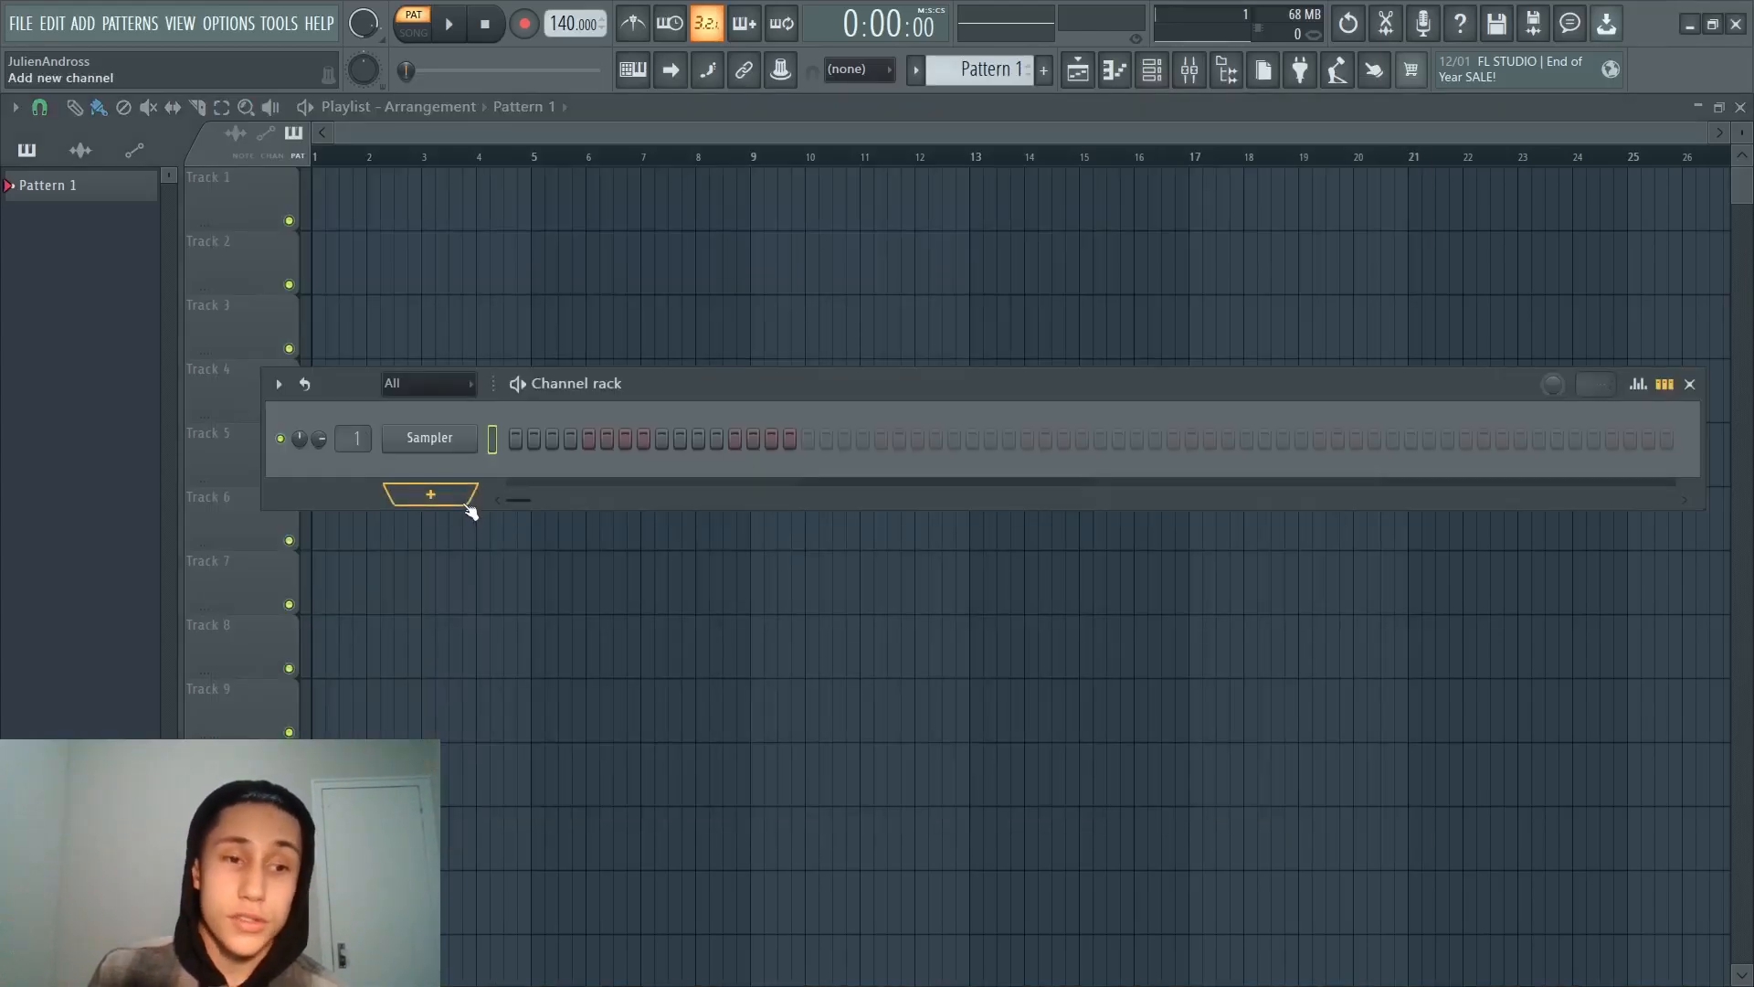
click(429, 495)
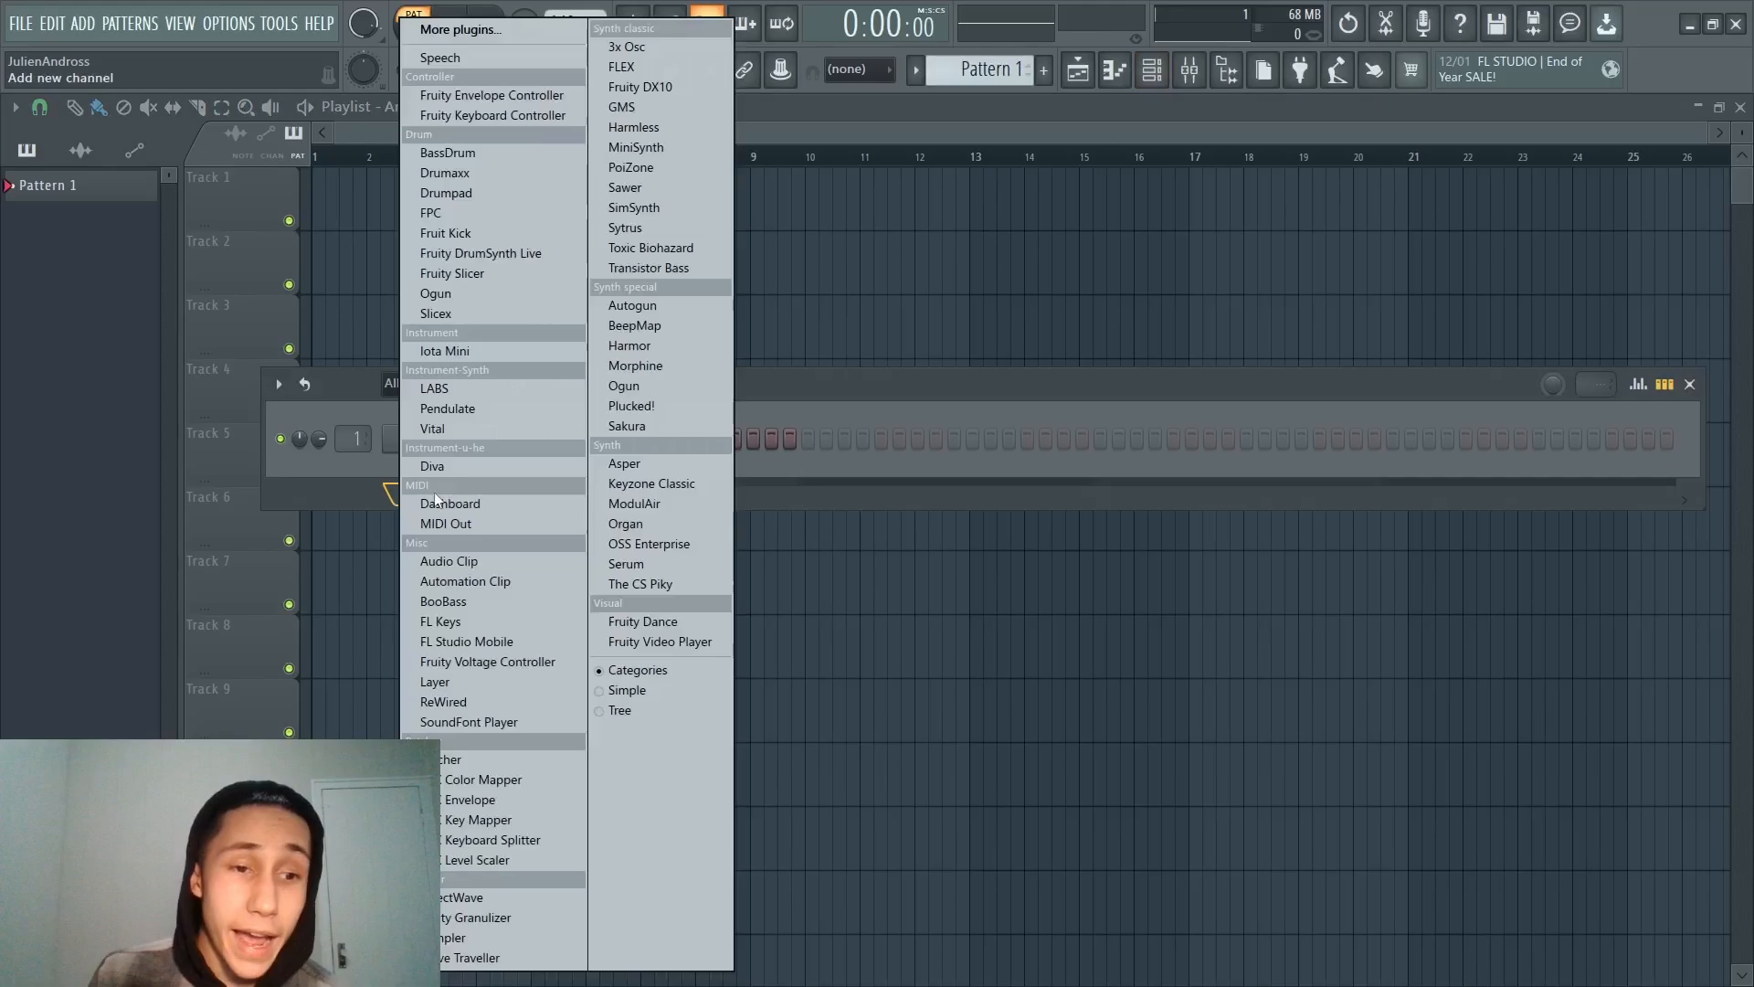
mouse_move(650, 482)
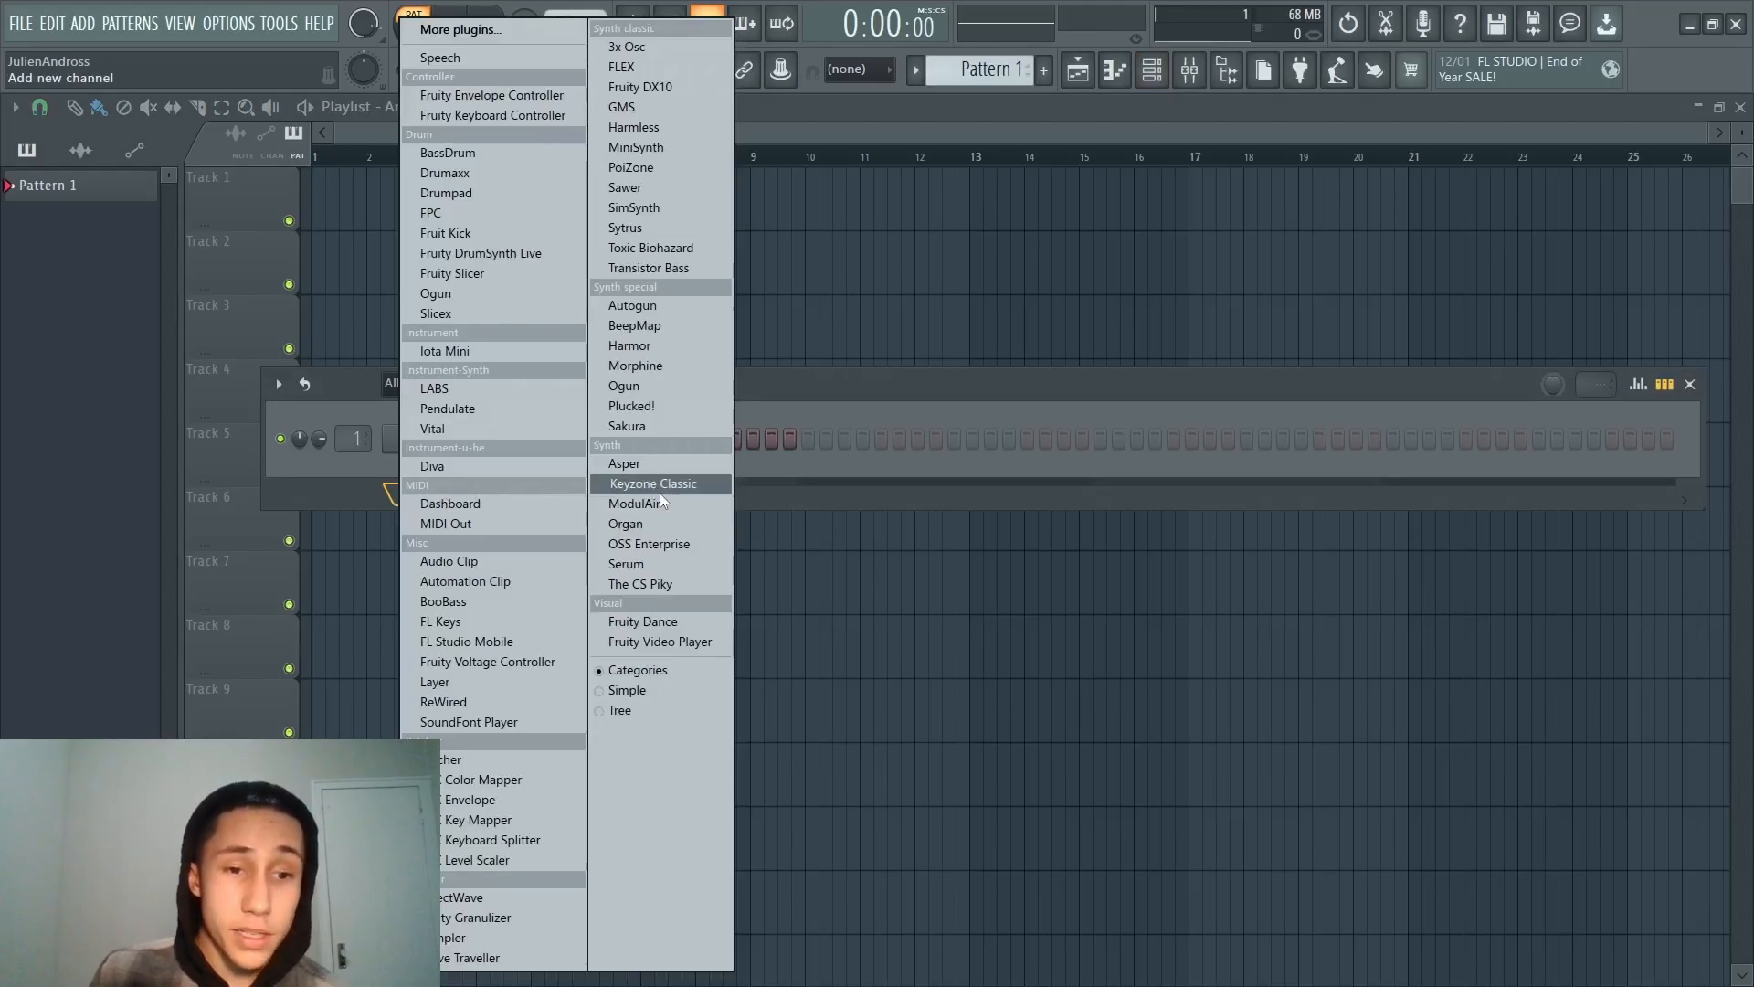
mouse_move(647, 544)
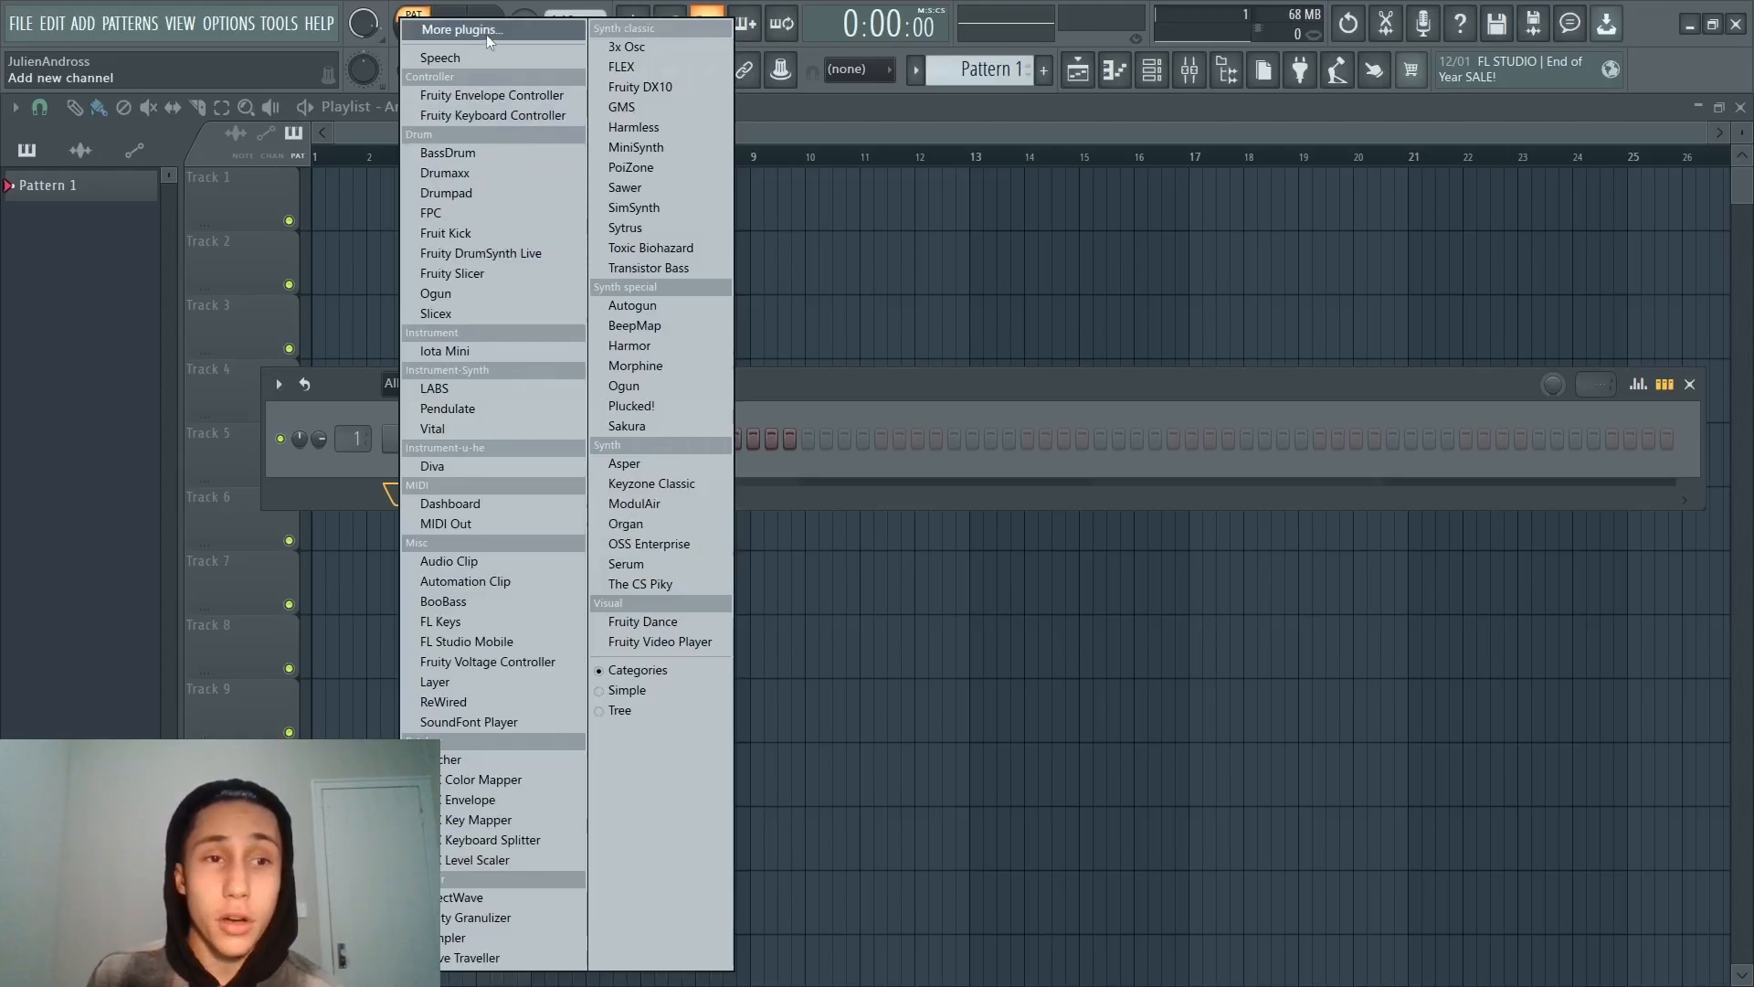
click(459, 29)
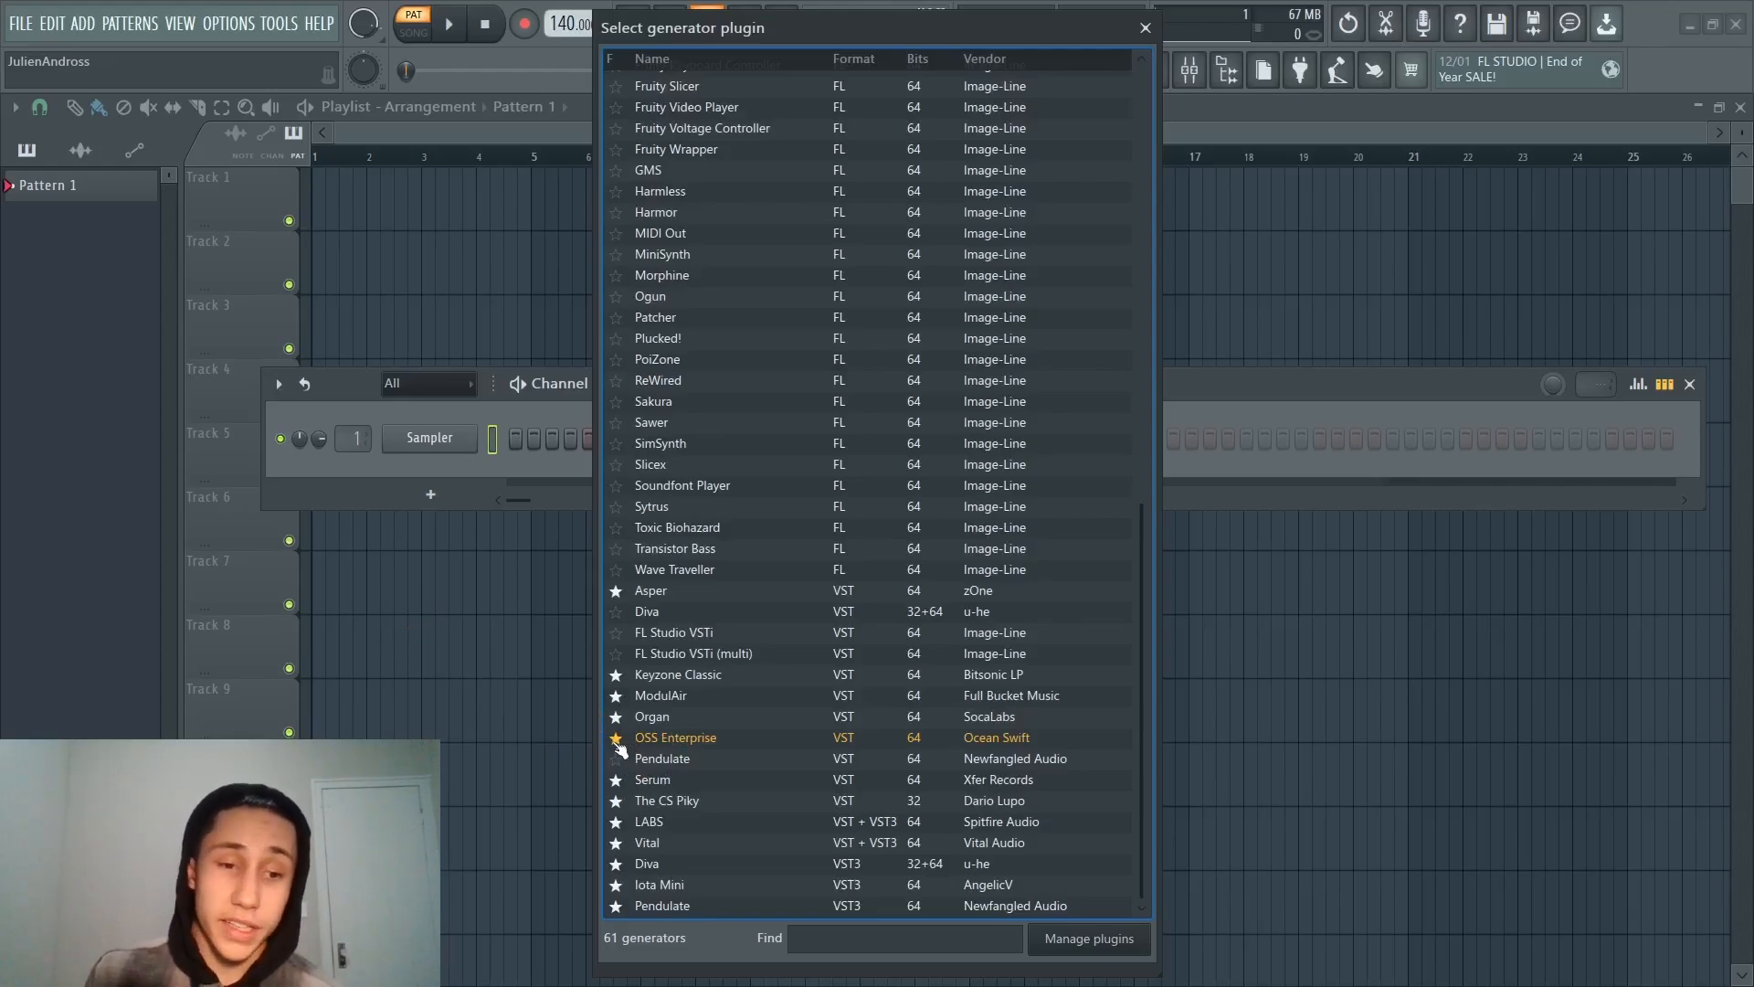
mouse_move(1144, 27)
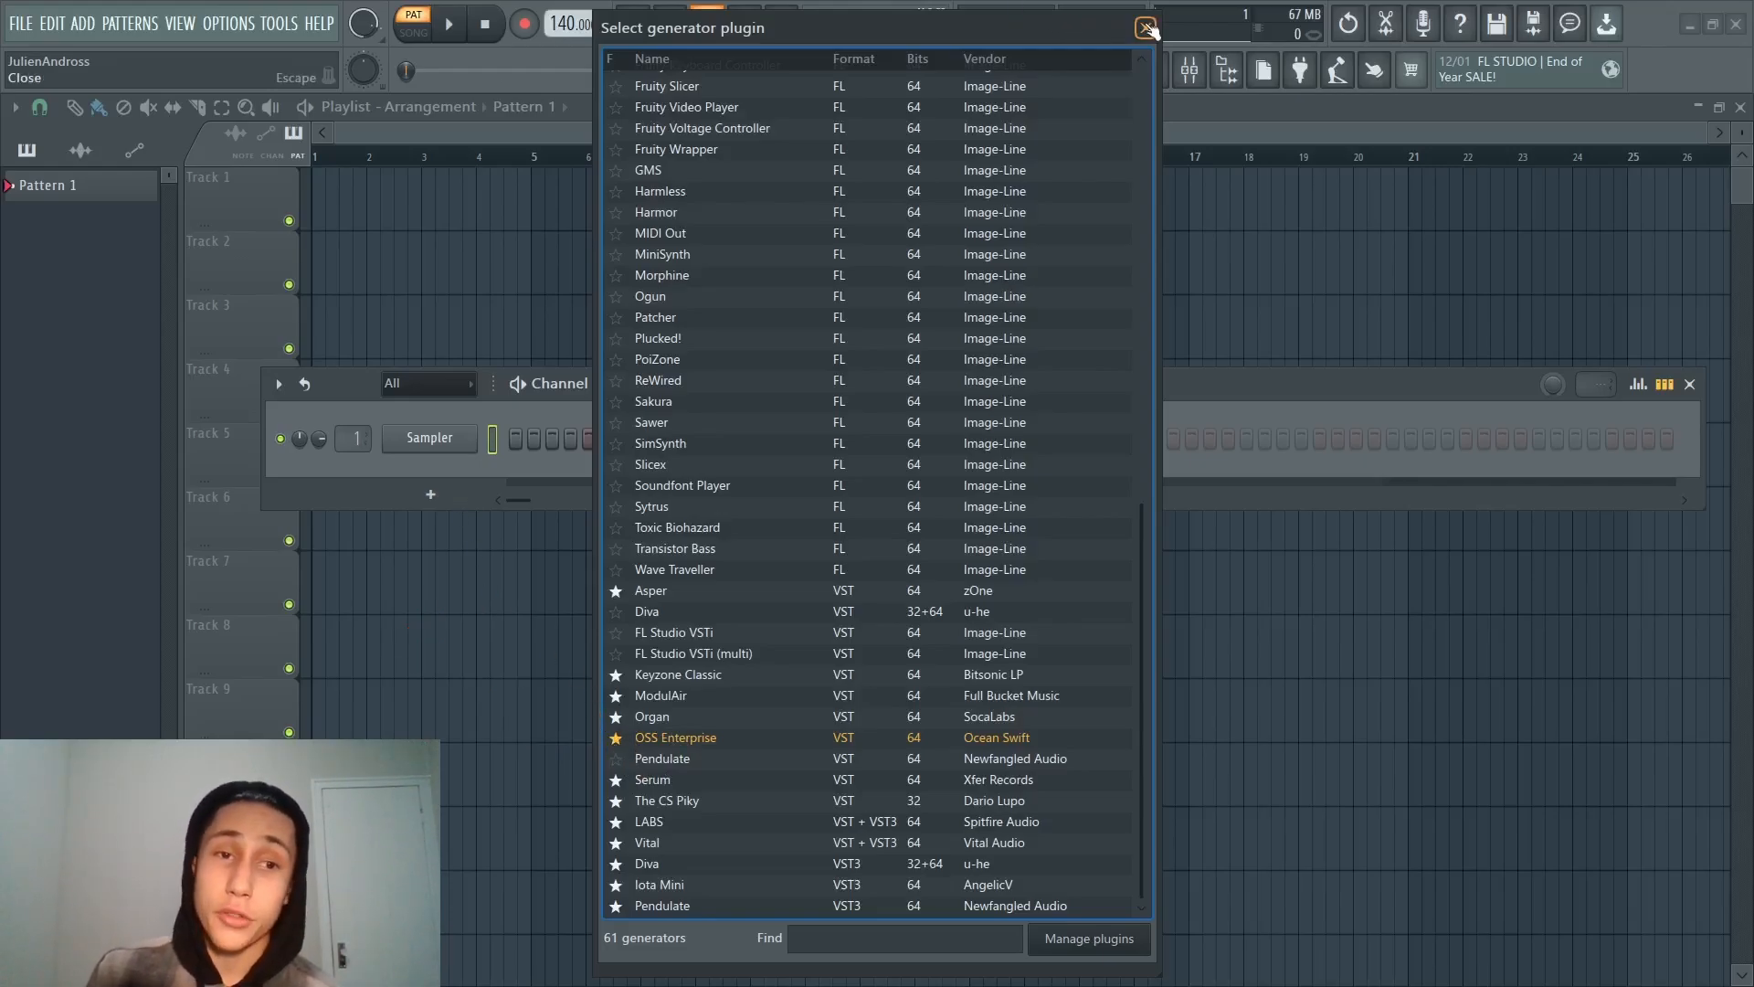
click(1144, 28)
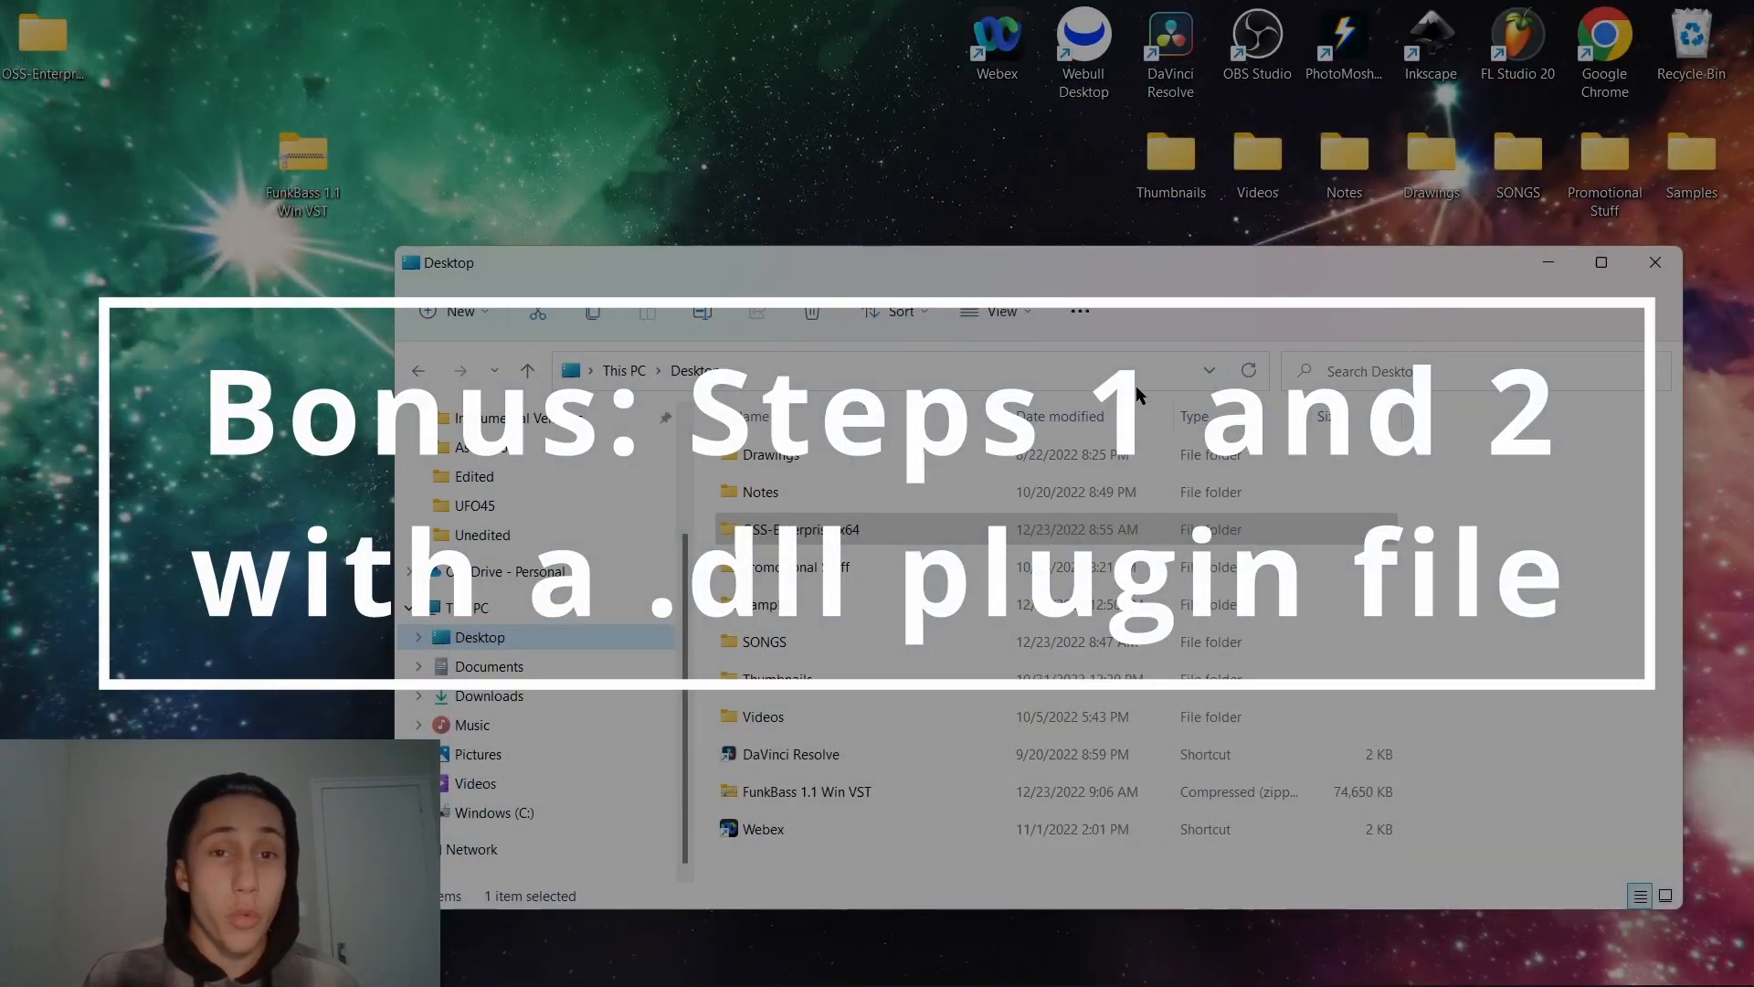
mouse_move(376, 238)
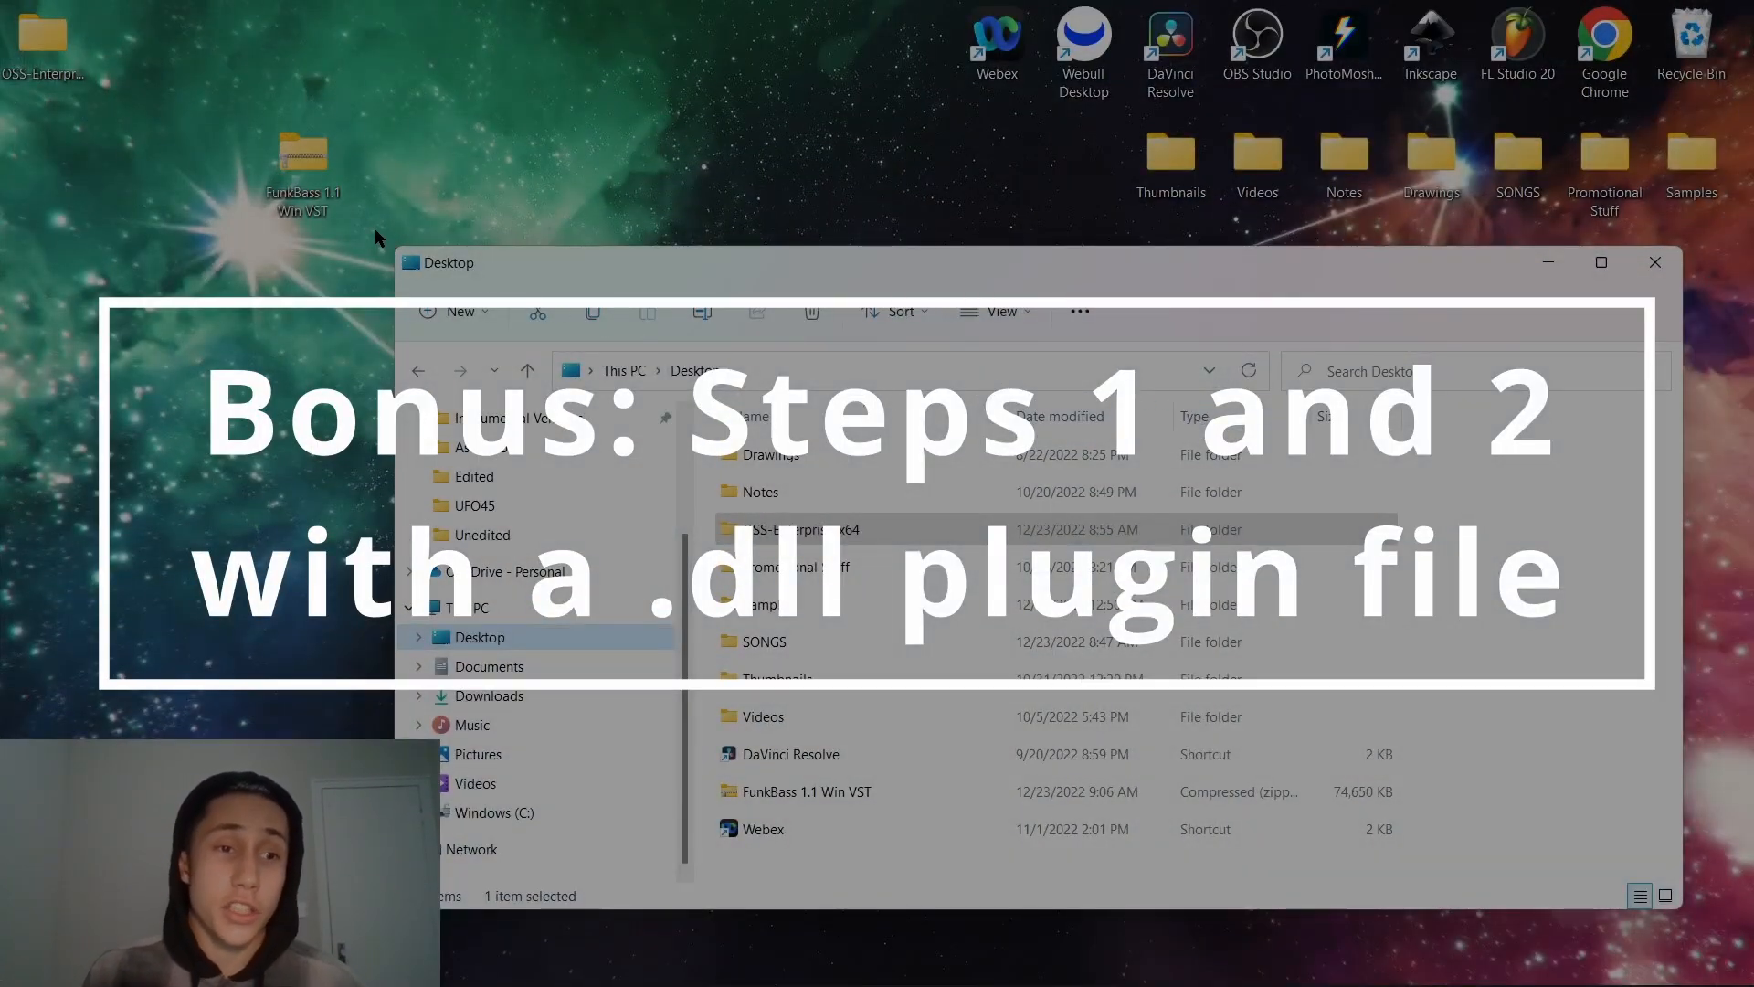
Extract the FunkBass 1.1 Win VST zip to its Desktop folder, revealing FunkBass.dll.
right_click(301, 162)
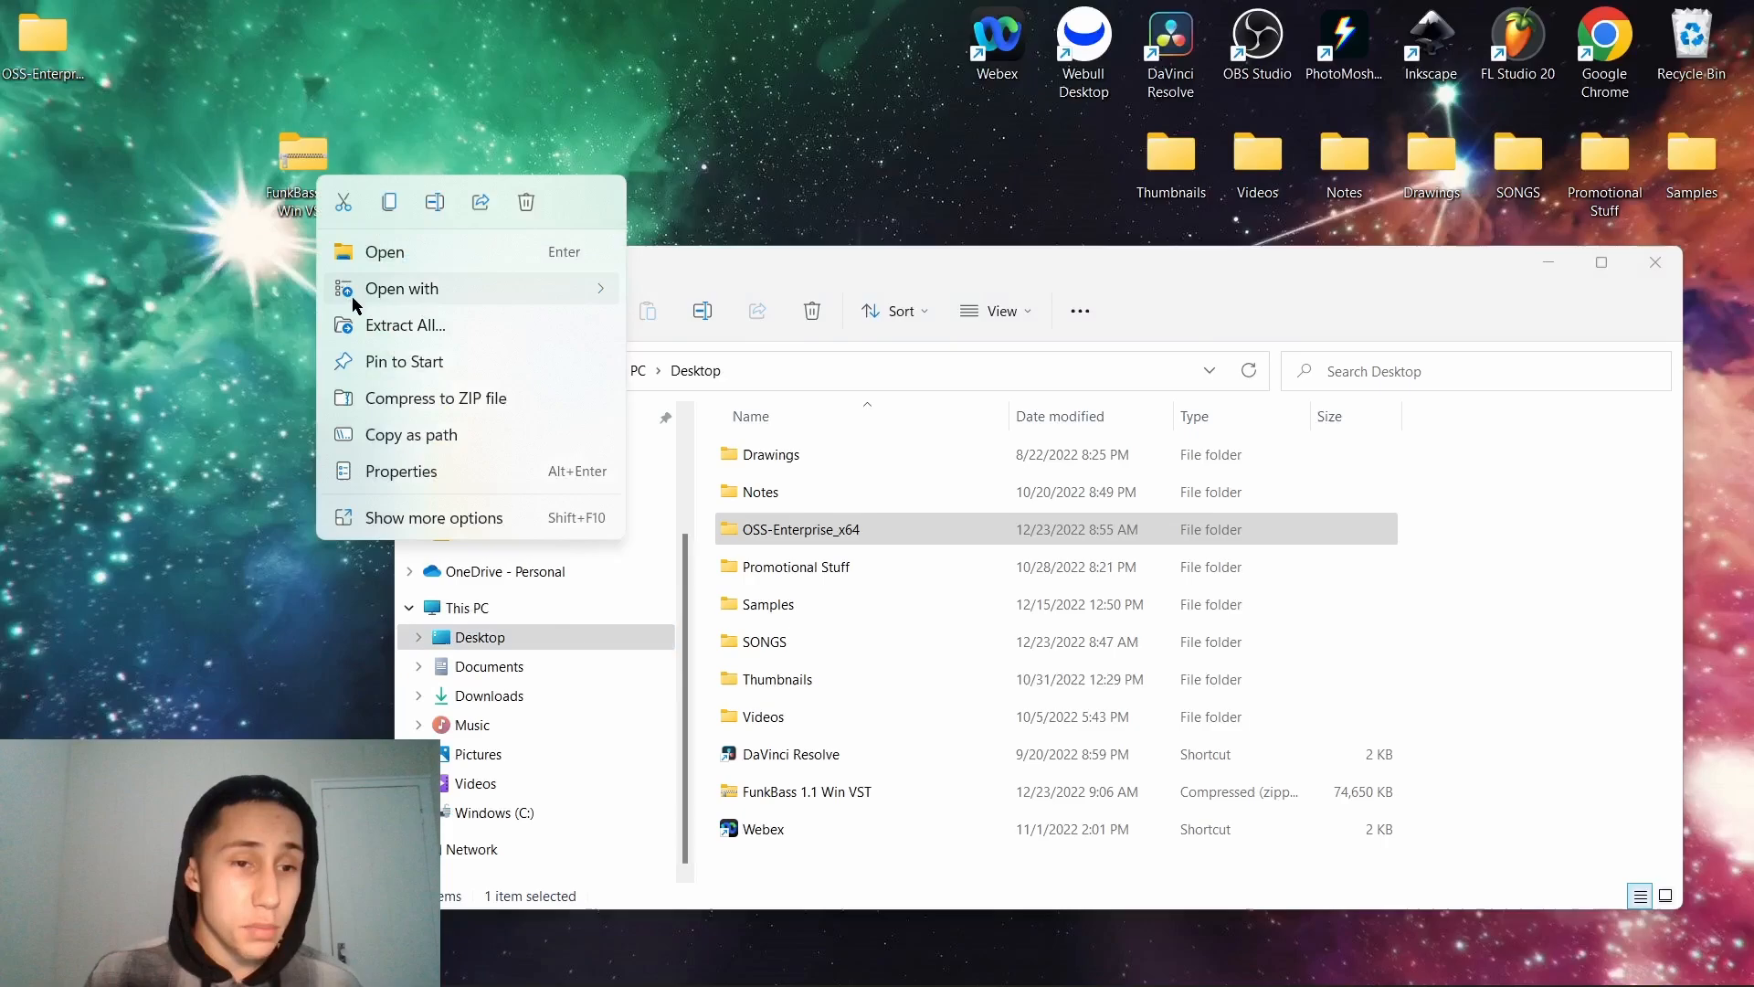
click(406, 325)
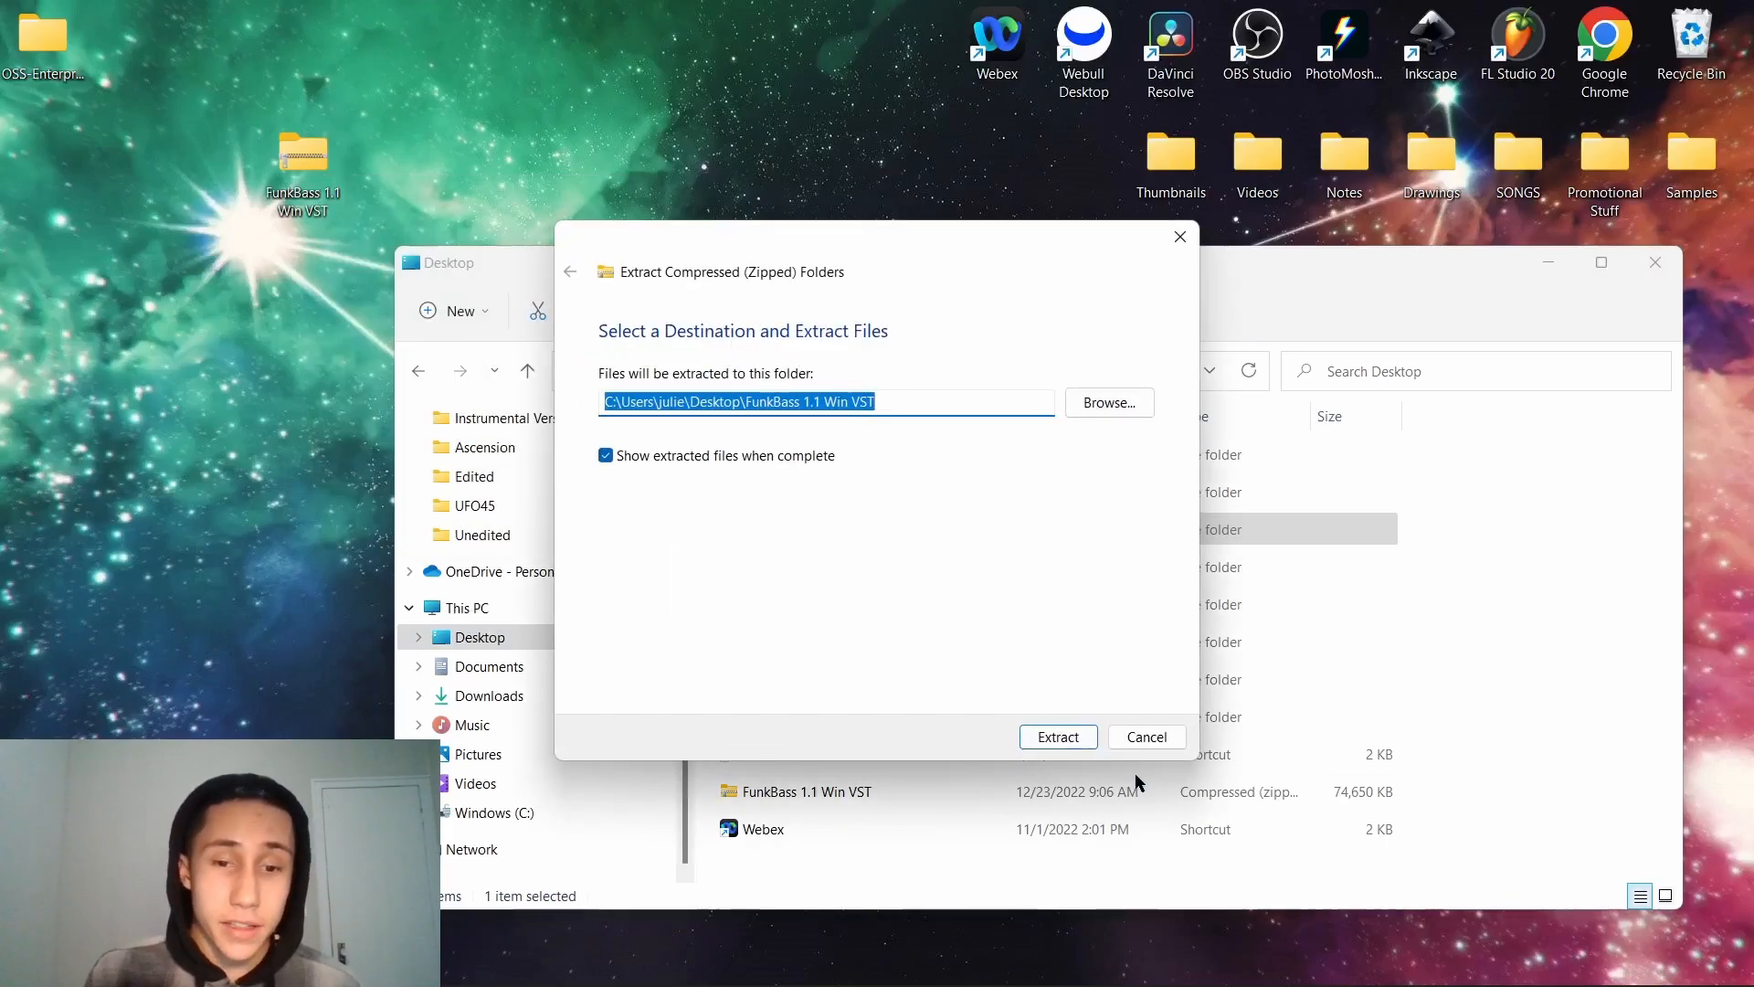
click(1056, 736)
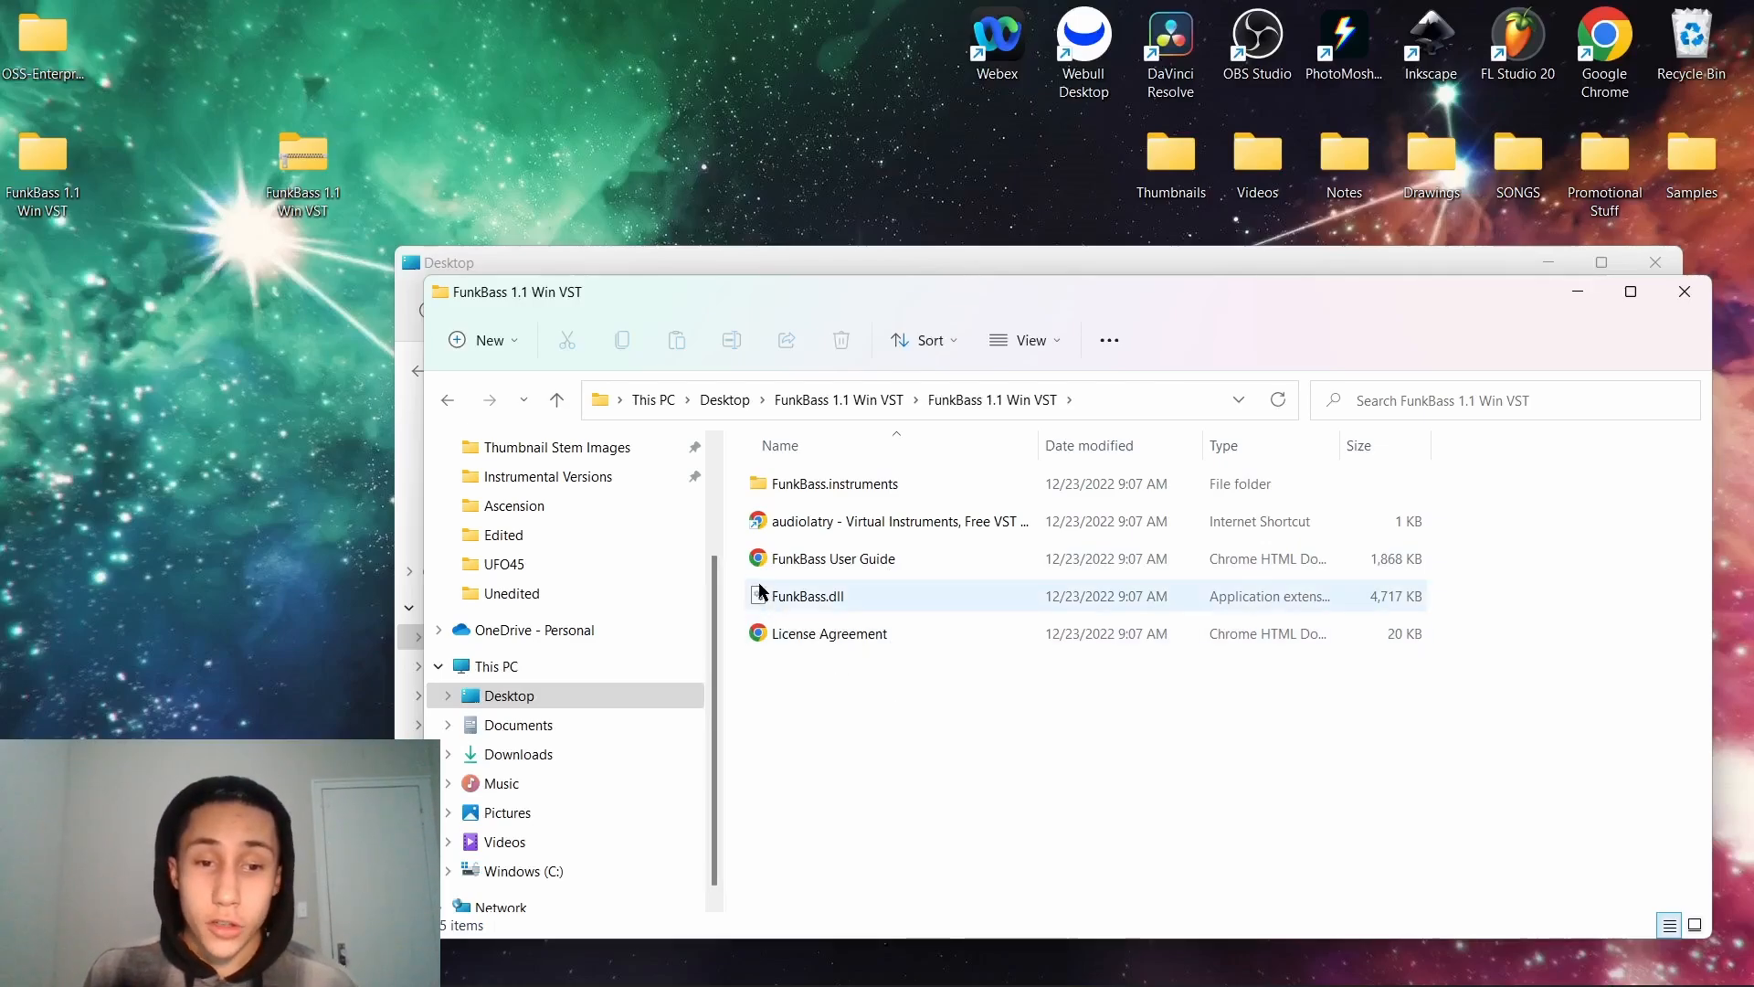
mouse_move(830, 607)
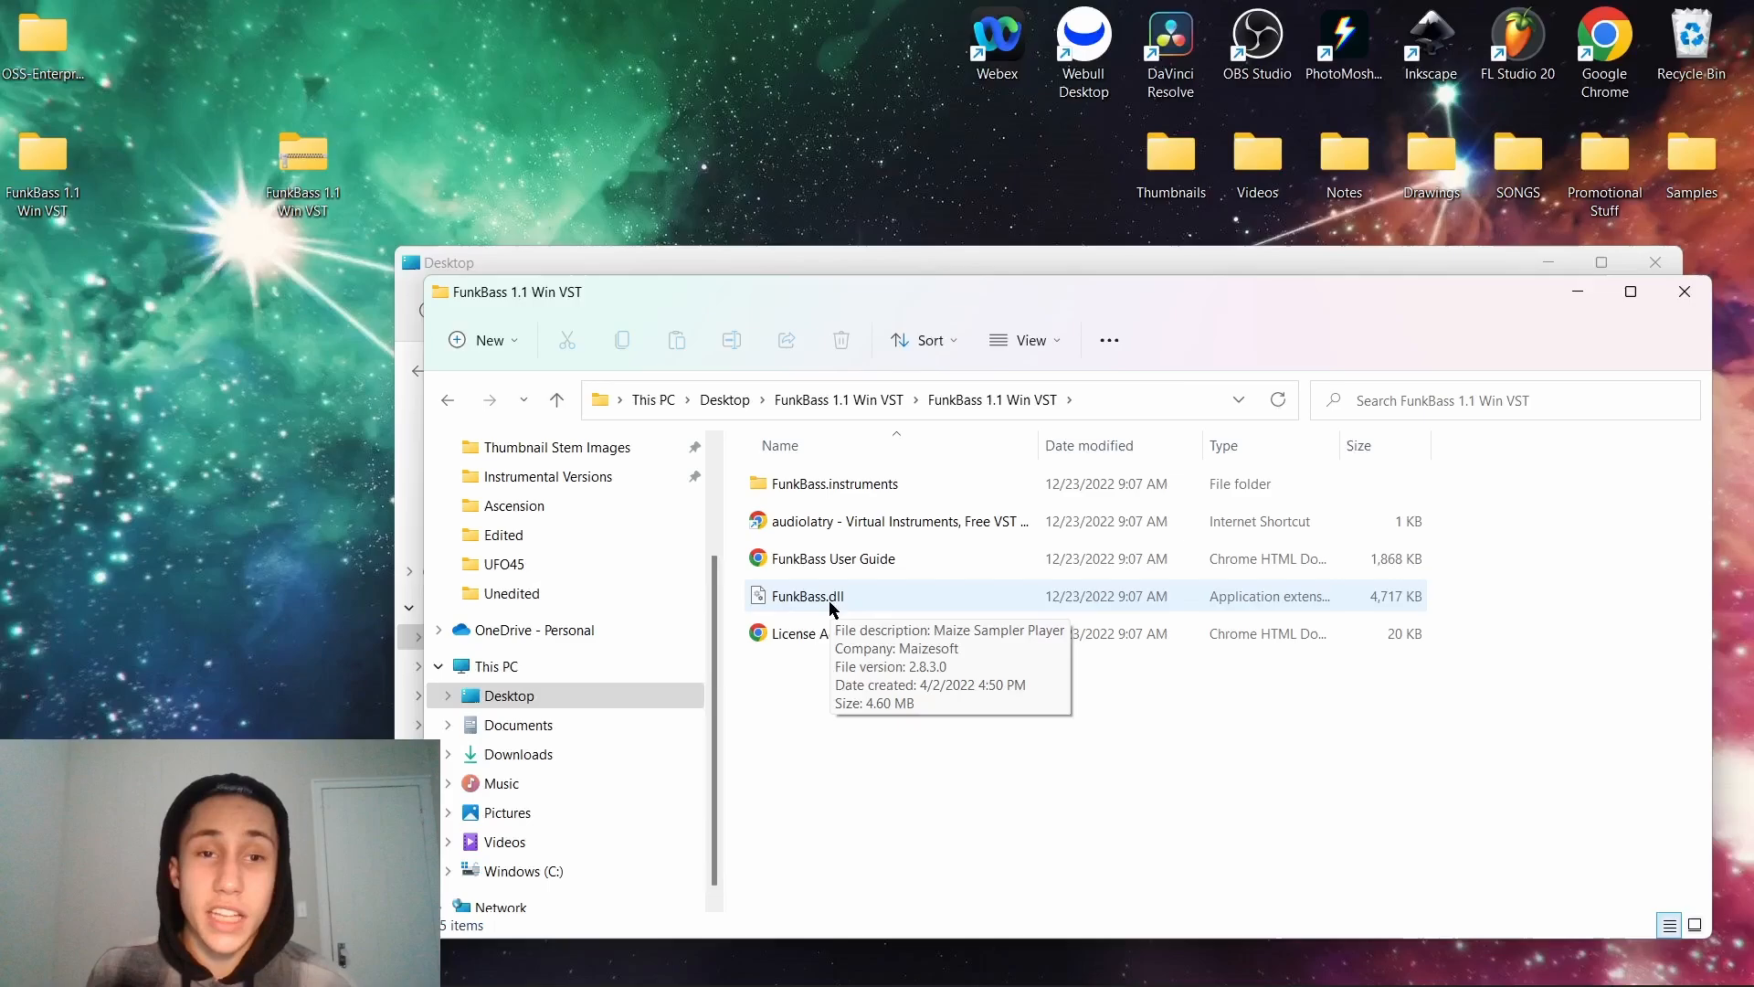
mouse_move(829, 634)
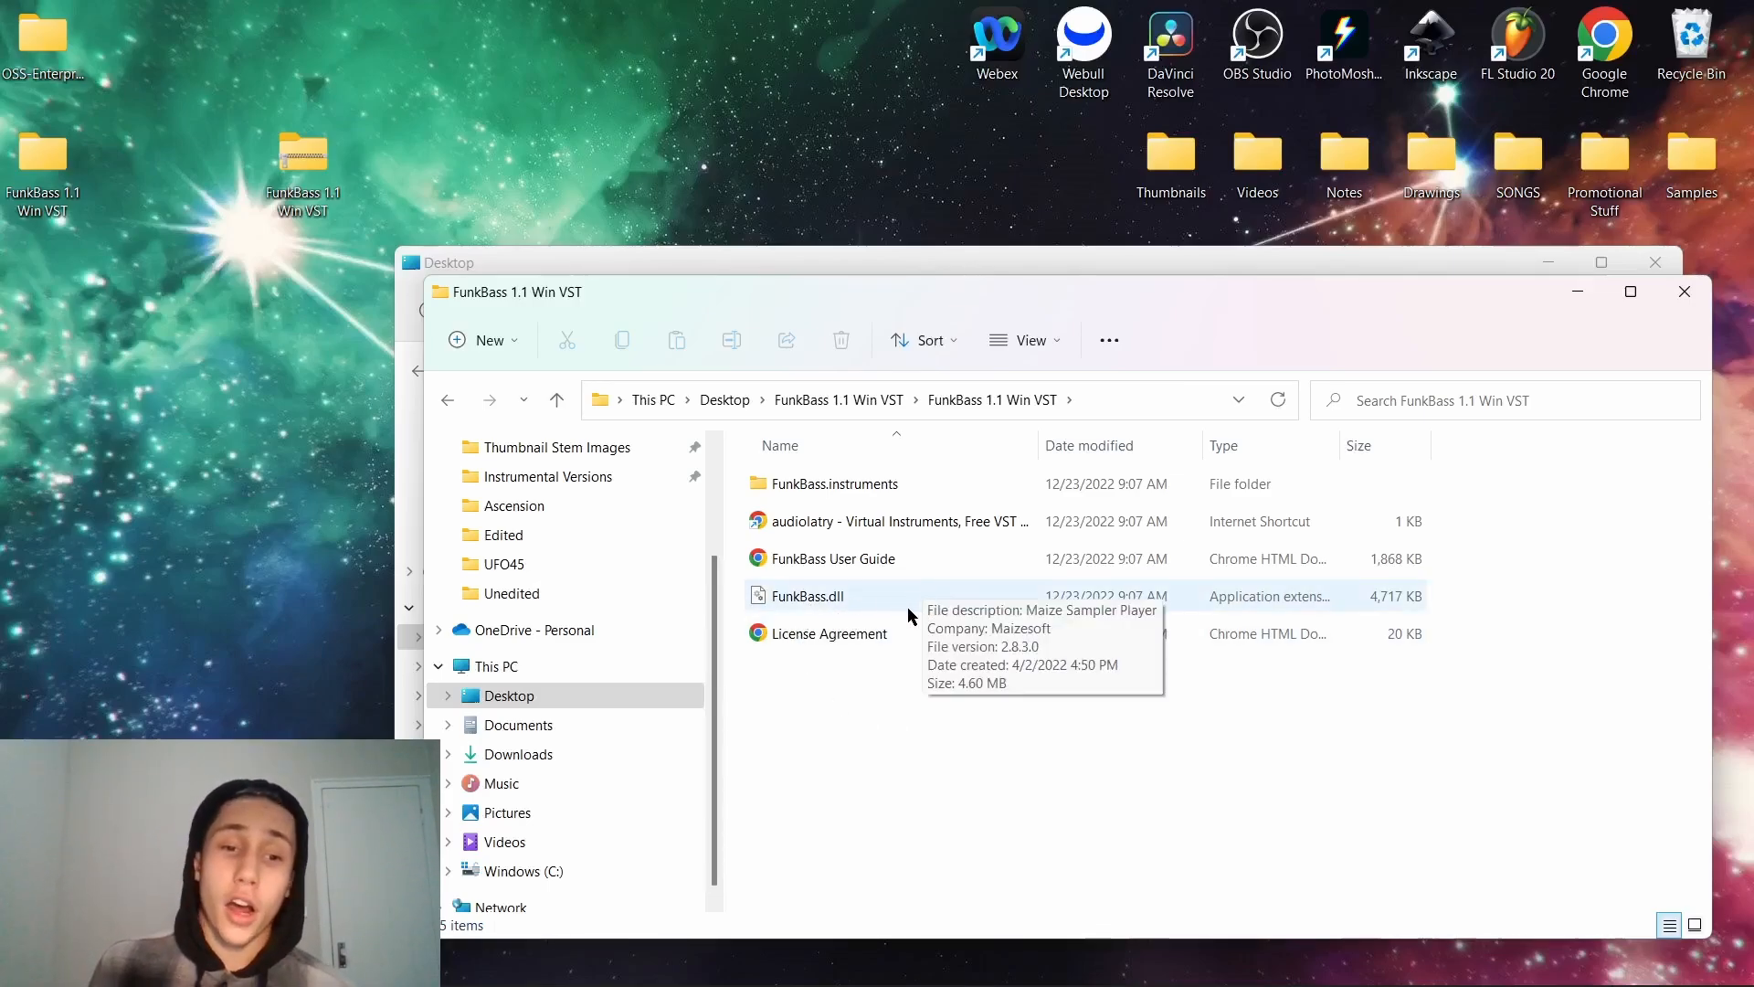
mouse_move(862, 546)
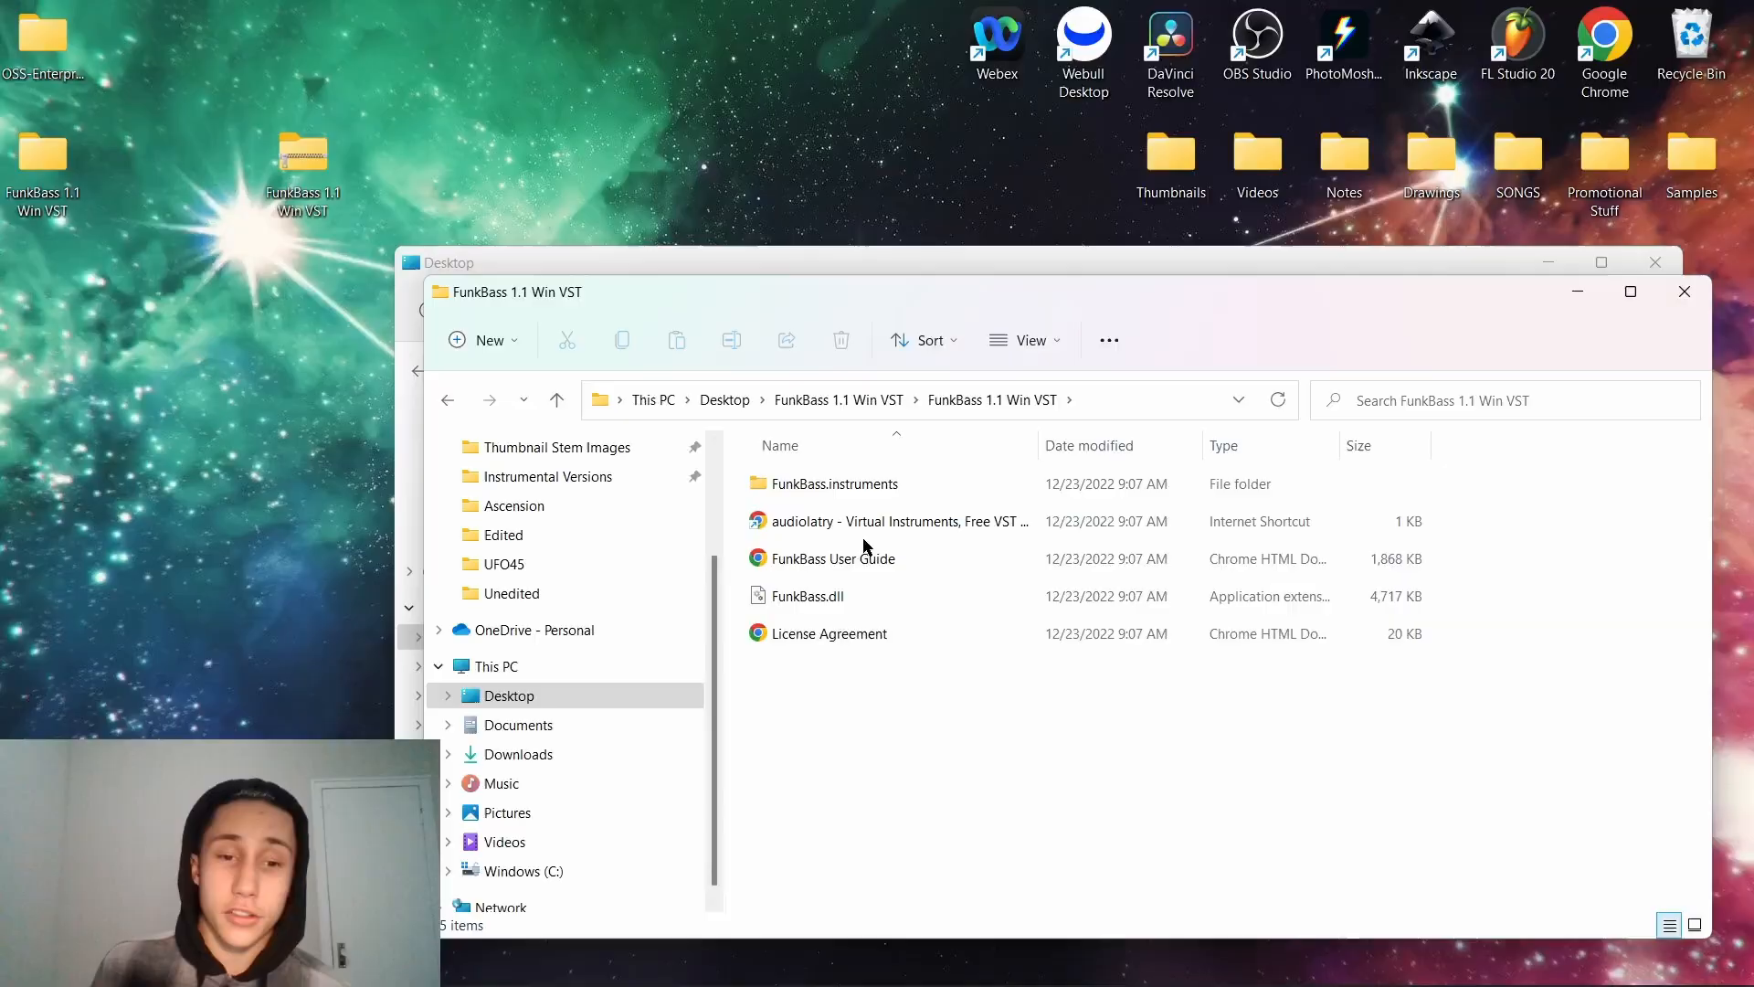
mouse_move(833, 482)
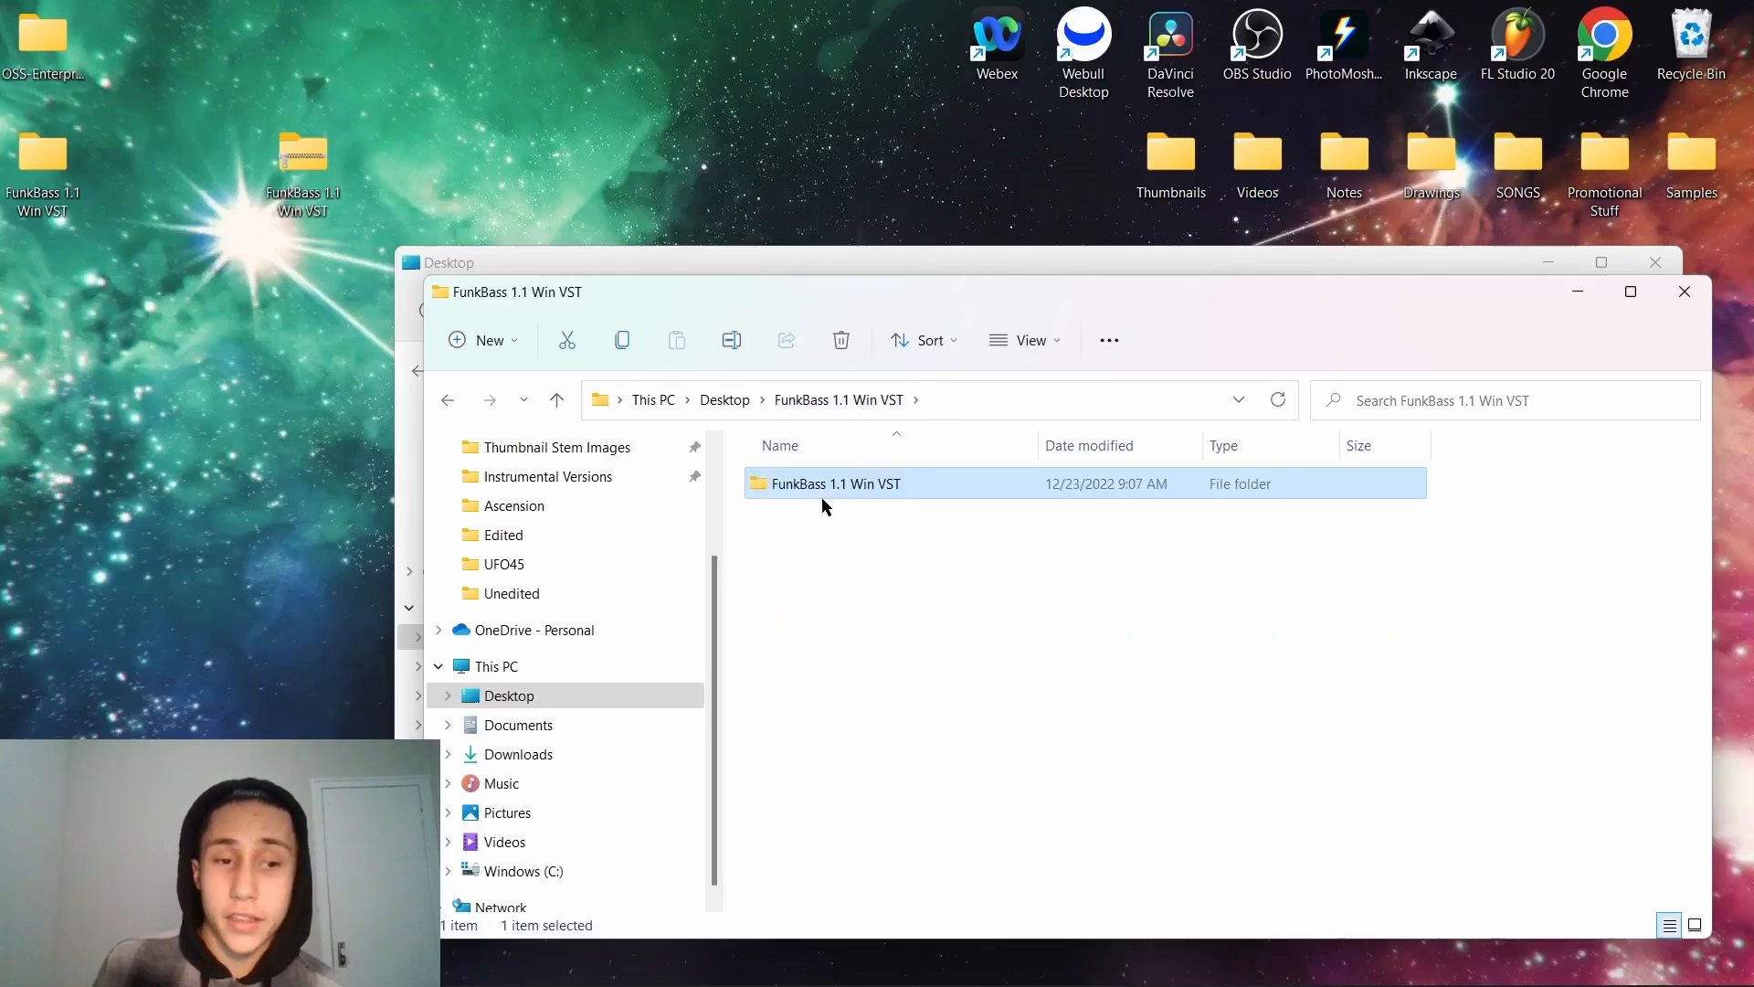
mouse_move(774, 535)
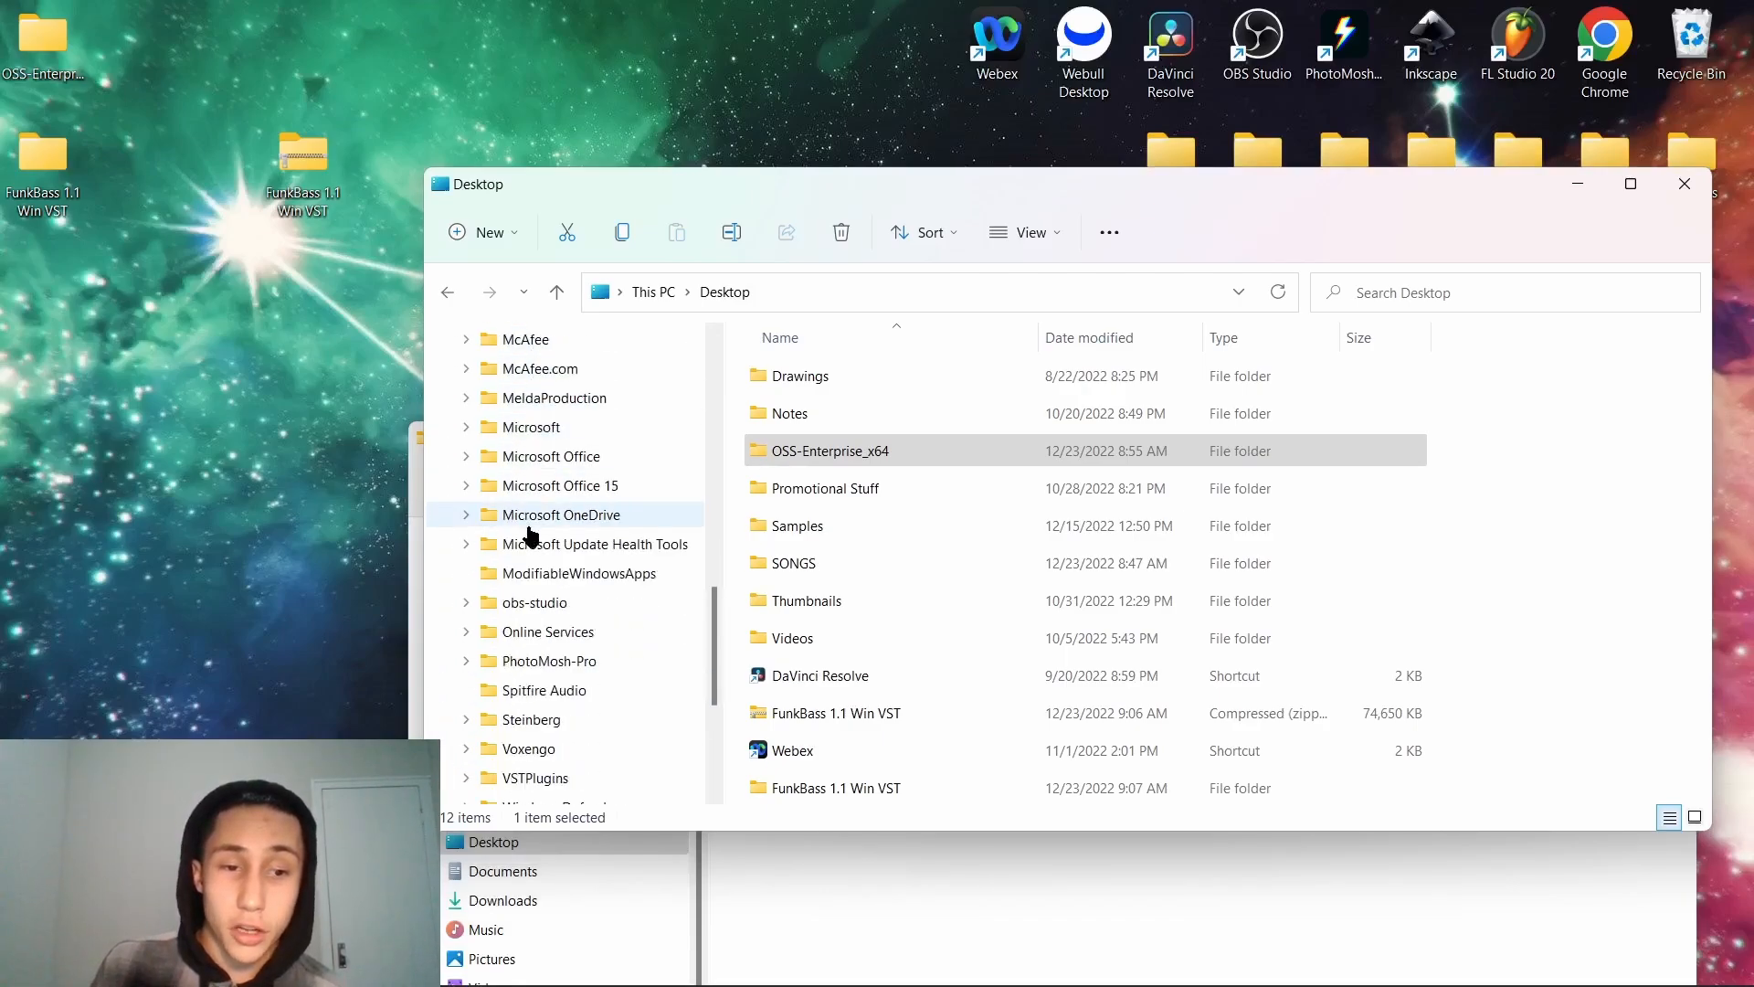
Drop the FunkBass 1.1 Win VST folder into VSTPlugins and grant administrator permission for the move.
click(535, 571)
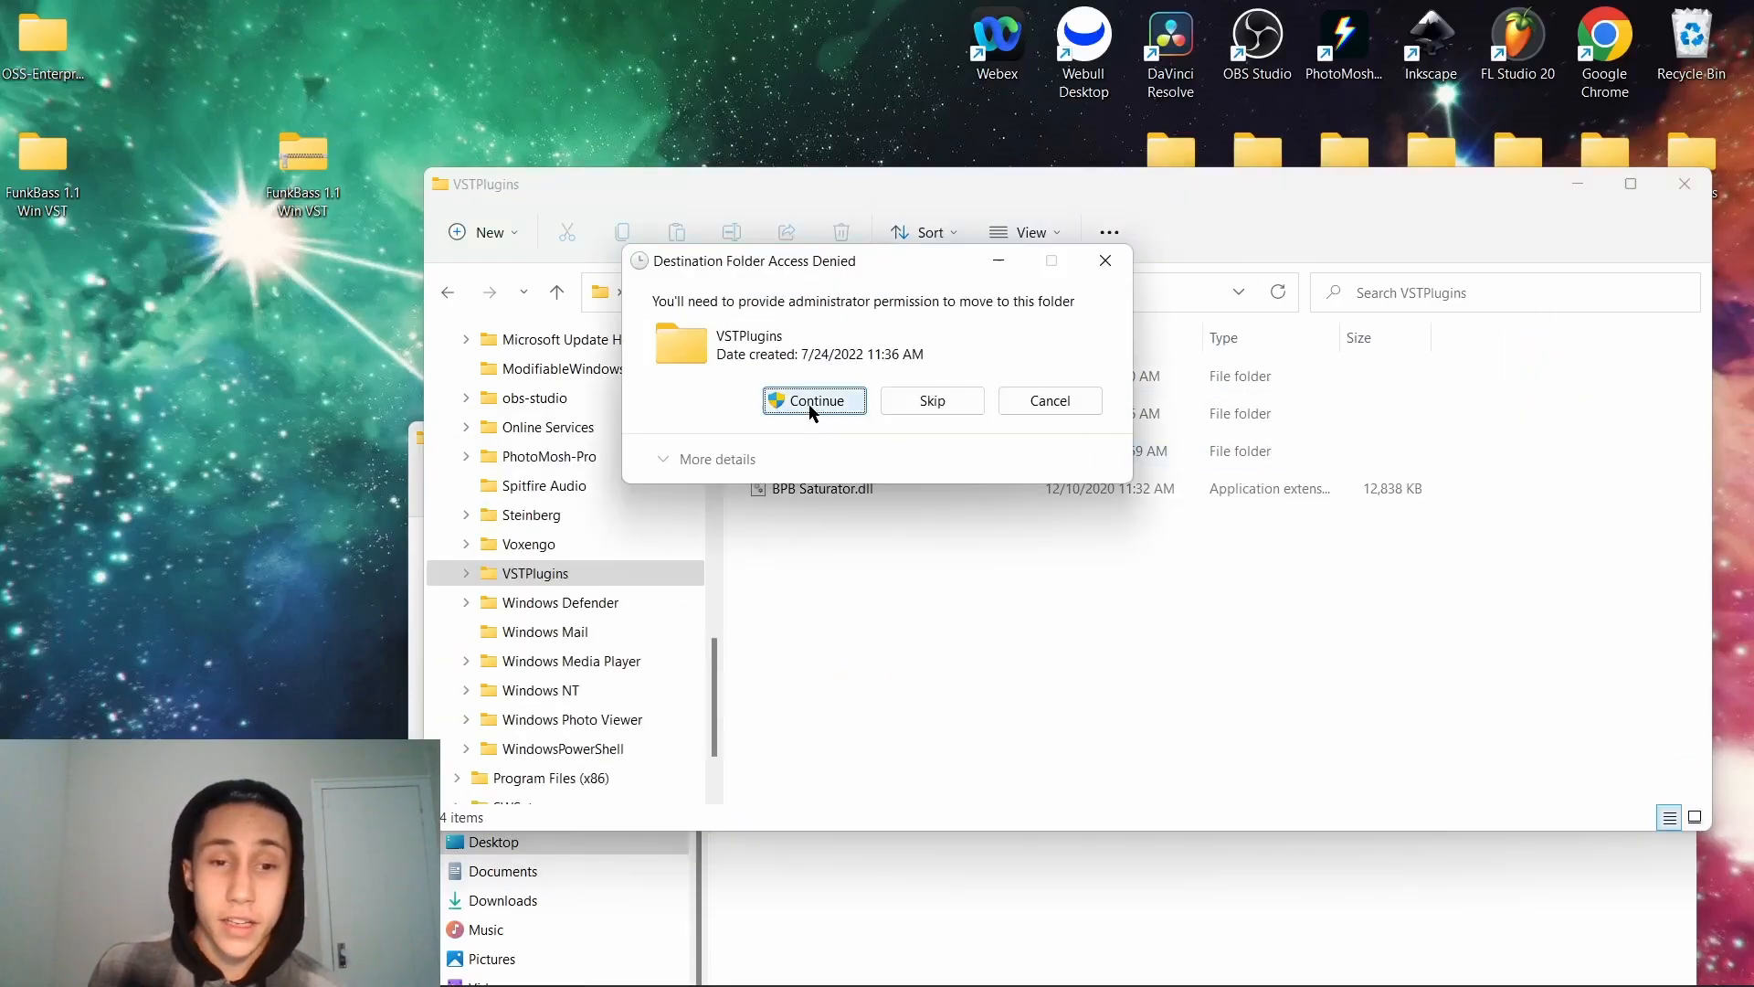
click(815, 400)
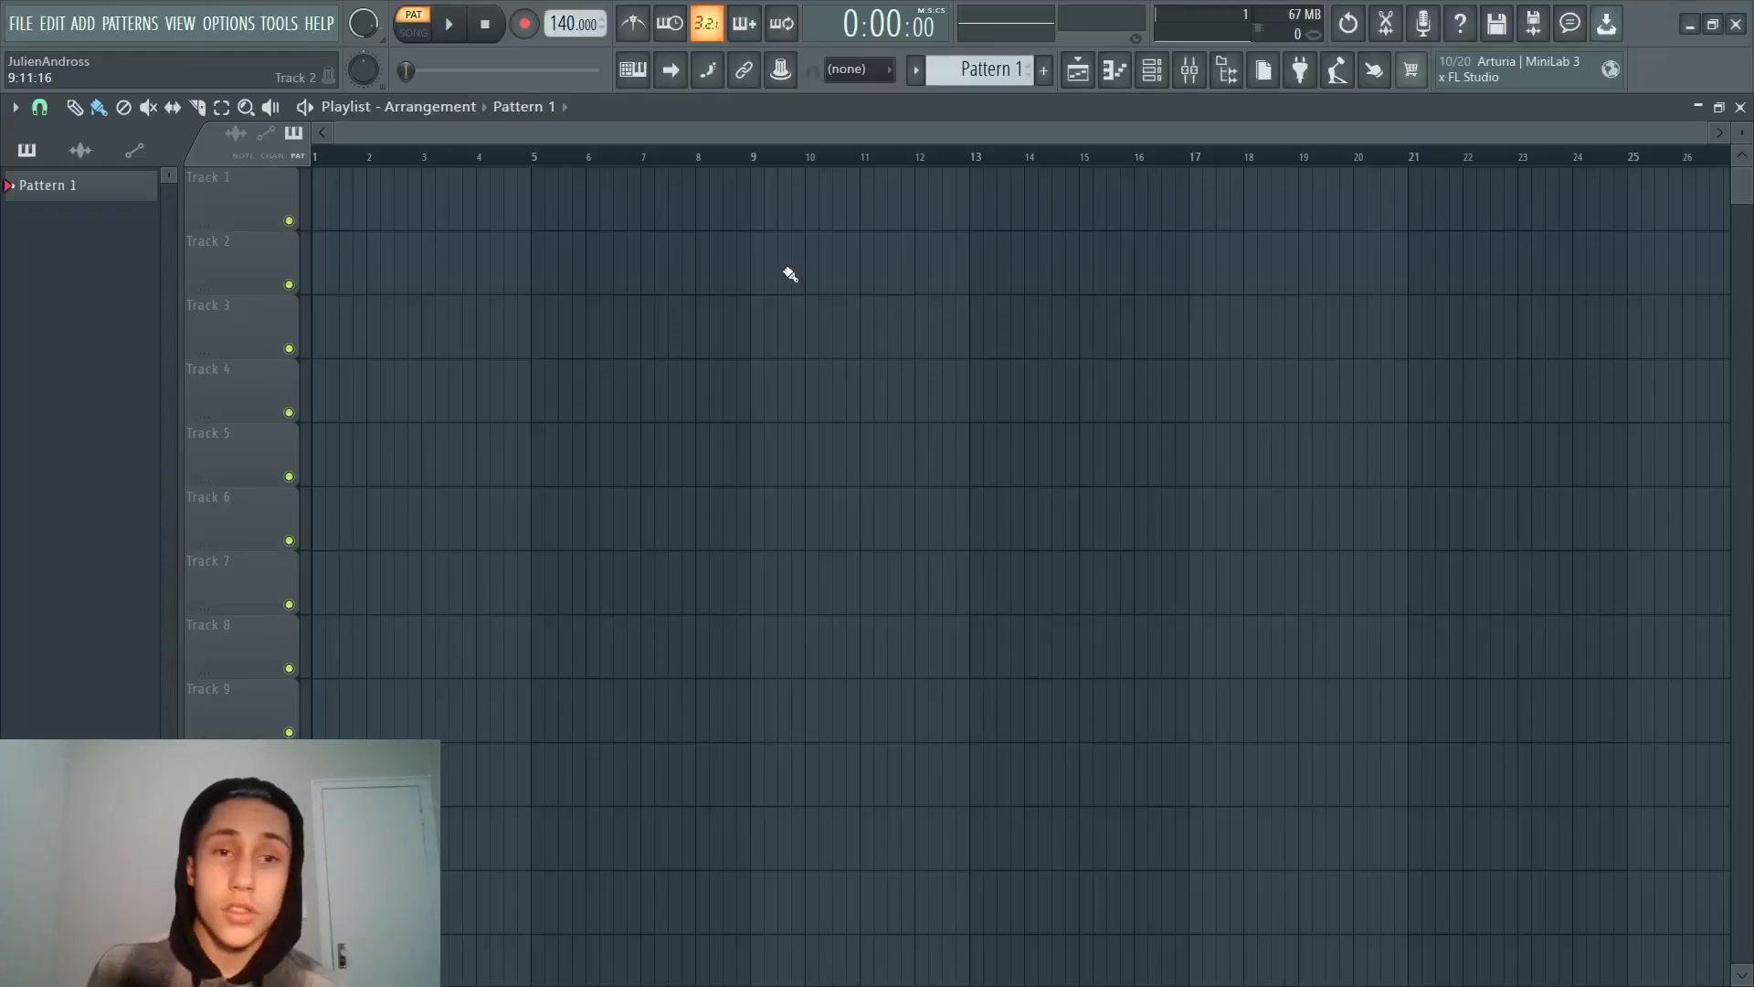
Rescan in the Plugin Manager so FunkBass by audiolatry is listed as a 64-bit VST synth.
click(228, 22)
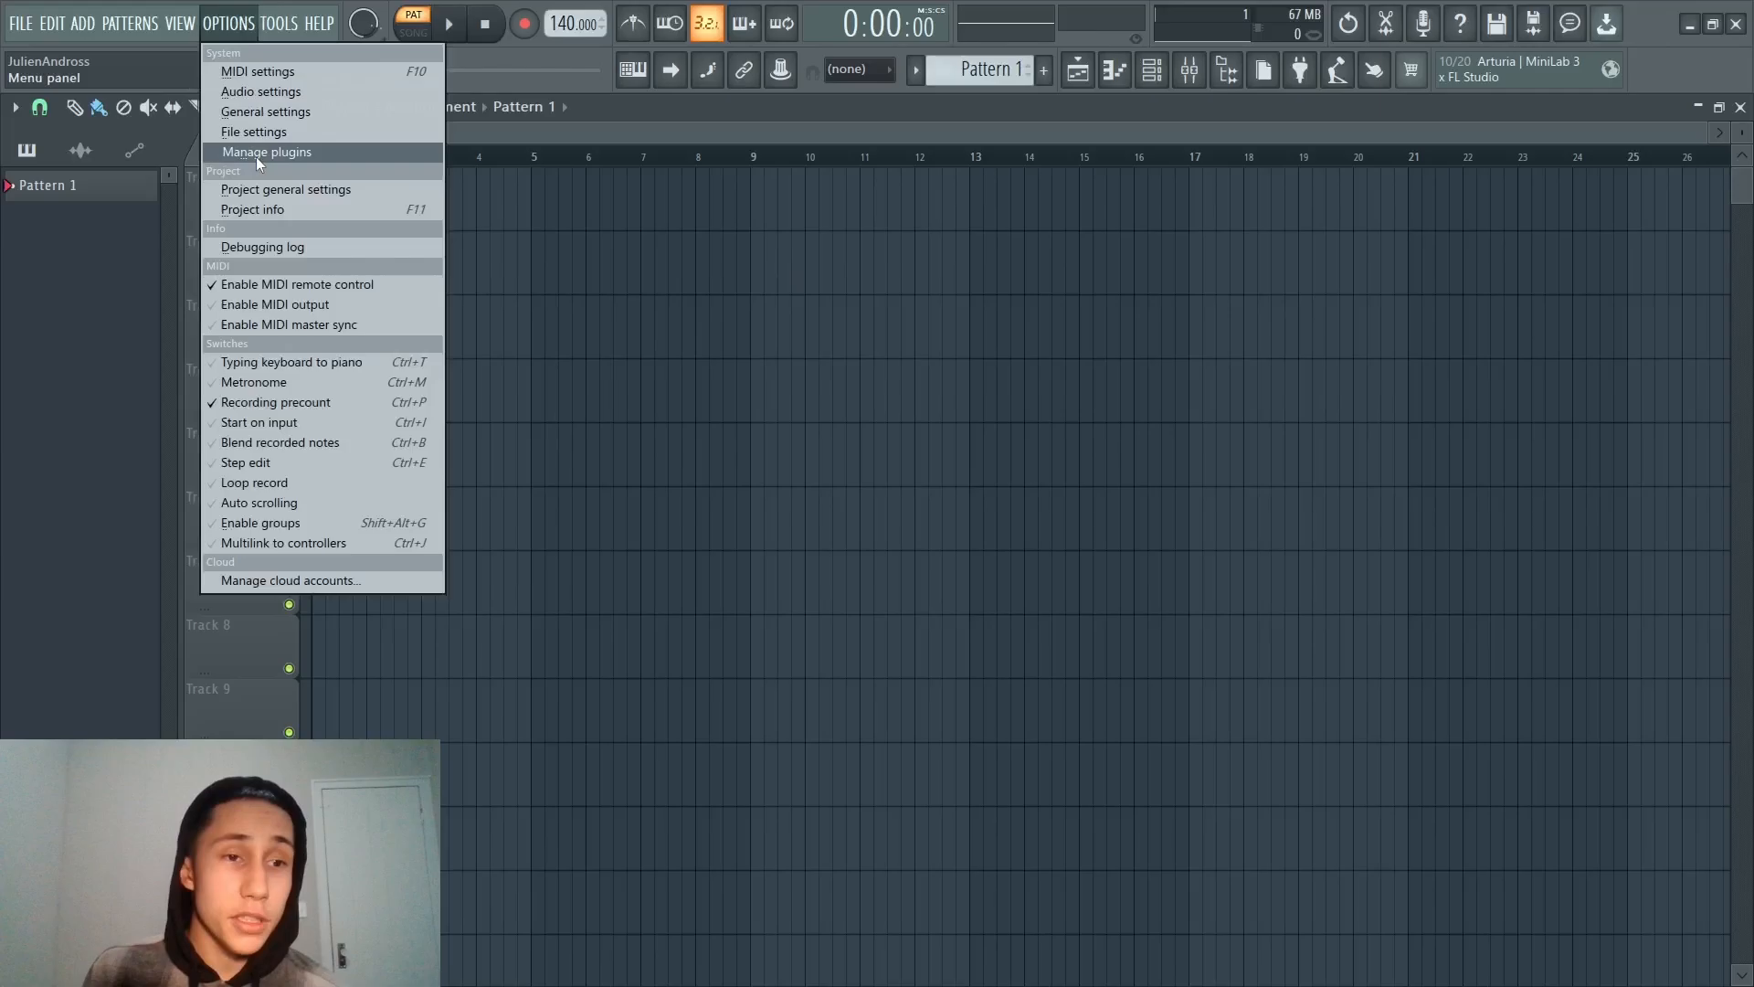
click(266, 152)
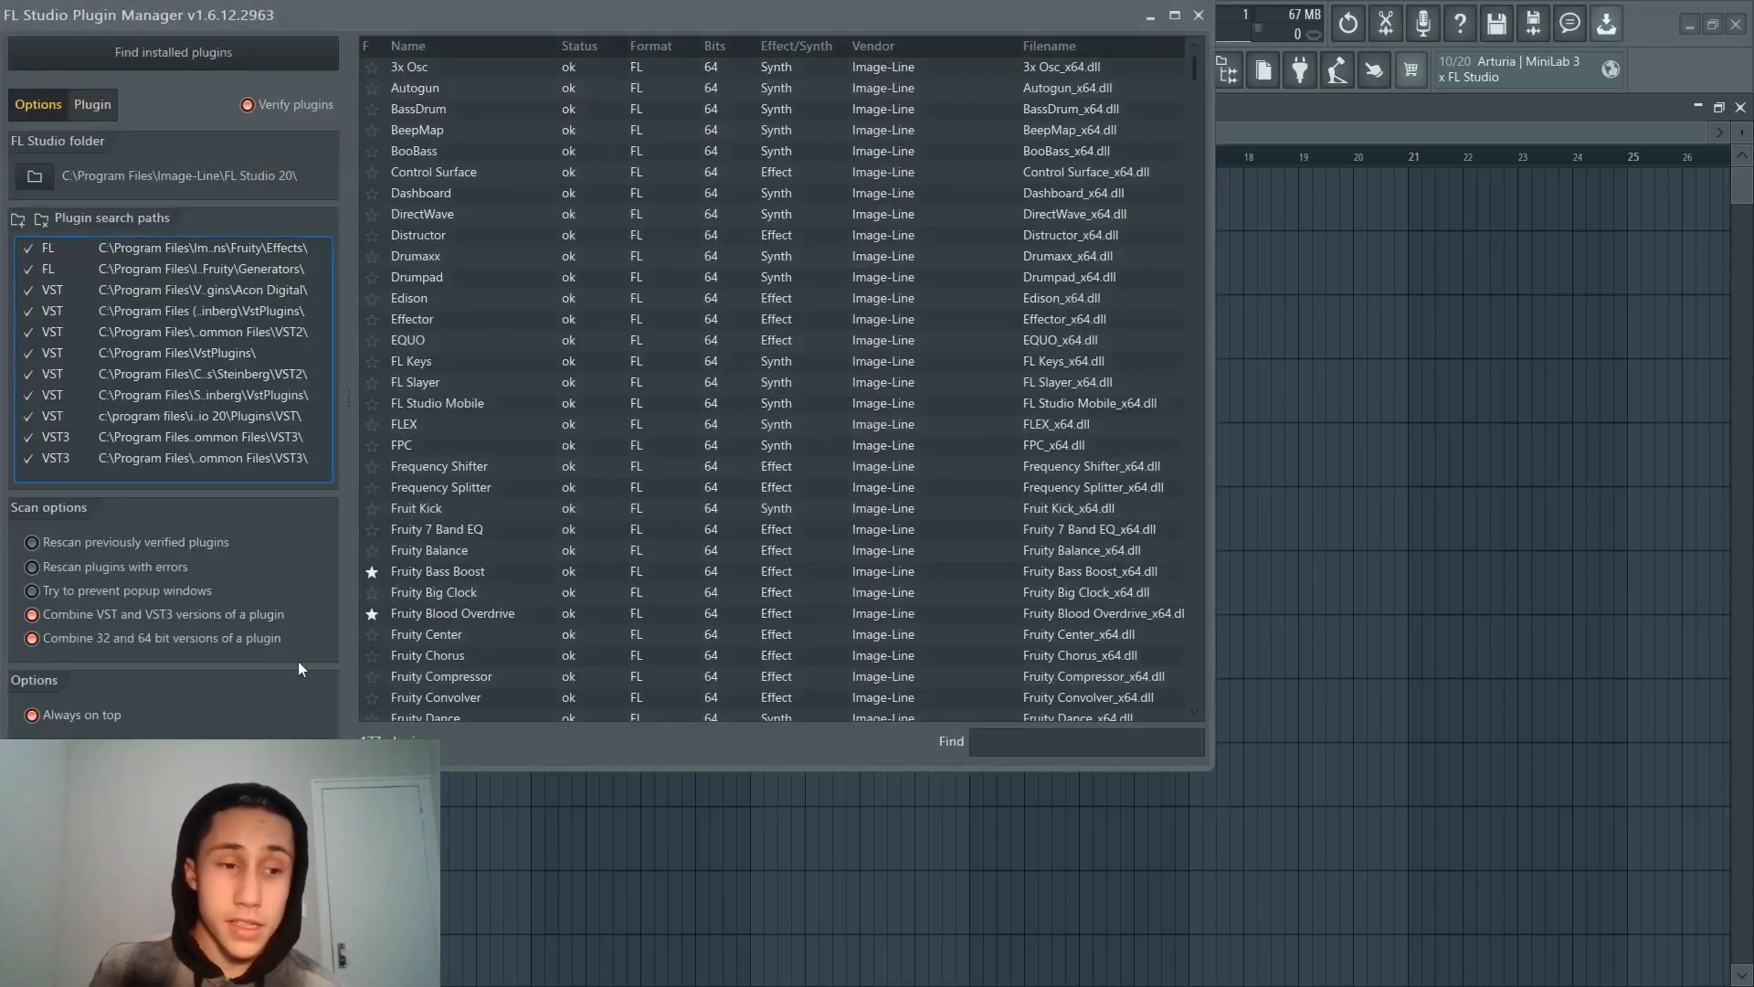
click(174, 51)
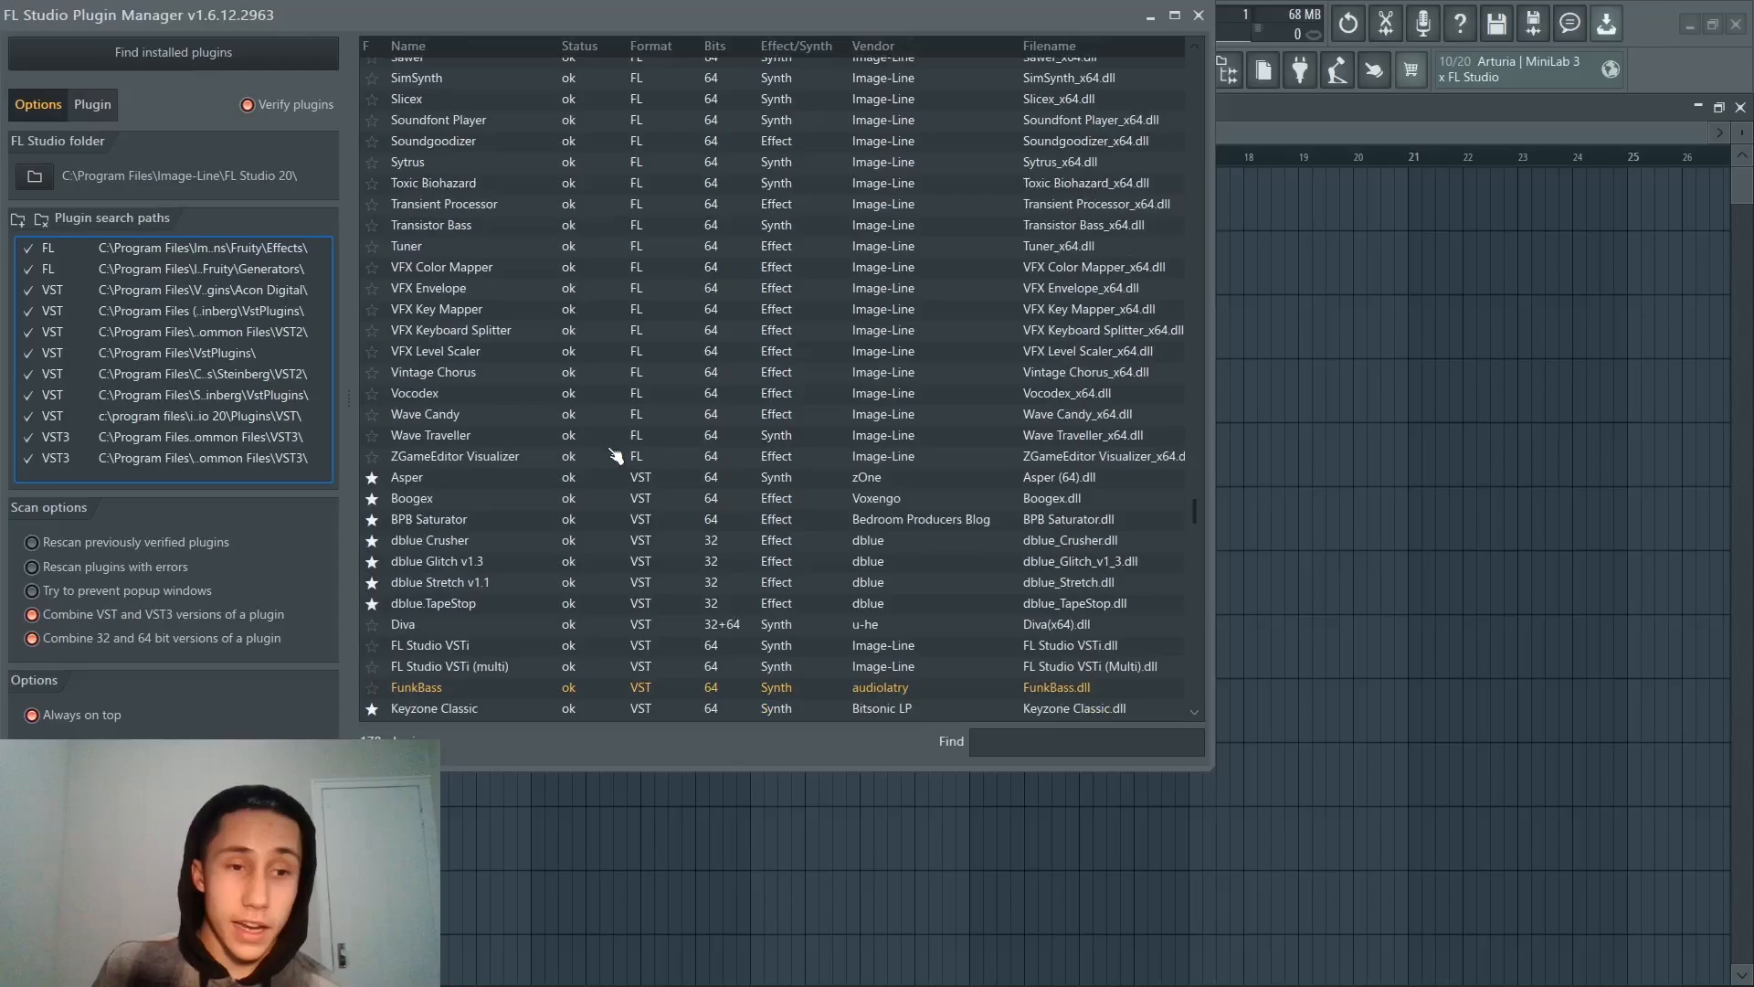
scroll(down, 3)
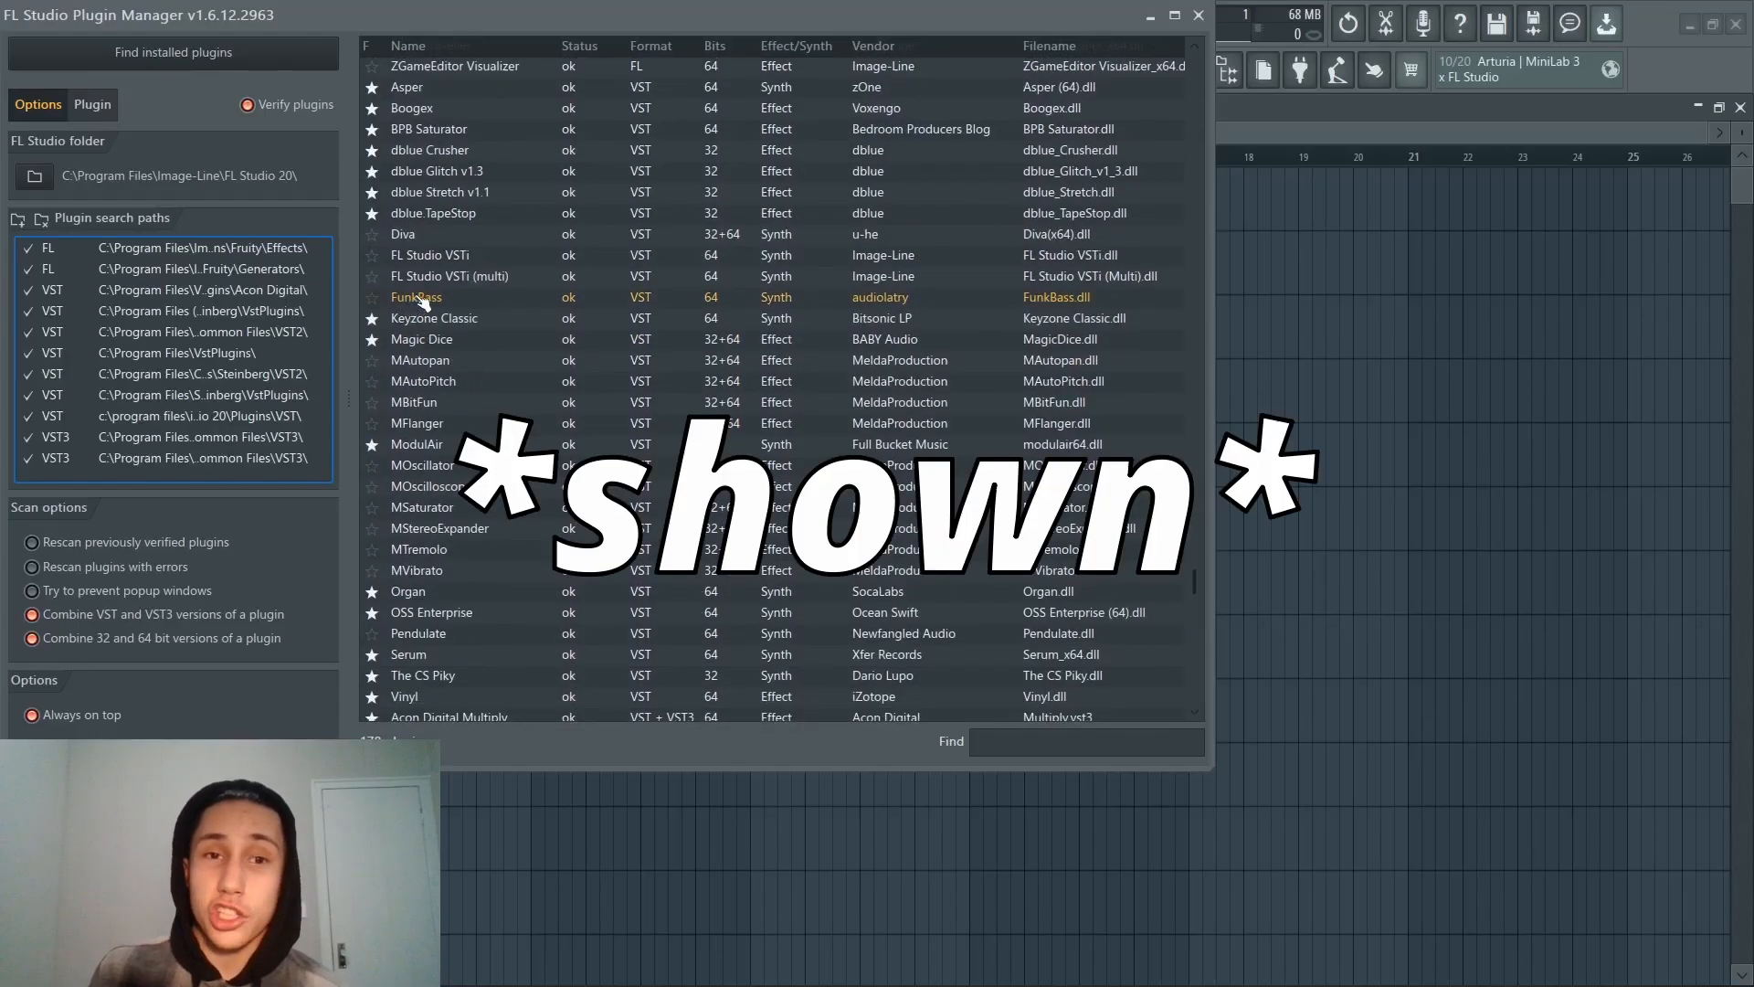